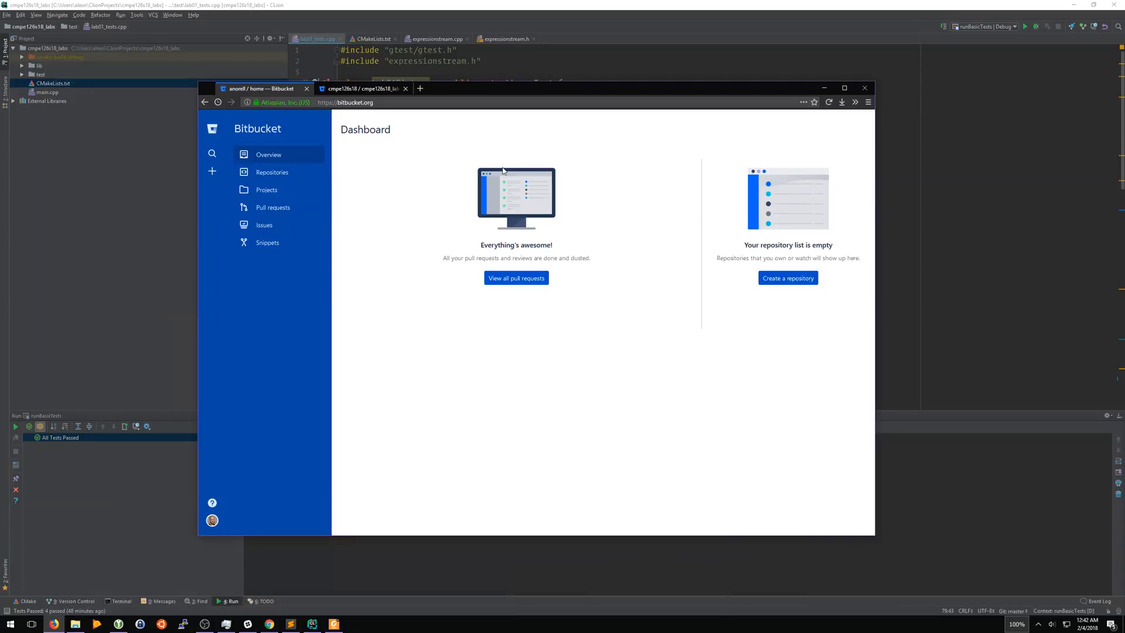
mouse_move(549, 177)
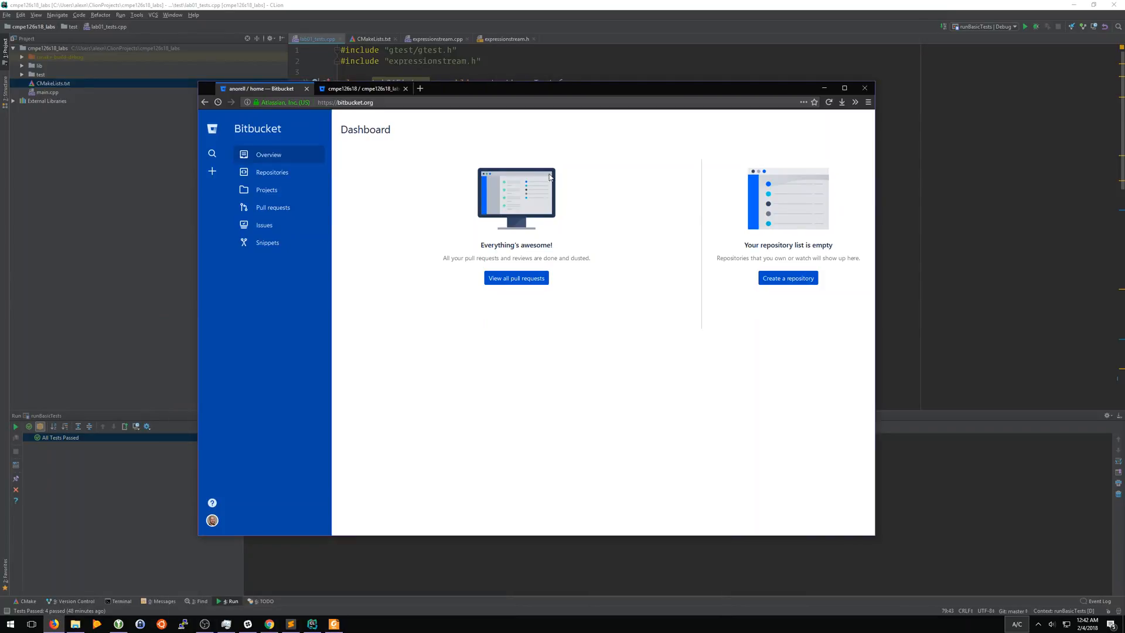
mouse_move(611, 325)
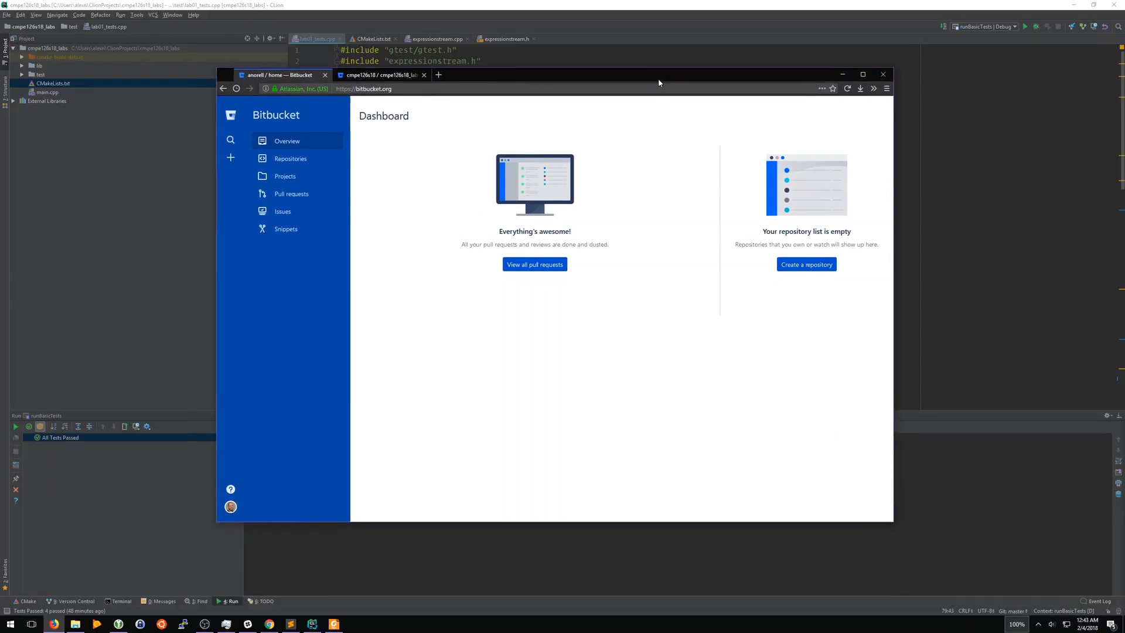
mouse_move(240, 160)
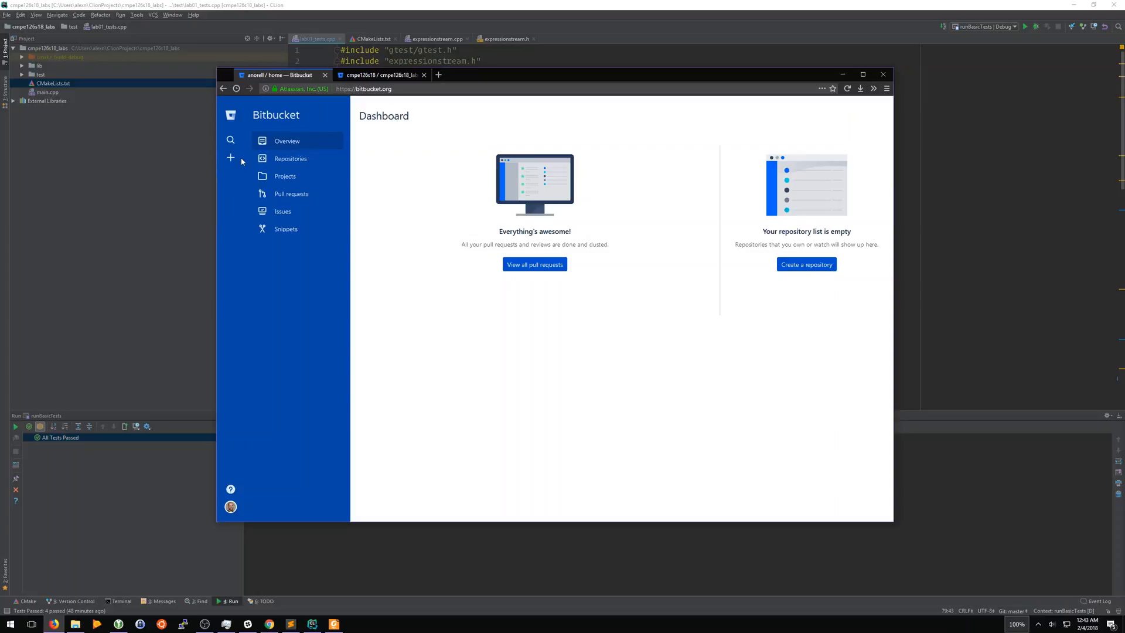
- Choose Team from the sidebar's Create menu to open an empty Create a team form
click(230, 157)
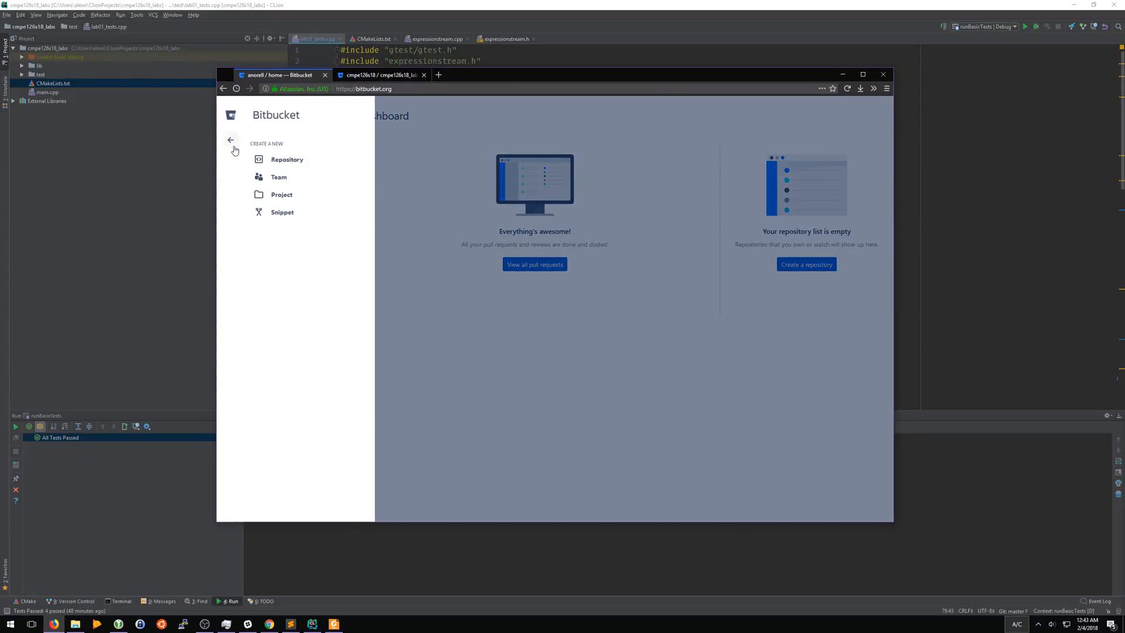
click(231, 140)
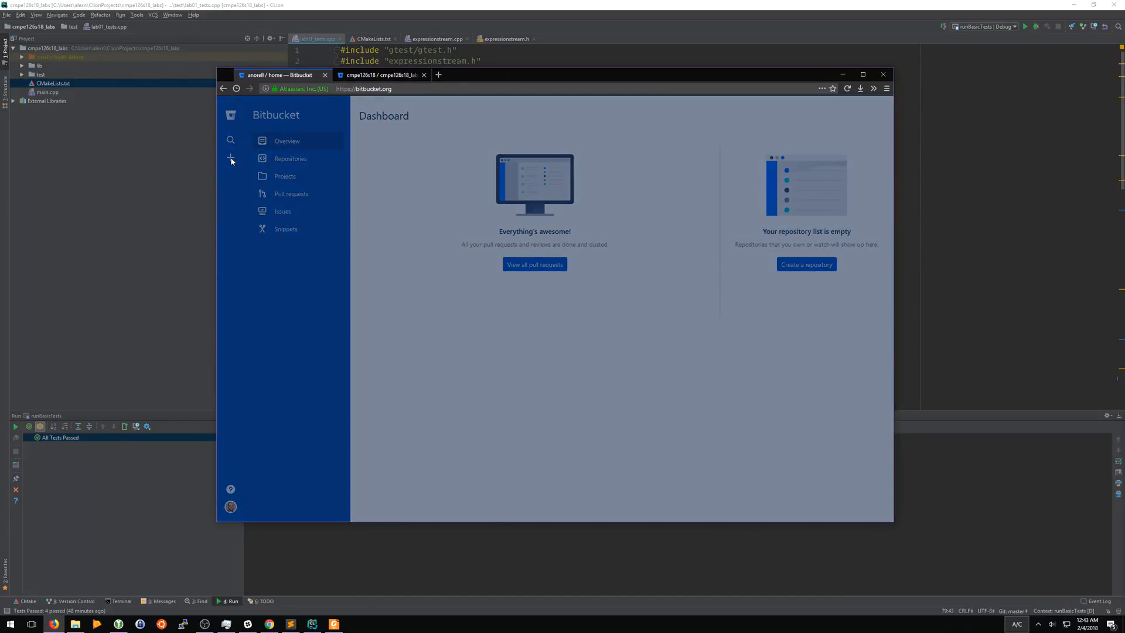
click(231, 159)
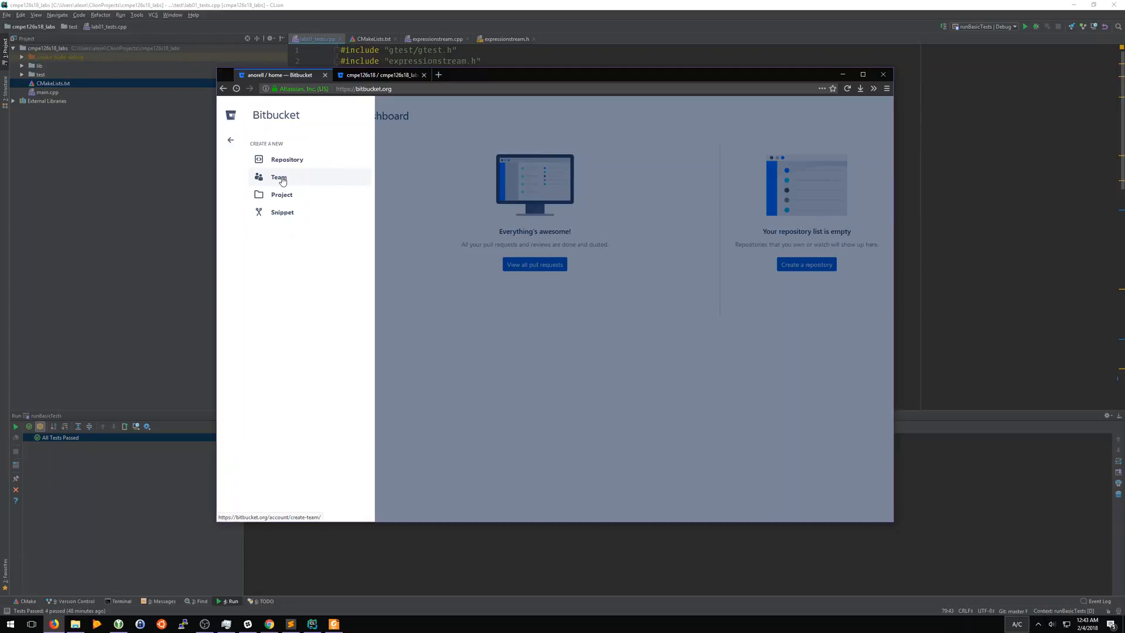
click(278, 177)
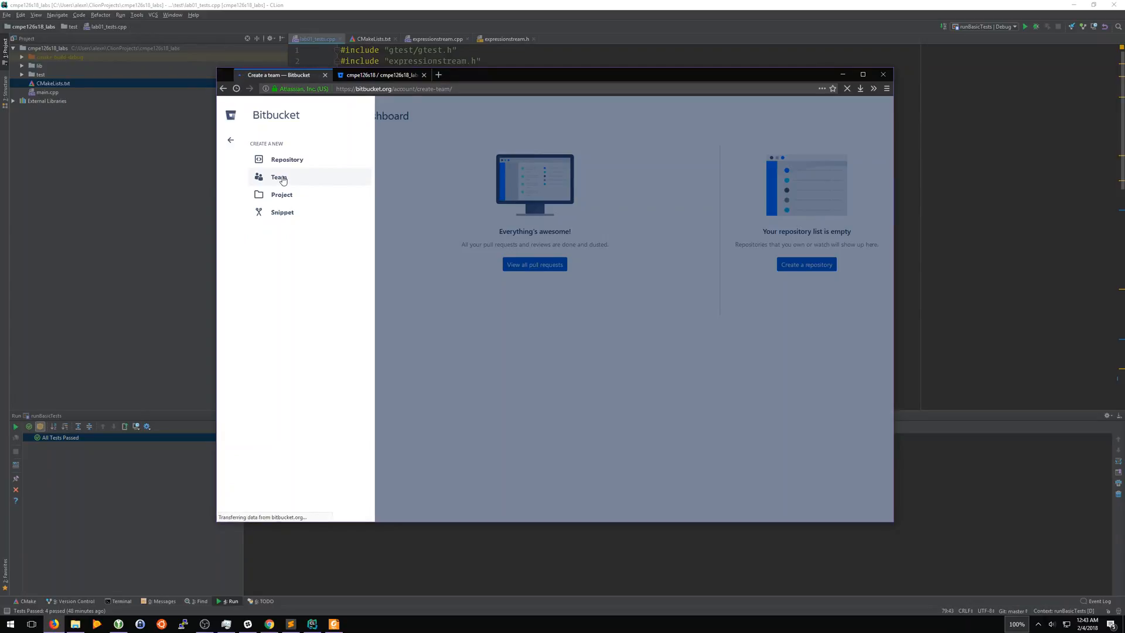
click(279, 177)
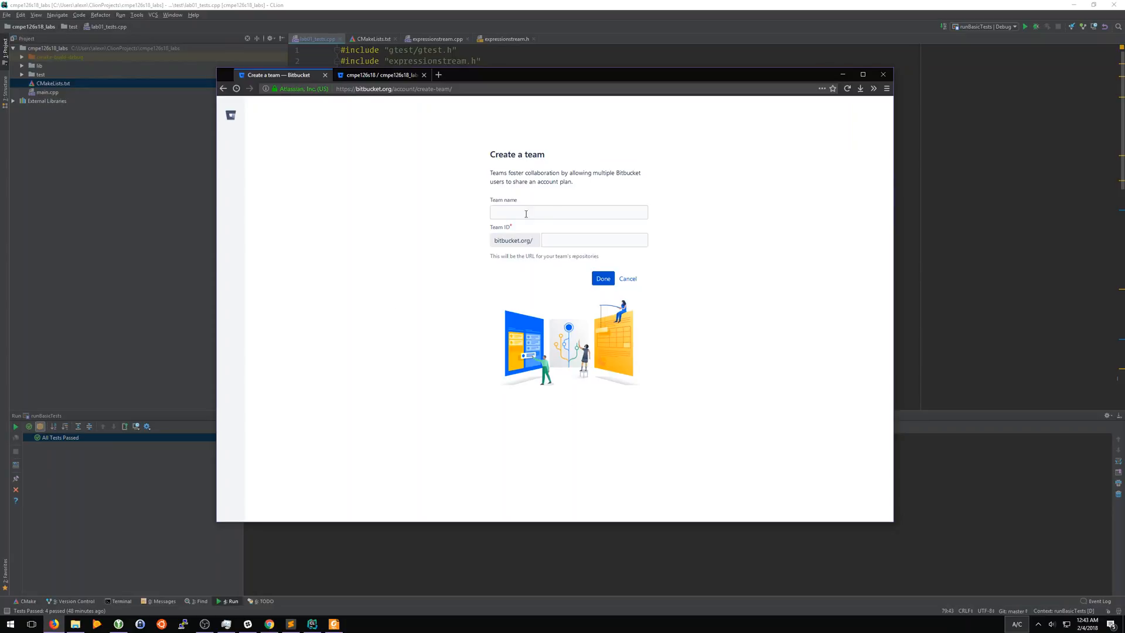
click(568, 212)
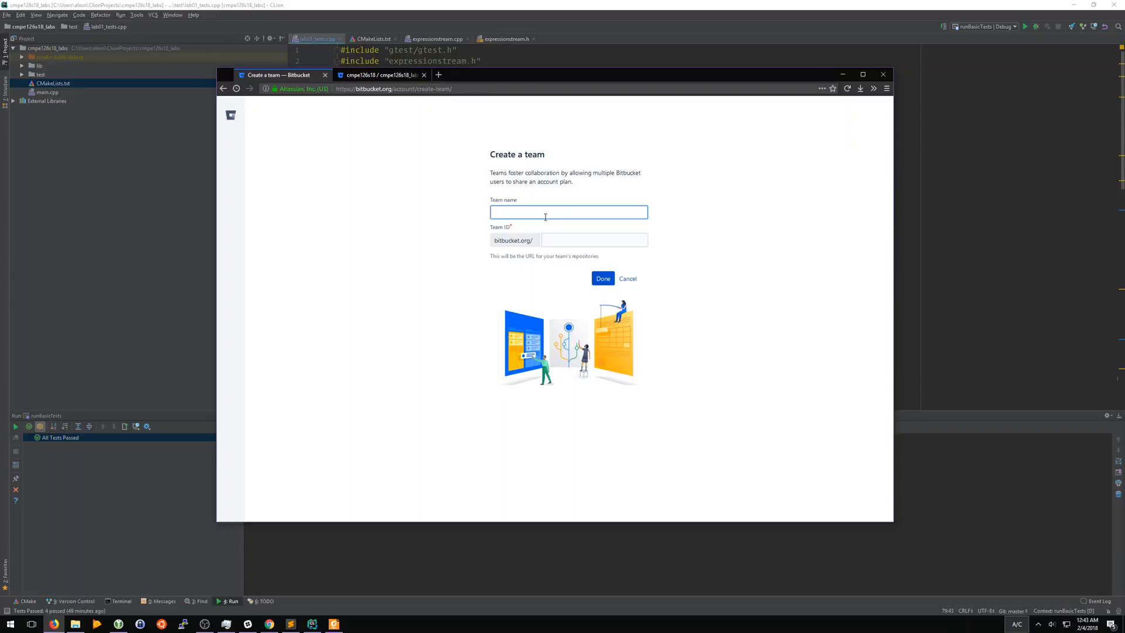
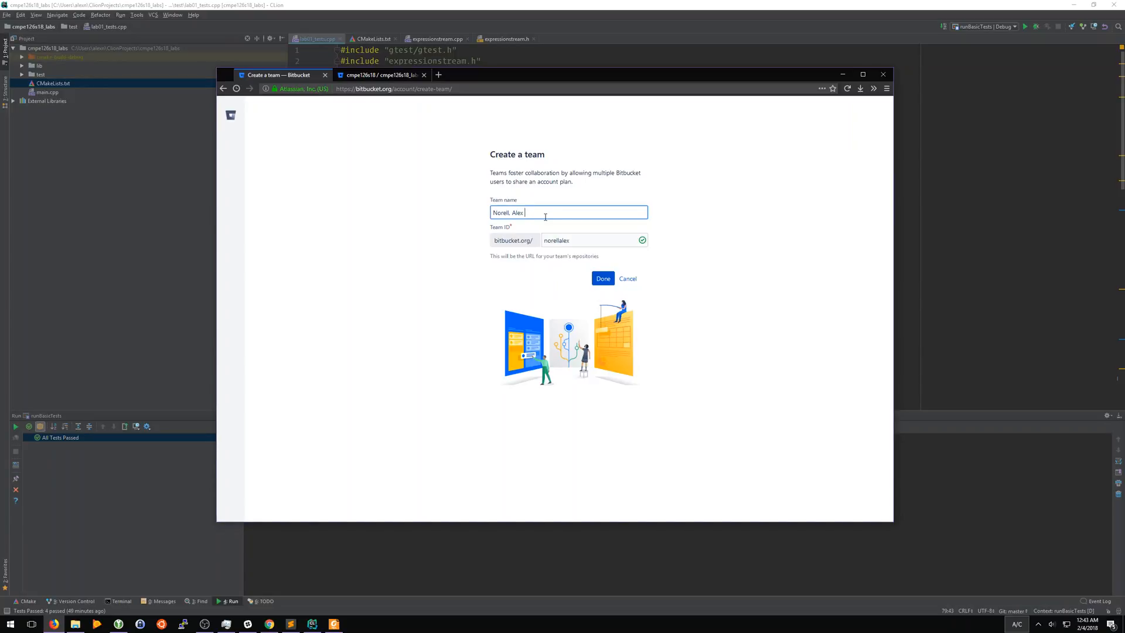
text(T)
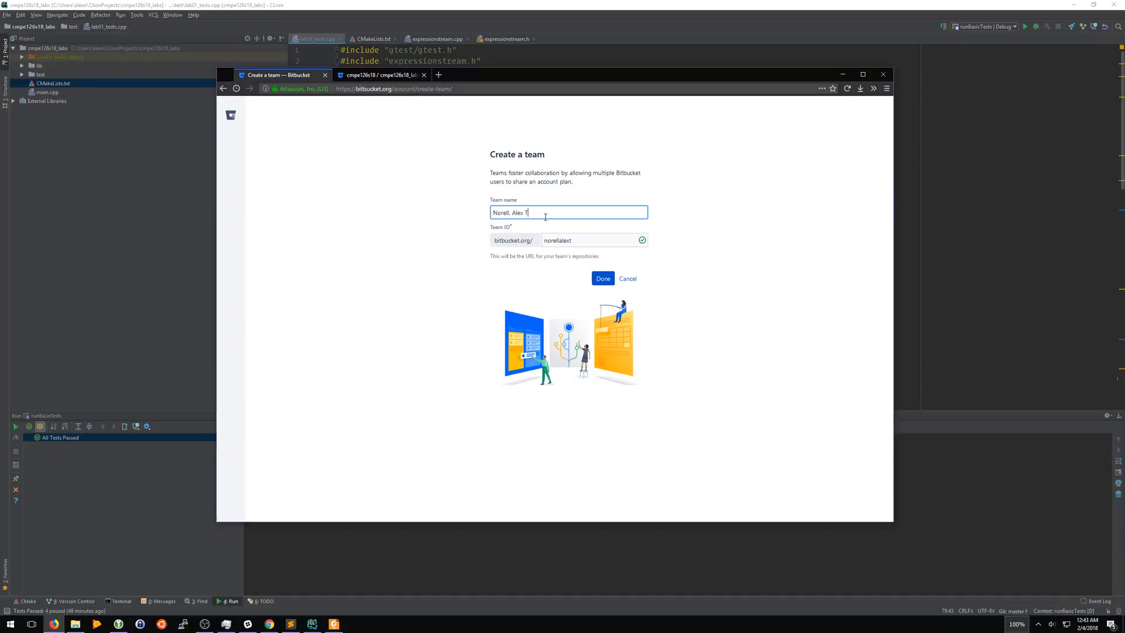
text(uesday)
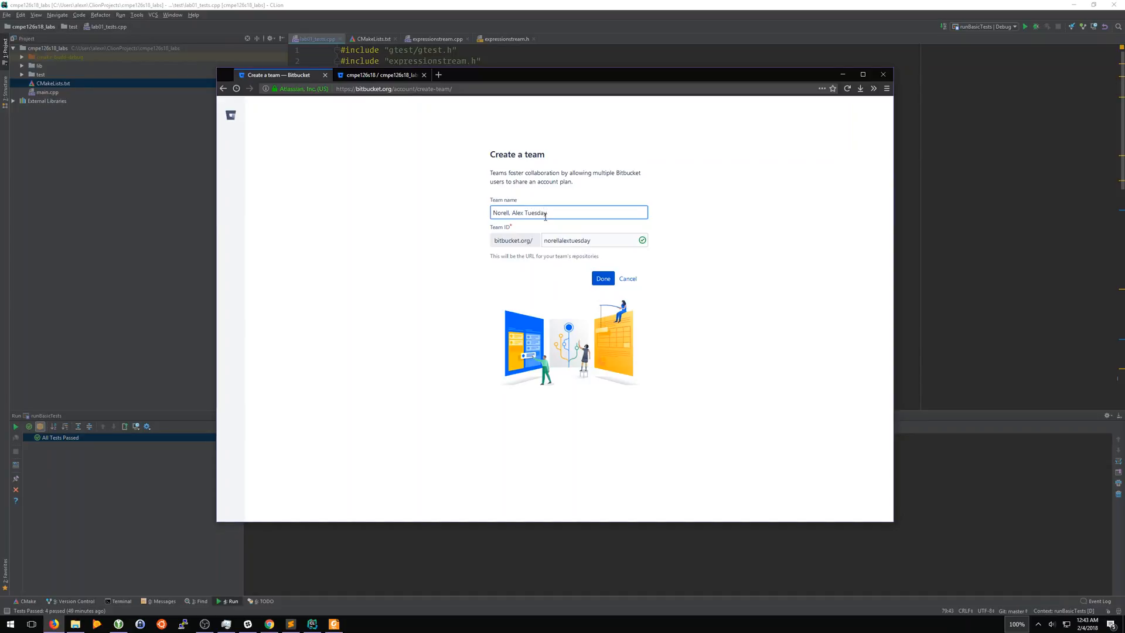
key(BackSpace)
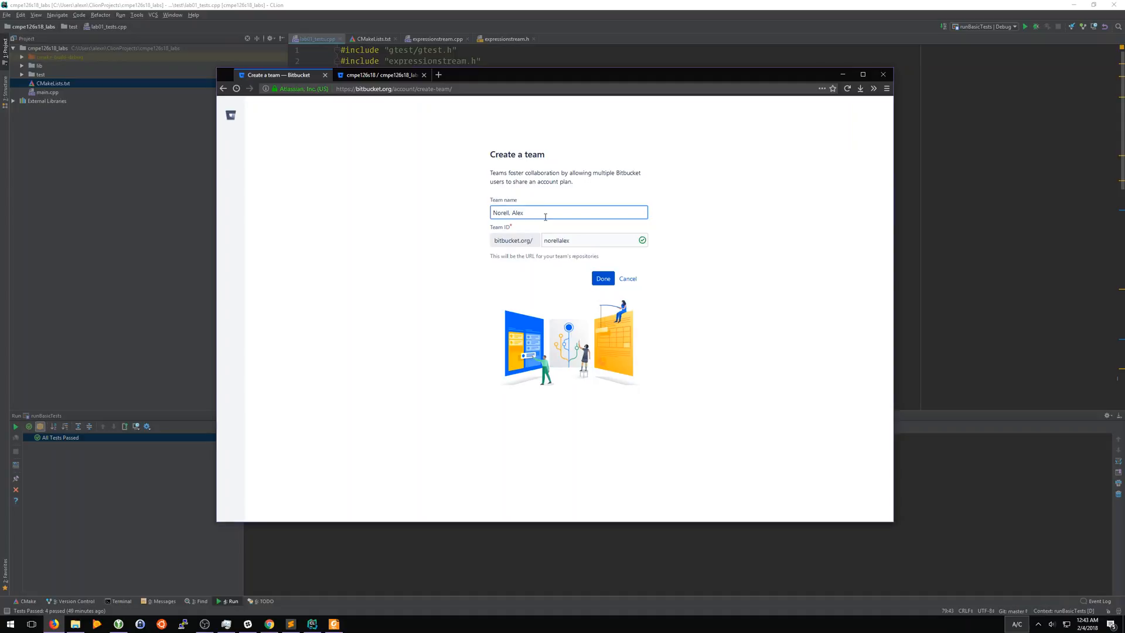
text(Thursday)
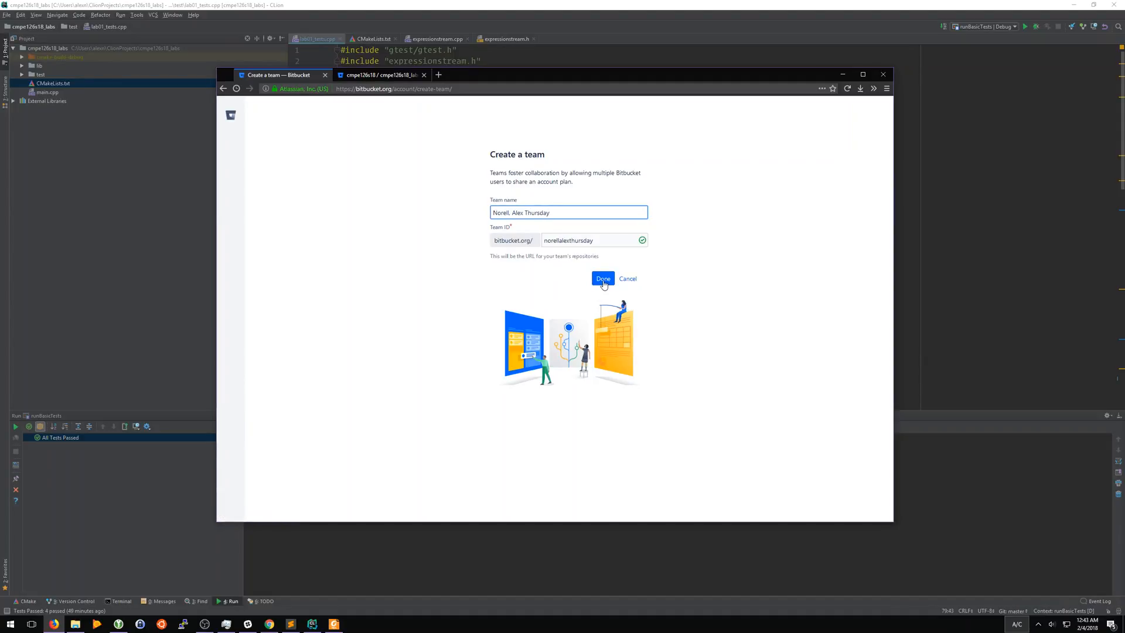
click(603, 279)
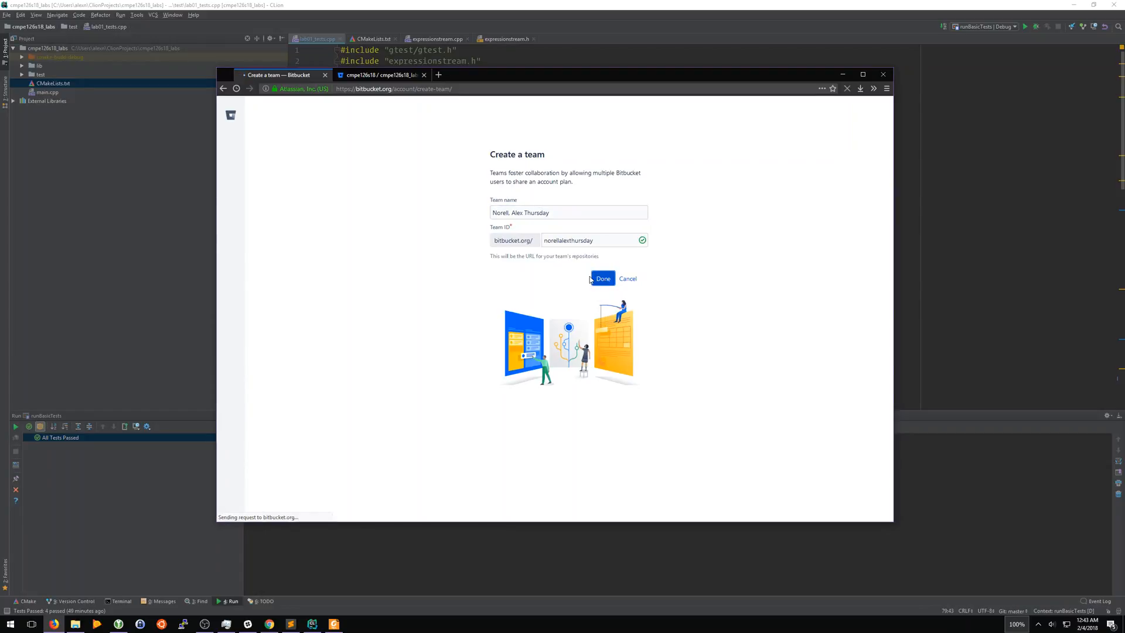
click(602, 279)
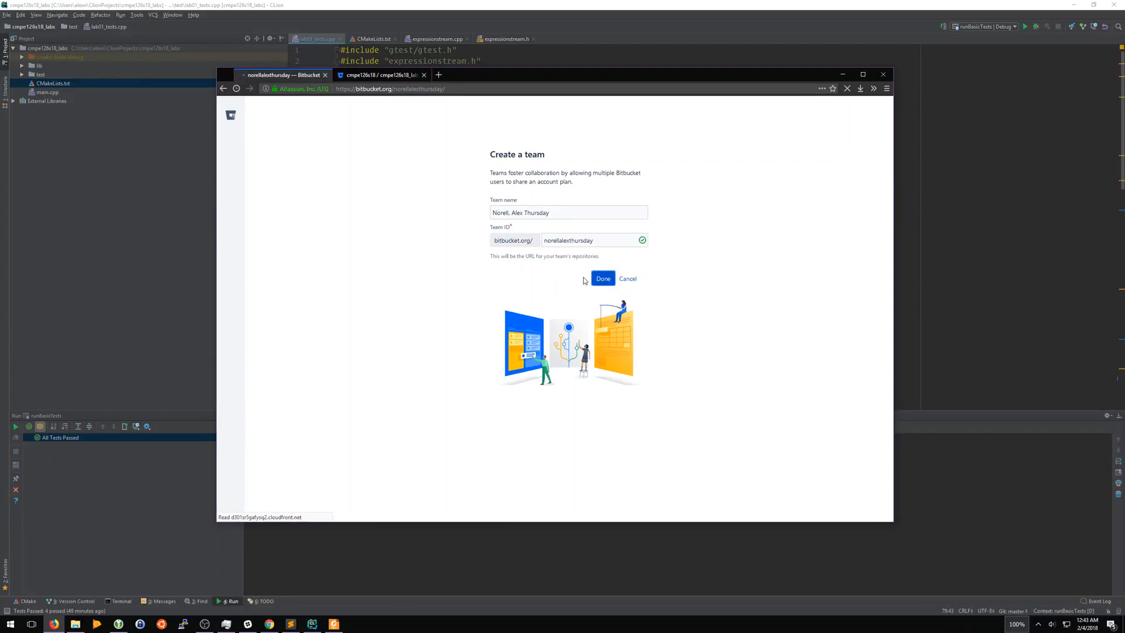
- Start creating the new team's first repository from its empty overview page
click(602, 279)
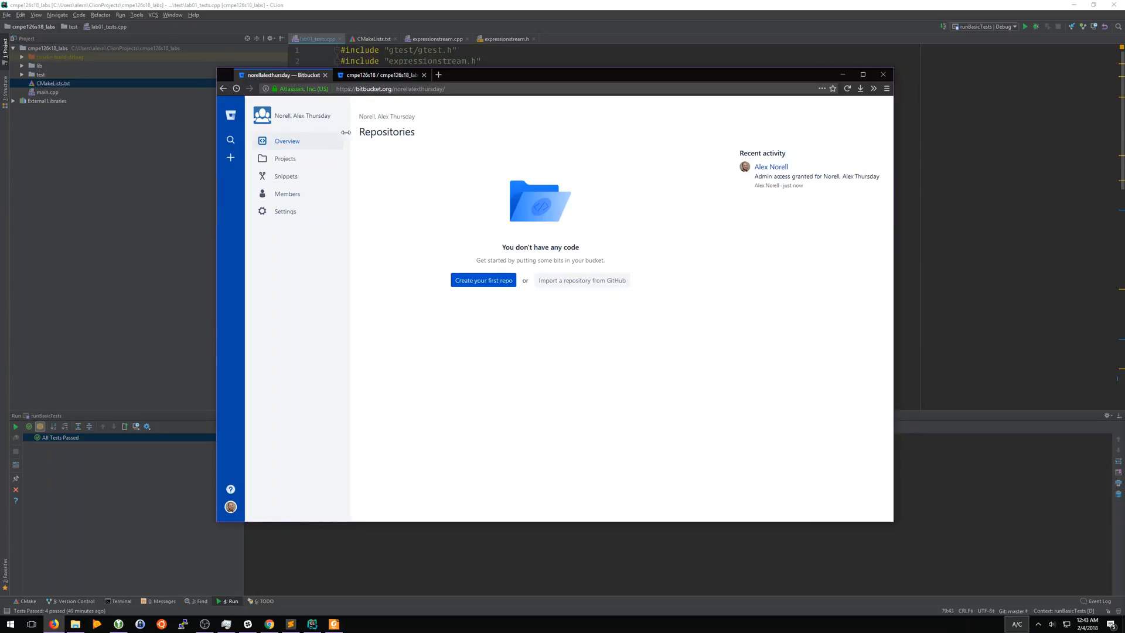
mouse_move(301, 115)
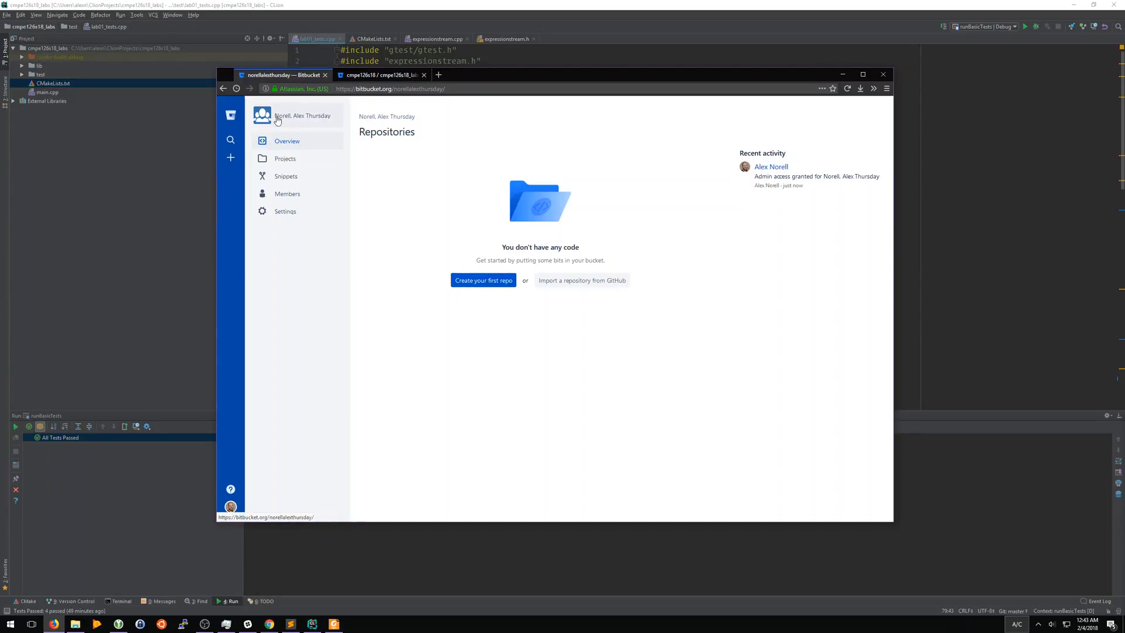
mouse_move(303, 122)
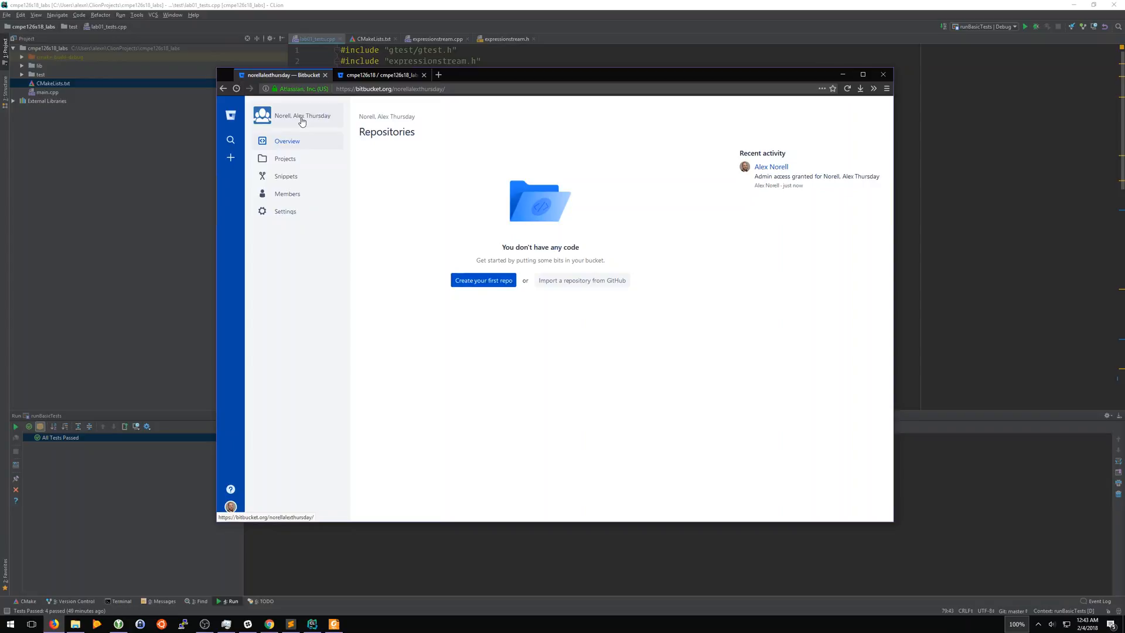
mouse_move(483, 280)
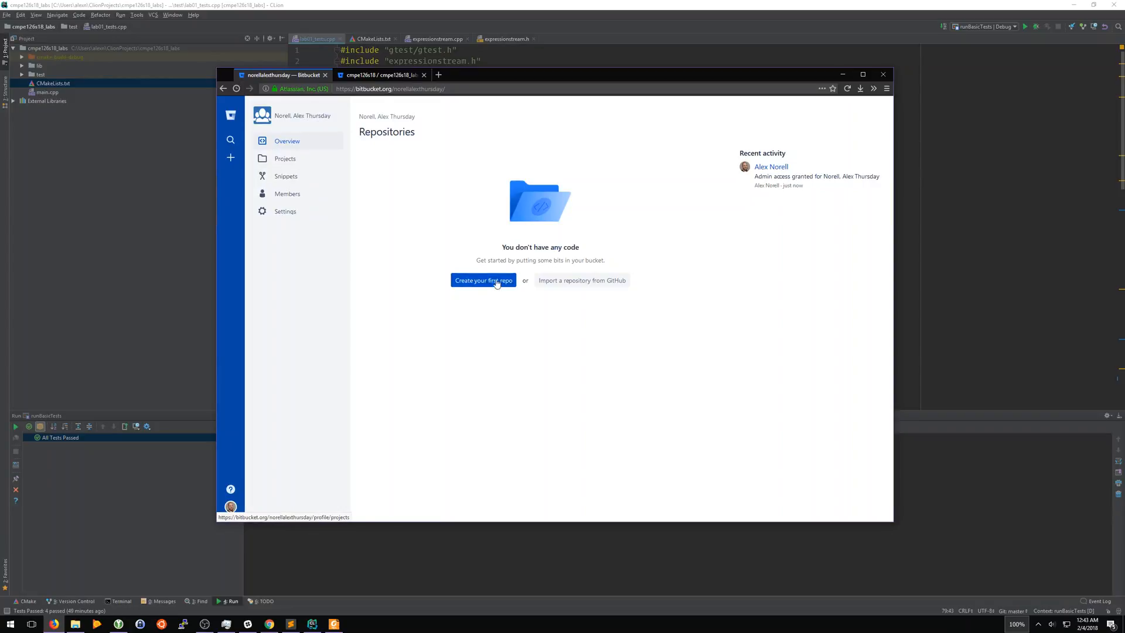
mouse_move(483, 281)
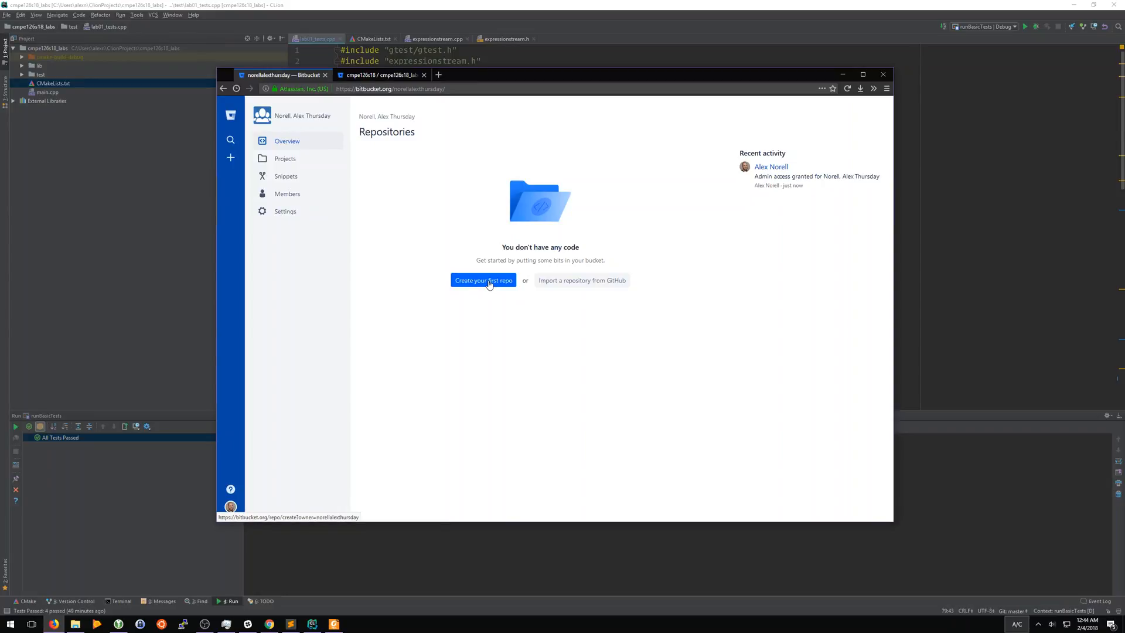
click(483, 280)
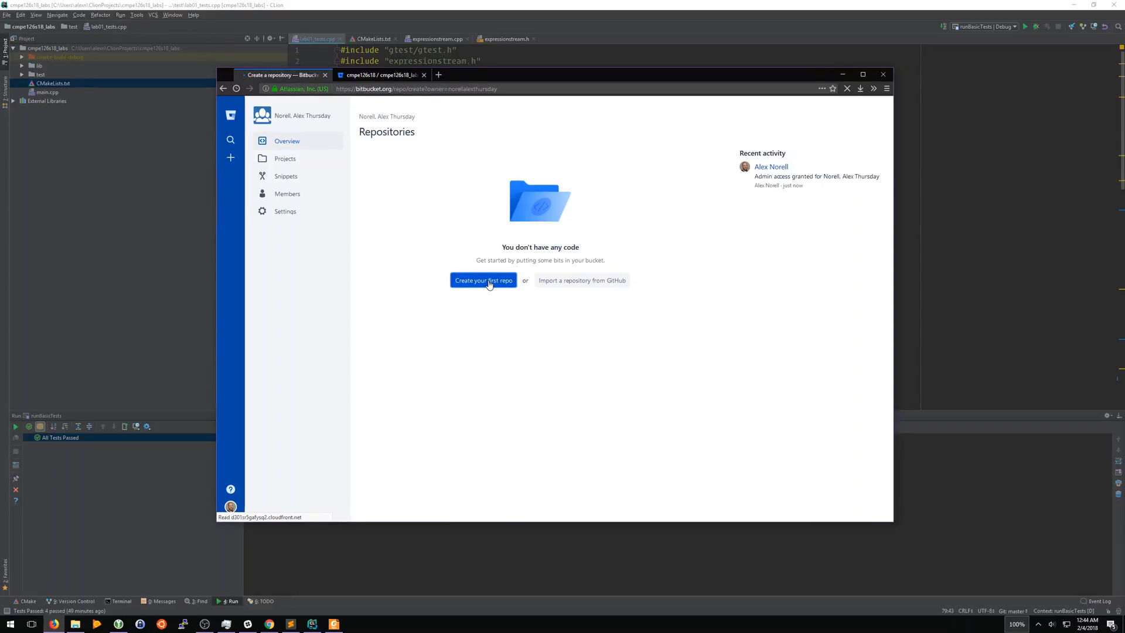
- Create a private Git repository named Labs under the Norell Labs project
click(483, 280)
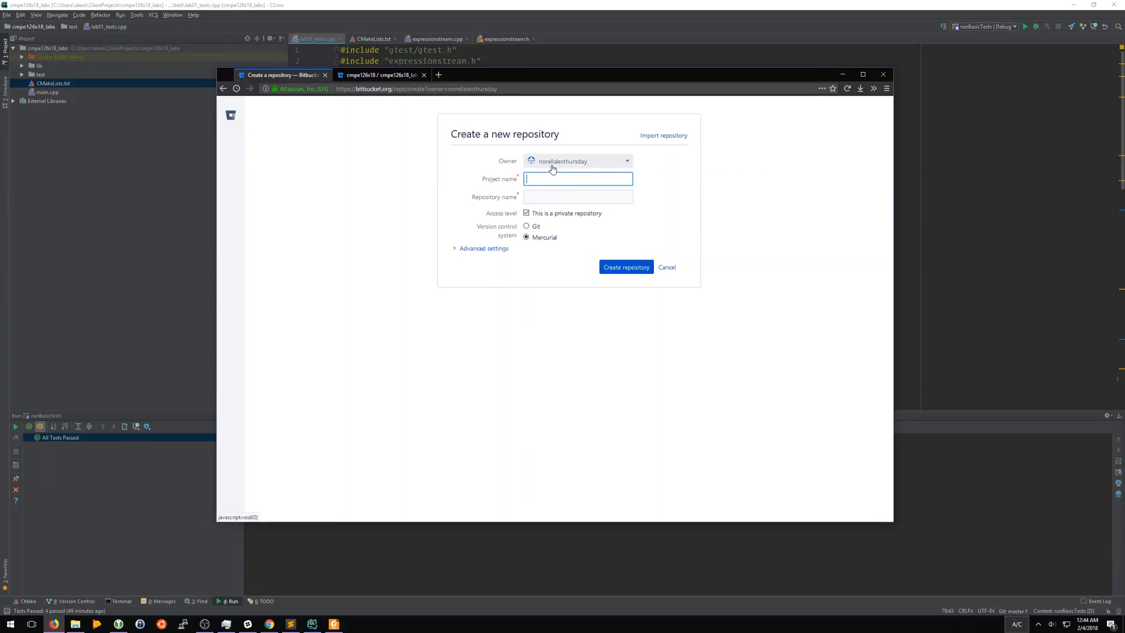
mouse_move(524, 173)
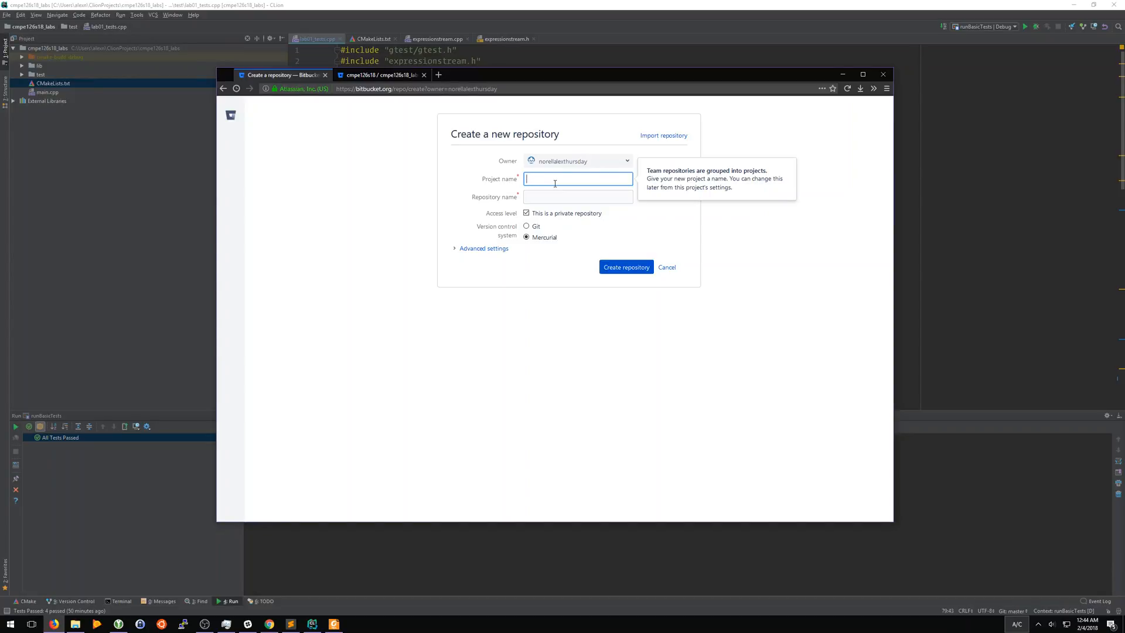
text(Norell)
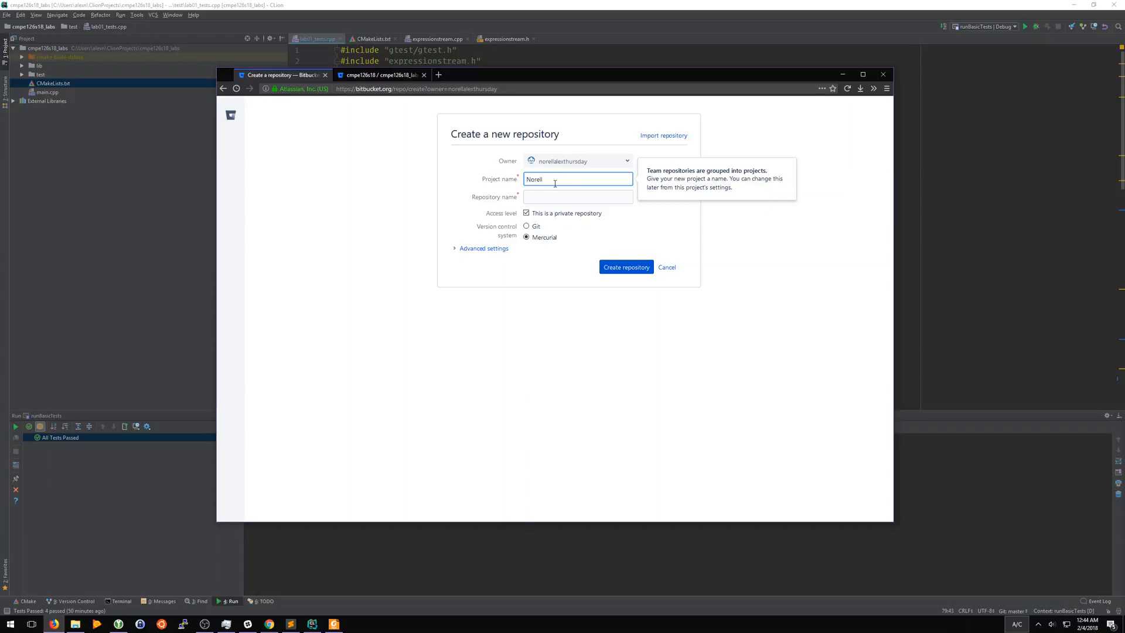
text(Labs)
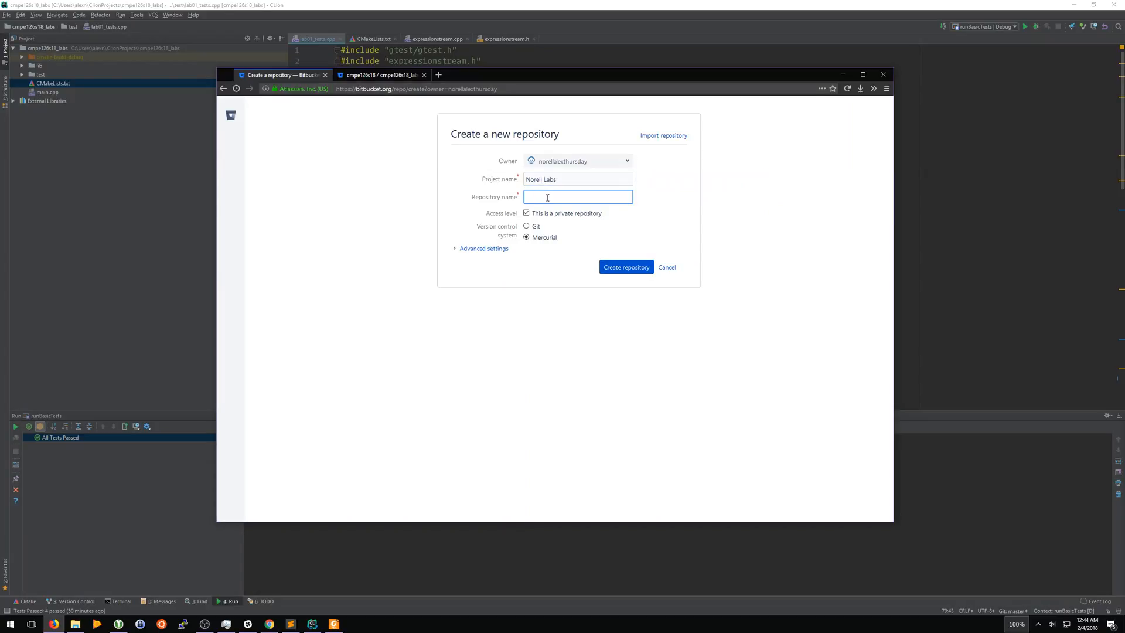
text(Labs)
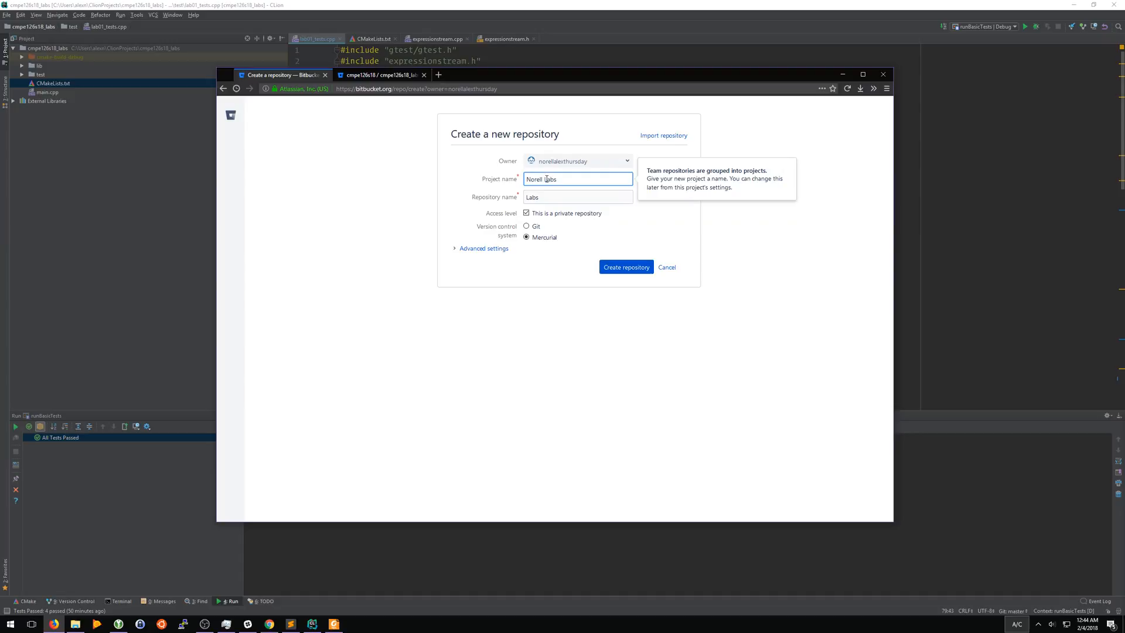
click(577, 197)
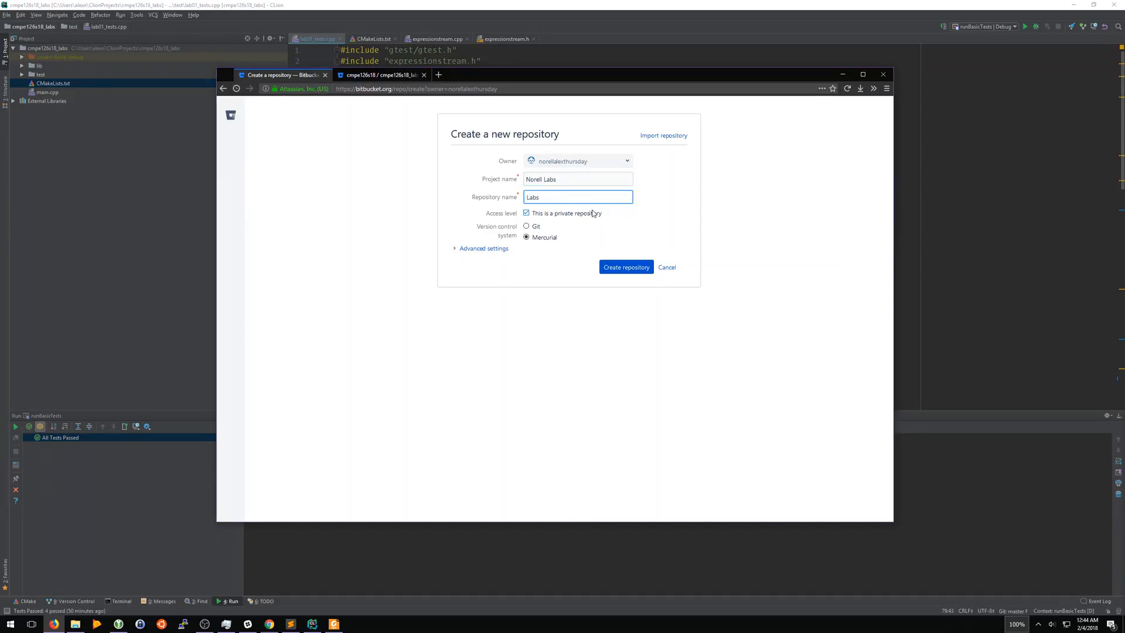
click(526, 226)
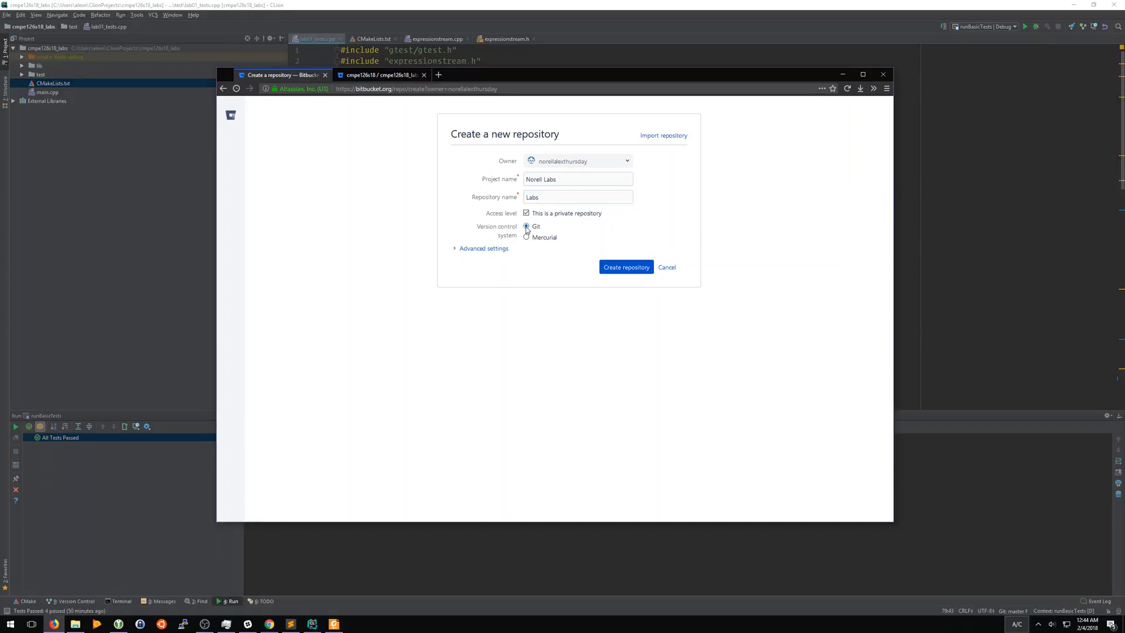
mouse_move(484, 236)
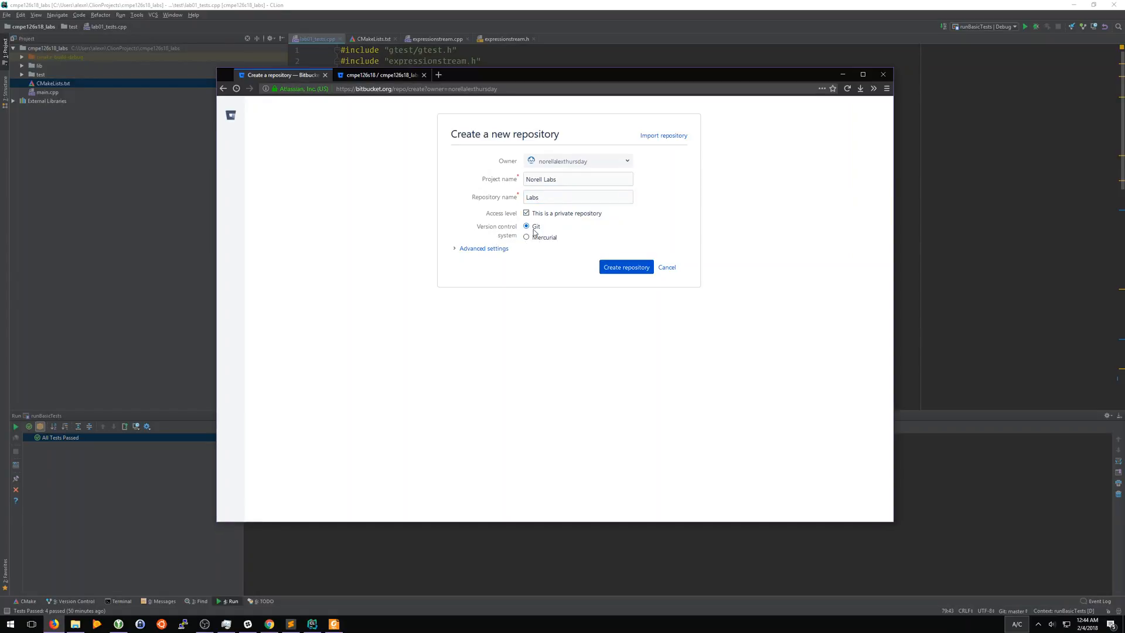
mouse_move(531, 244)
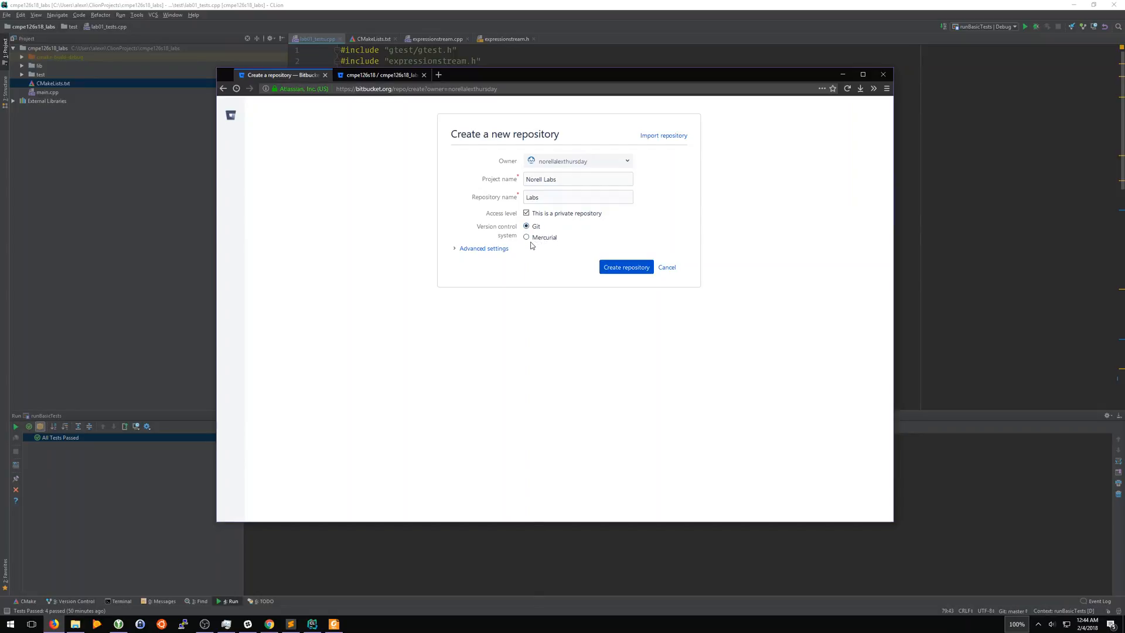
mouse_move(601, 258)
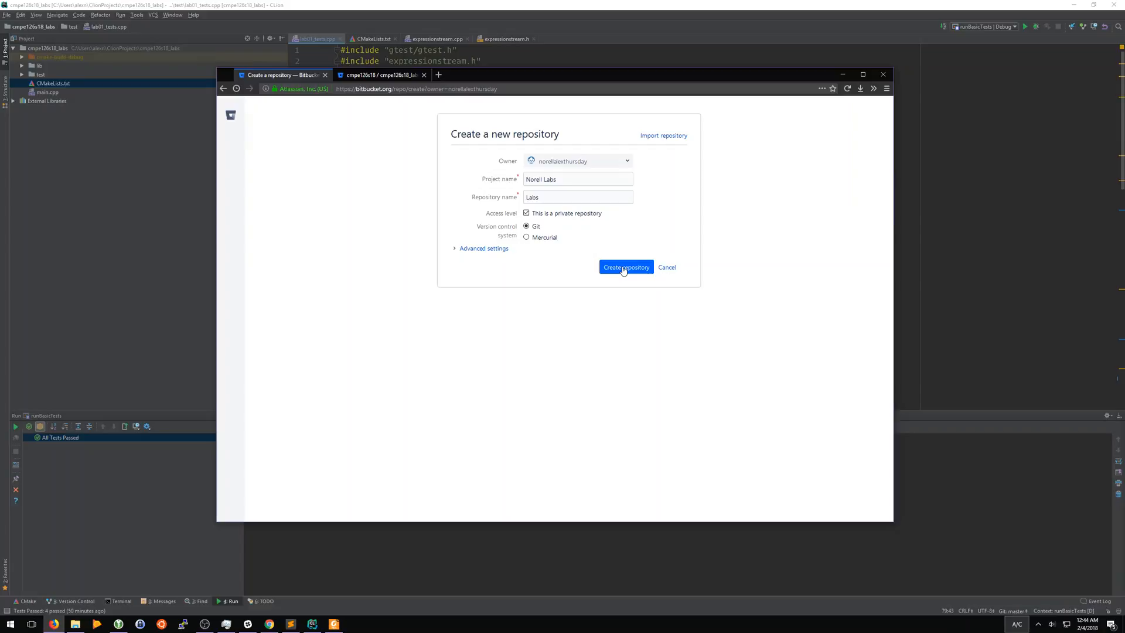
click(625, 267)
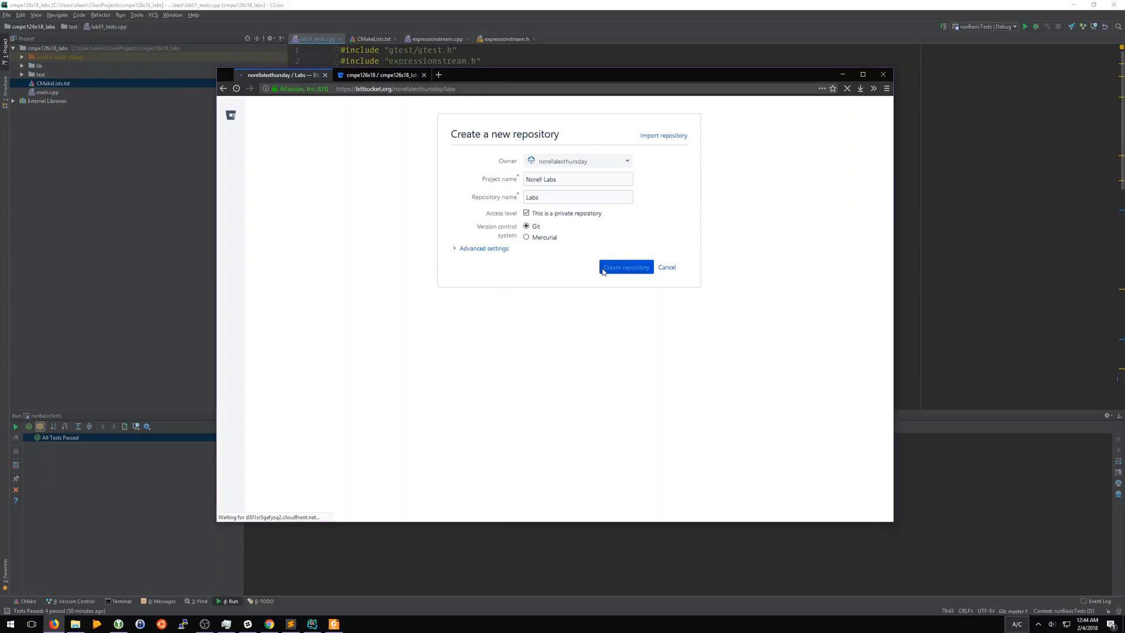
- Show the empty Labs repository overview in a browser on the right half
click(626, 268)
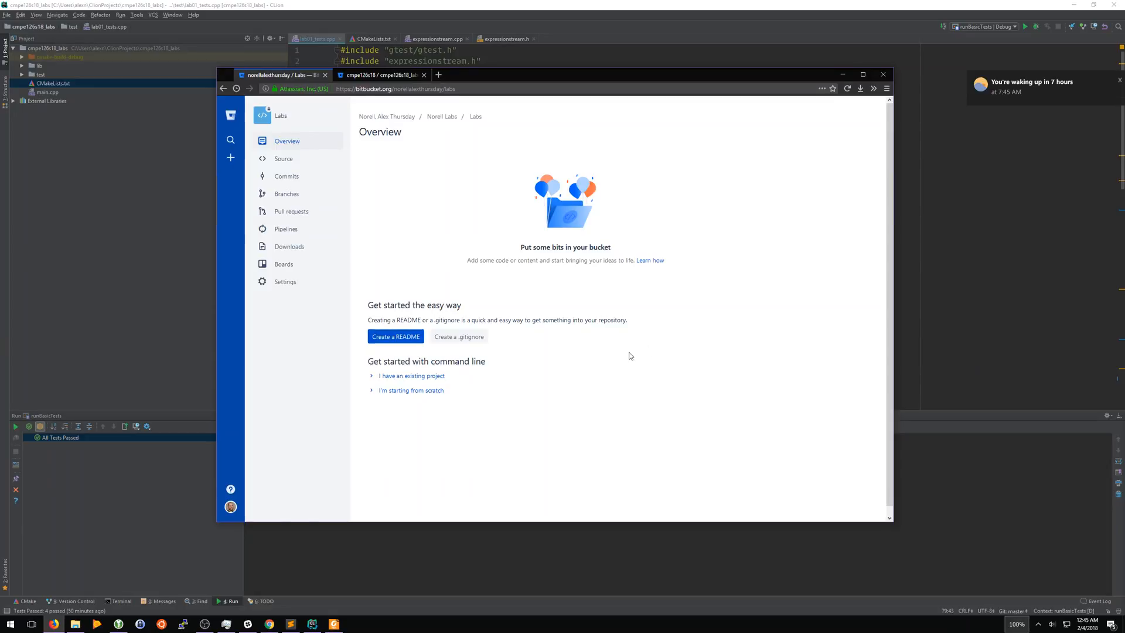
mouse_move(387, 117)
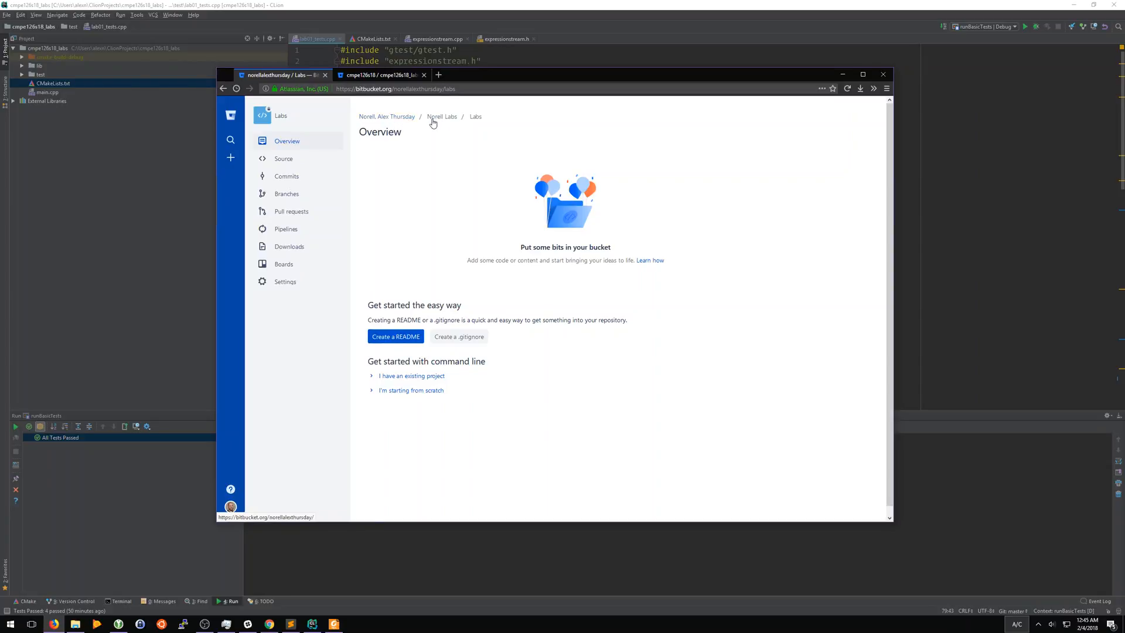
mouse_move(441, 116)
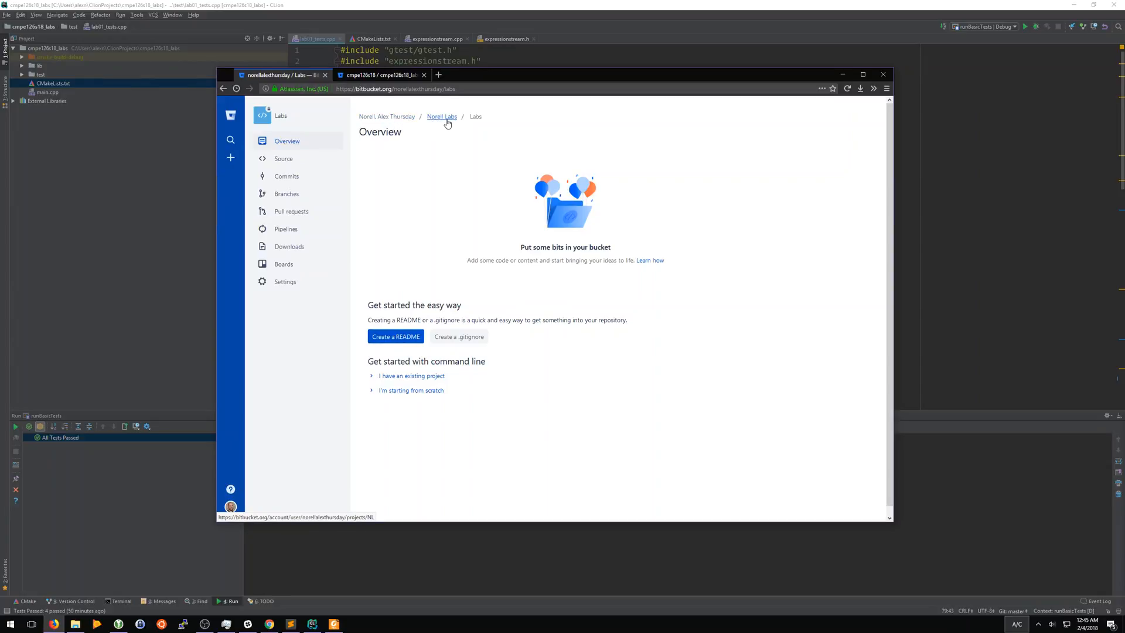
mouse_move(475, 116)
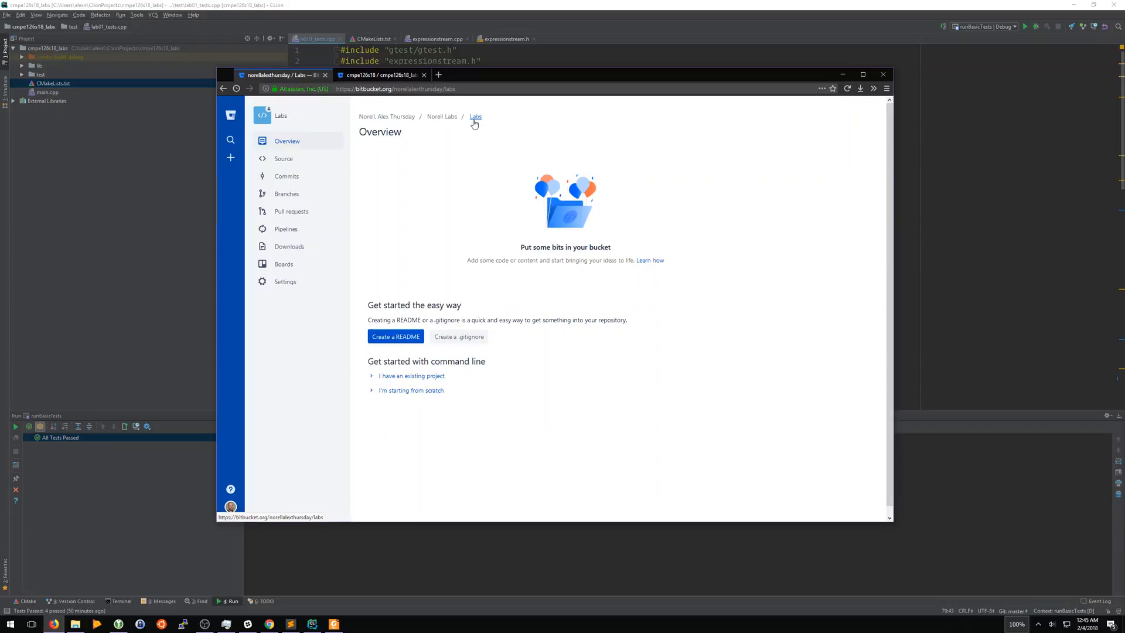
mouse_move(537, 146)
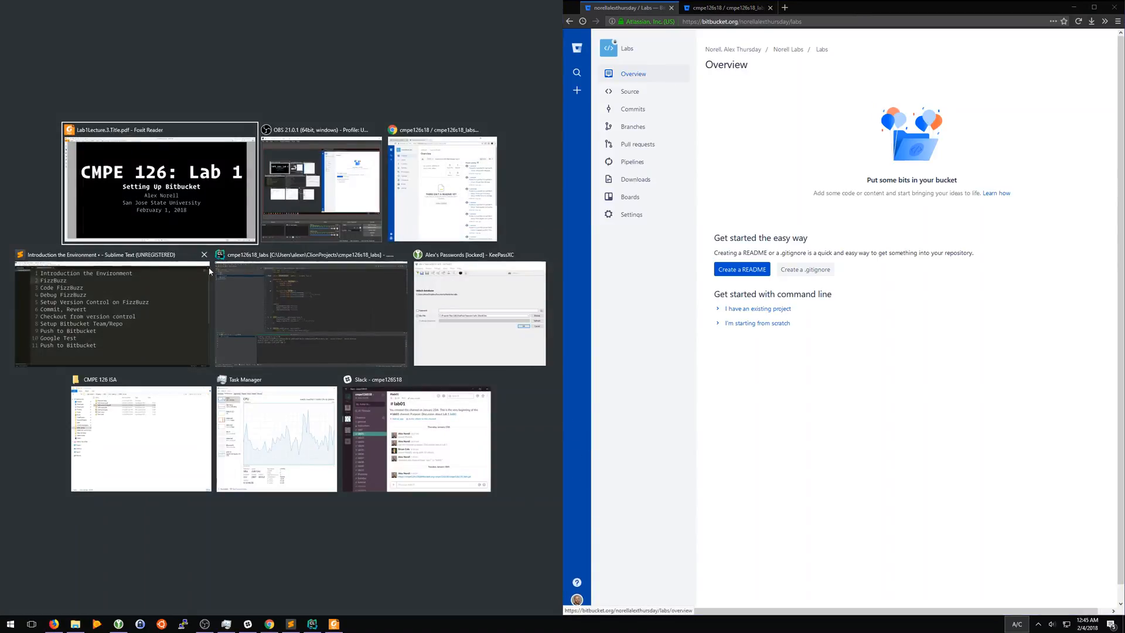
- Snap CLion to the left half and scroll through lab01_tests.cpp and back
click(310, 315)
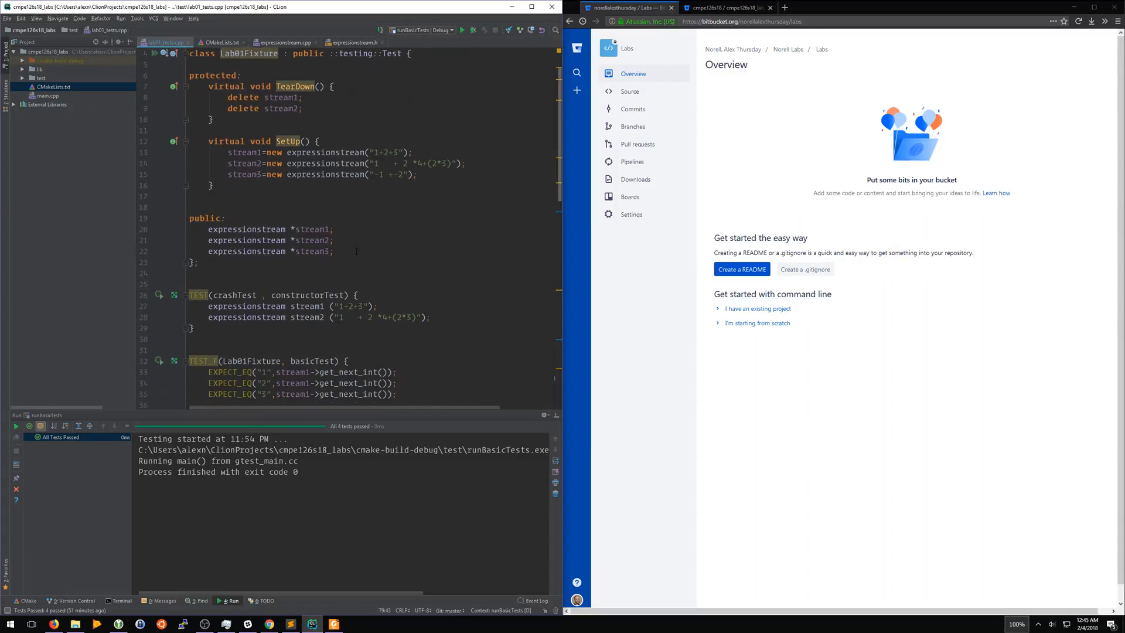
scroll(down, 3)
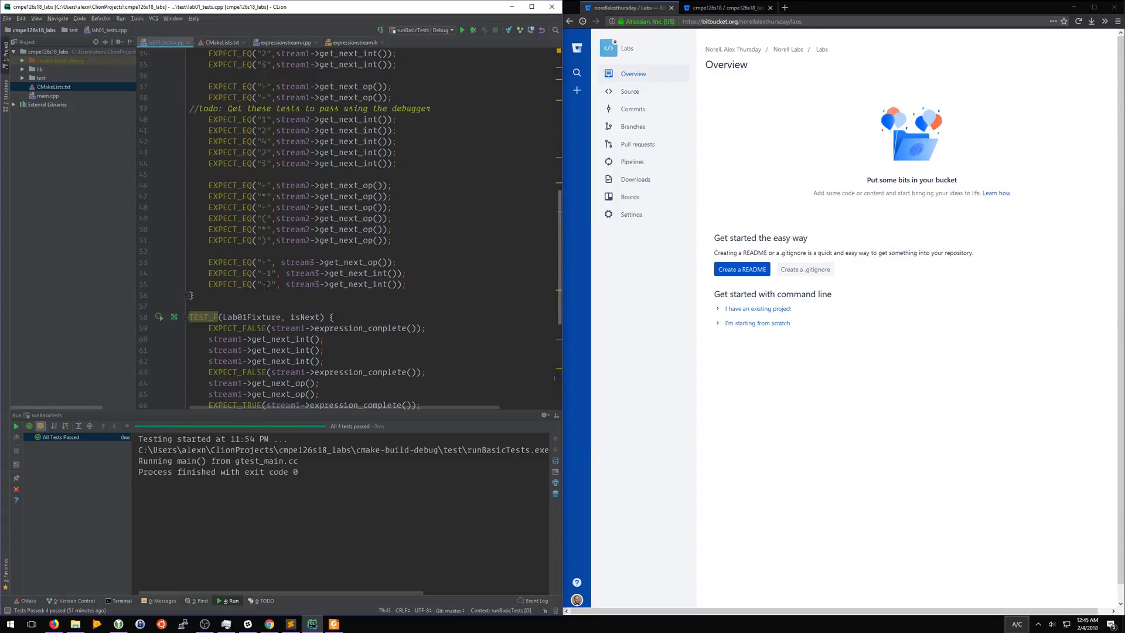
scroll(up, 3)
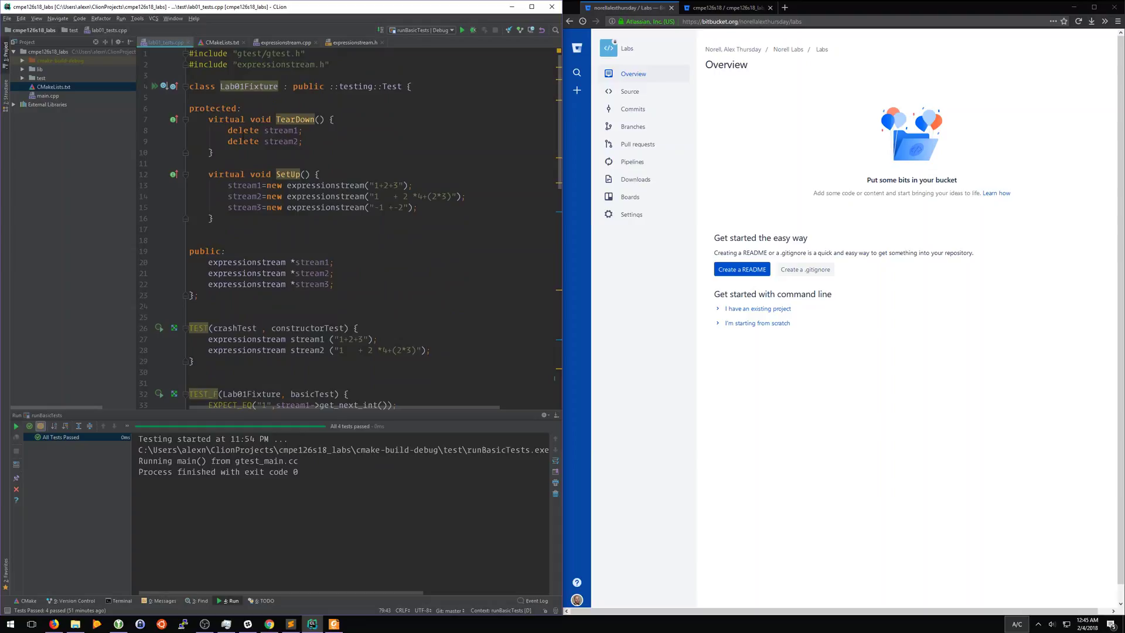
mouse_move(815, 124)
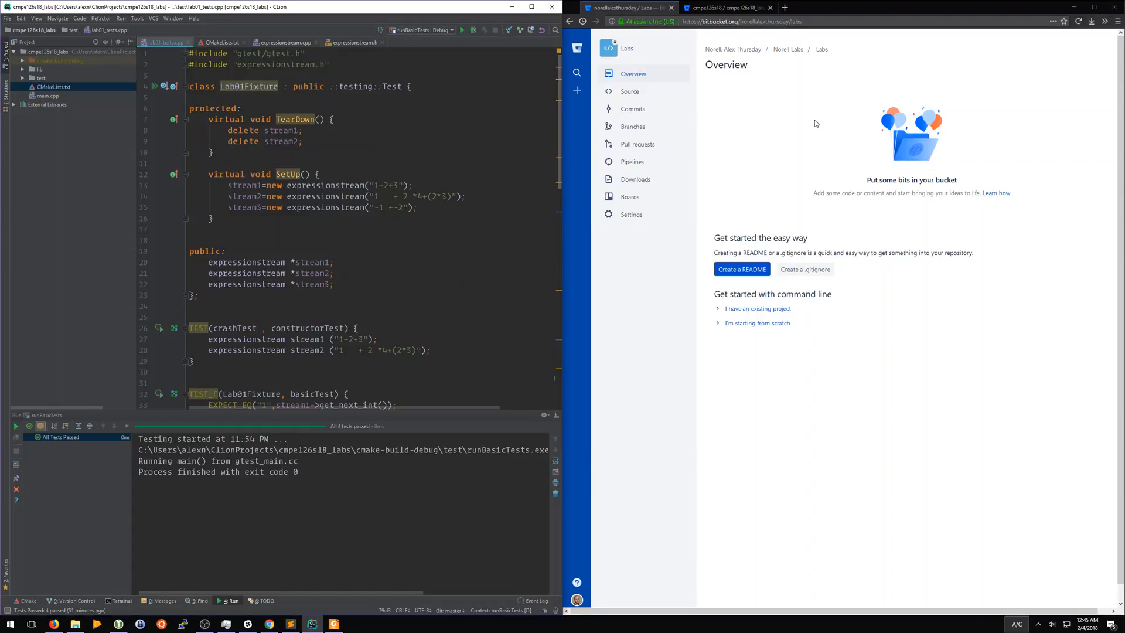
mouse_move(756, 120)
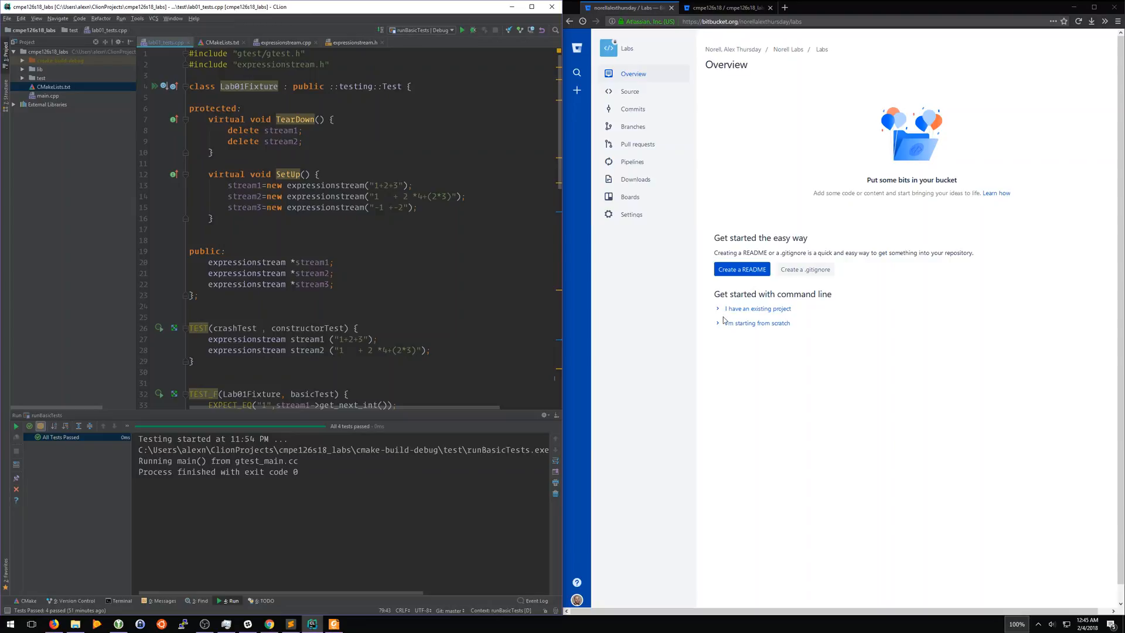
mouse_move(758, 309)
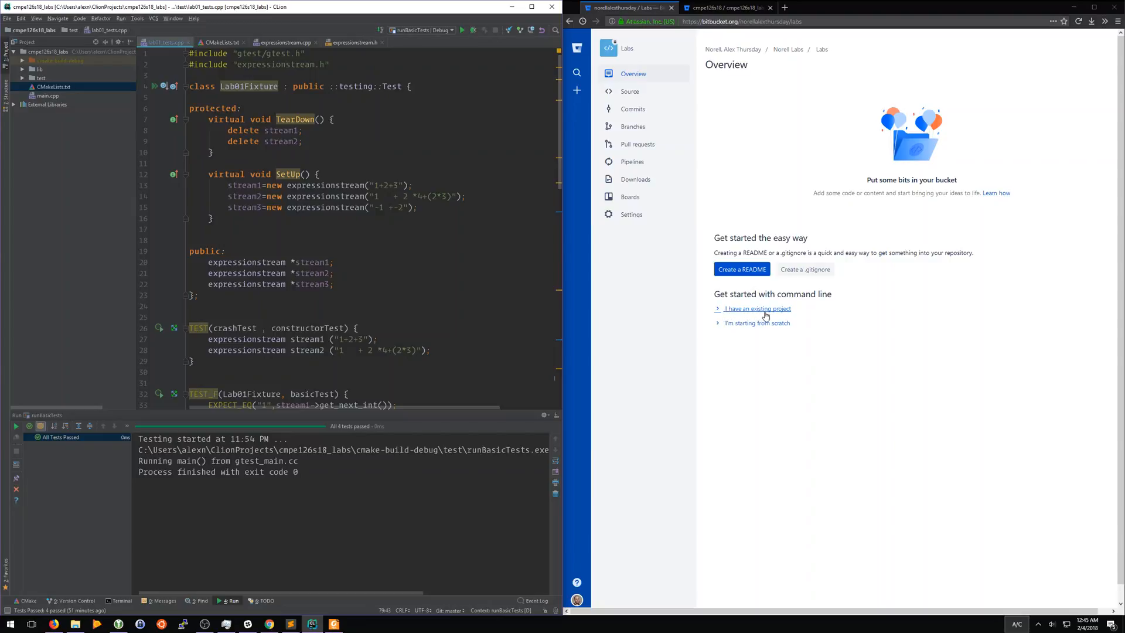
- Expand 'I have an existing project' and select the Labs remote URL
click(755, 309)
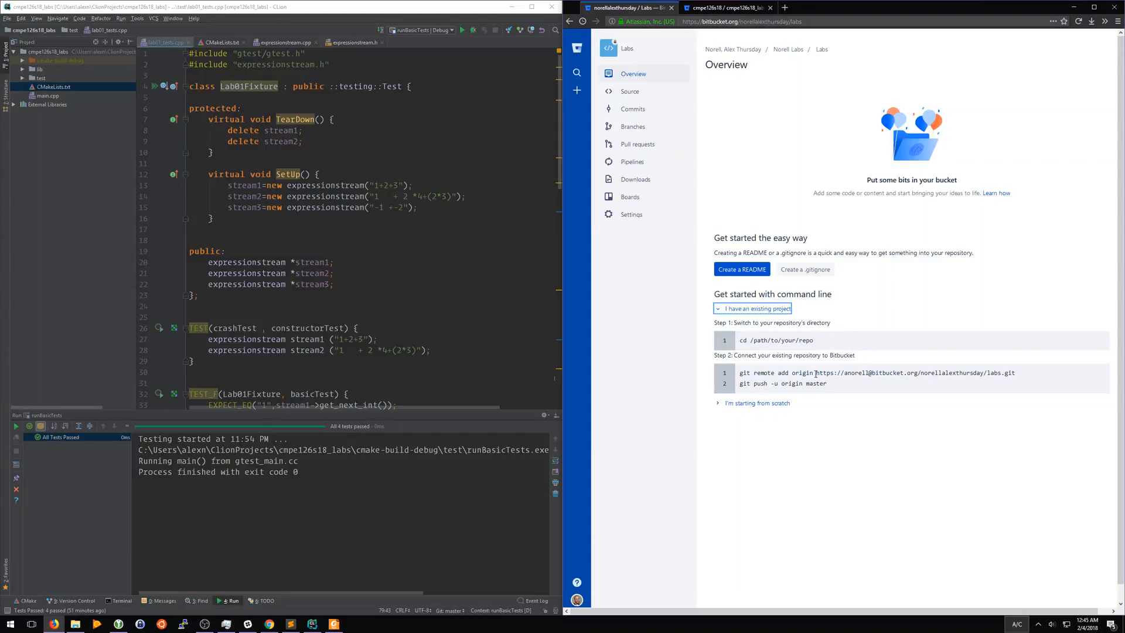
double_click(824, 373)
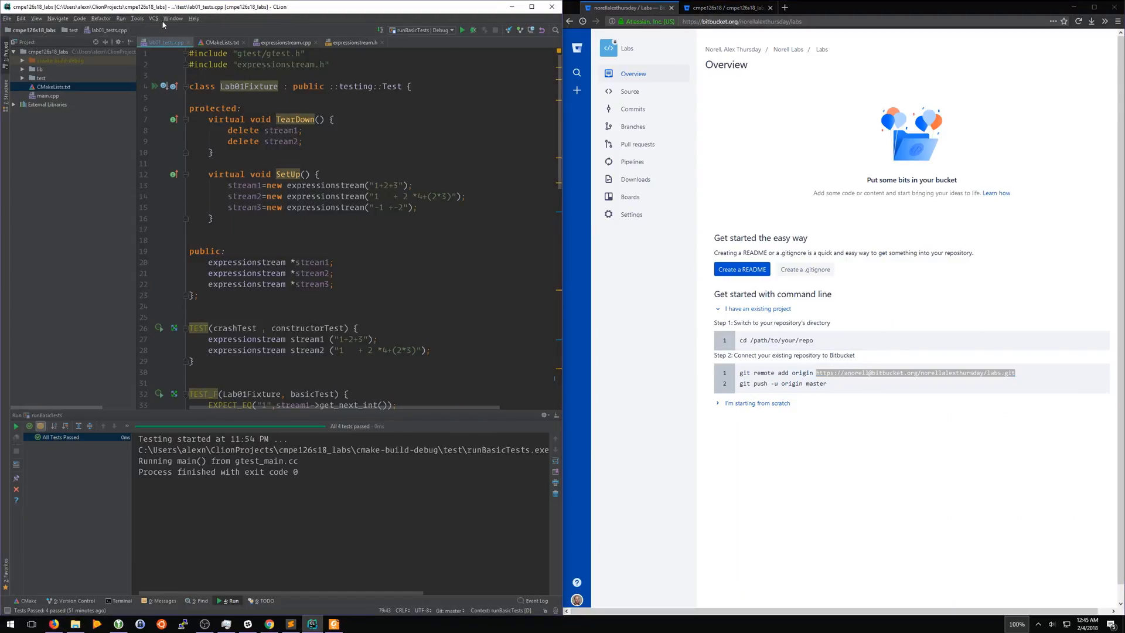
- Open CLion's Git Remotes list and select the origin remote for cmpe126s18_labs
click(154, 18)
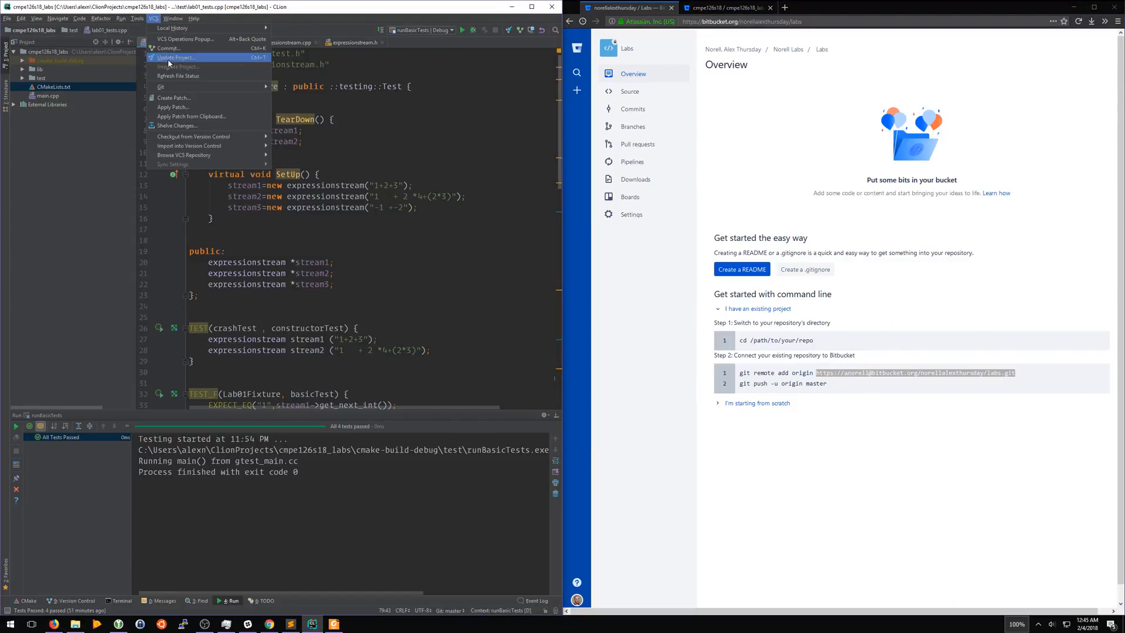
mouse_move(161, 87)
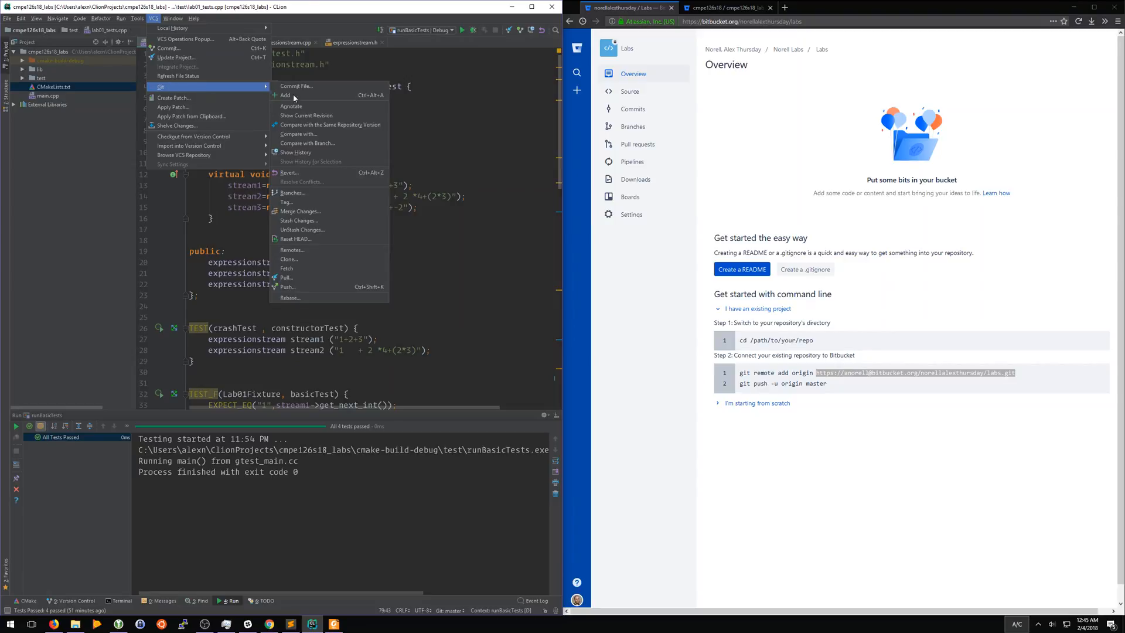
mouse_move(291, 249)
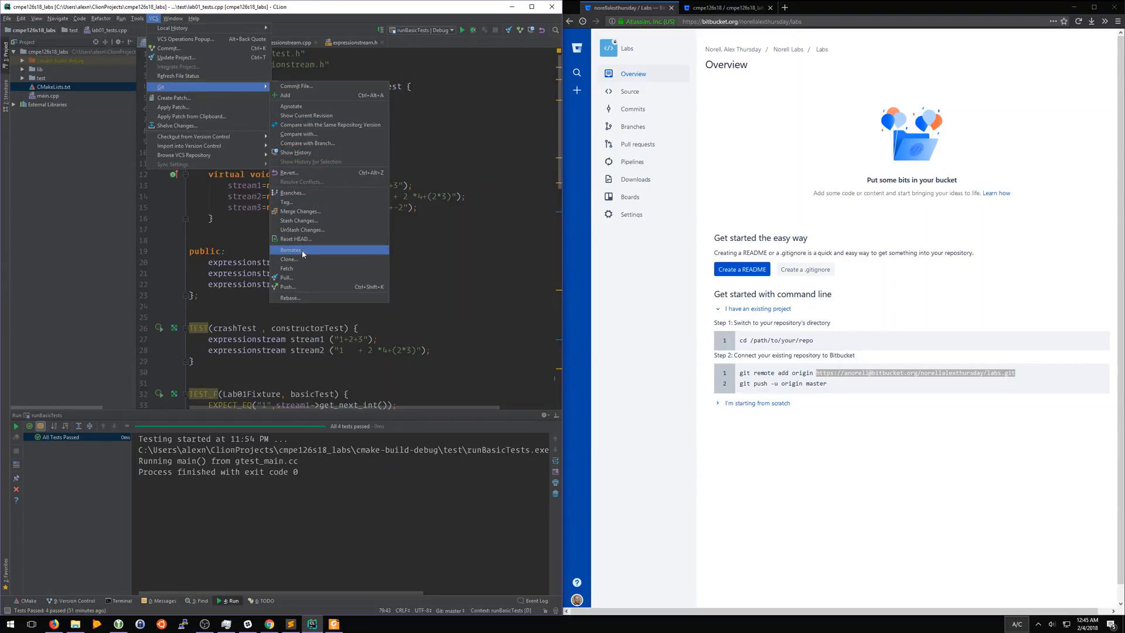
mouse_move(166, 48)
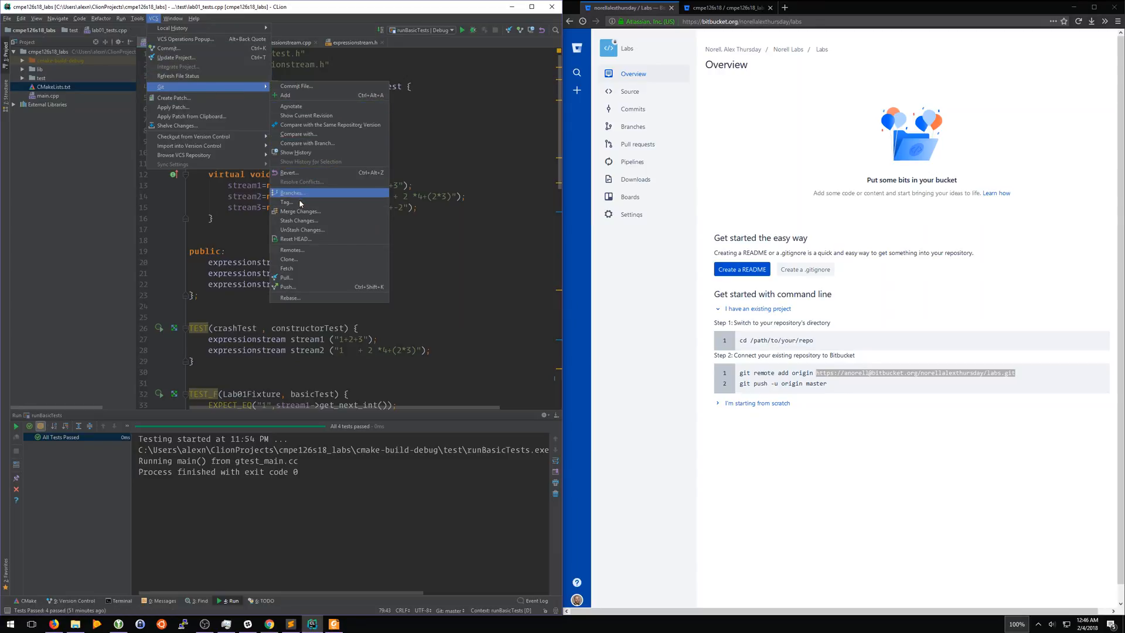
click(291, 249)
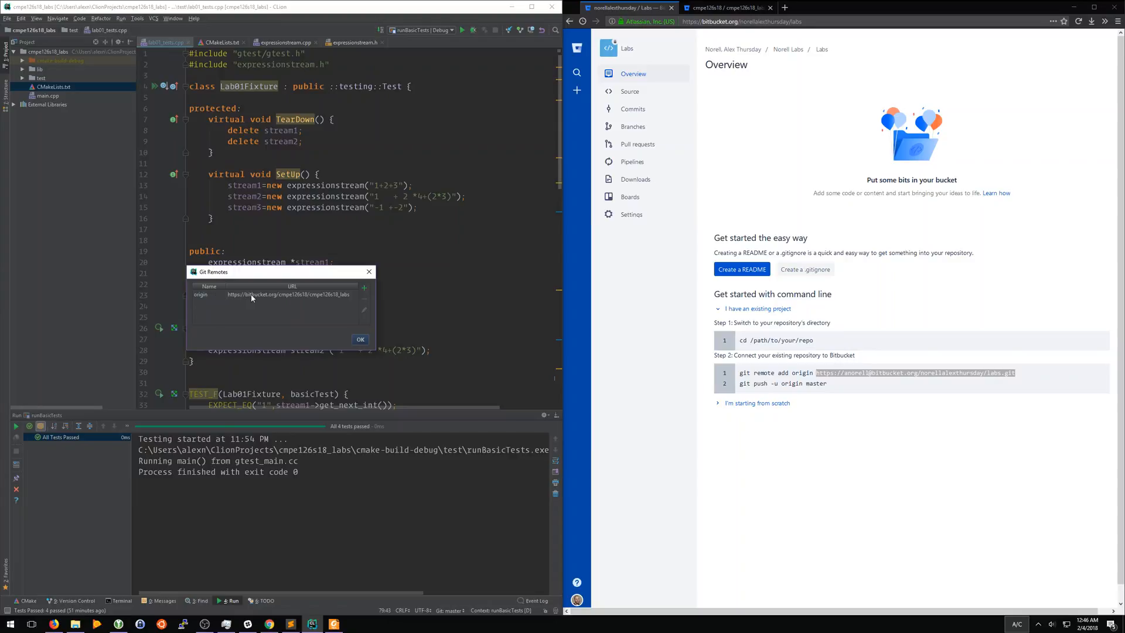
click(275, 294)
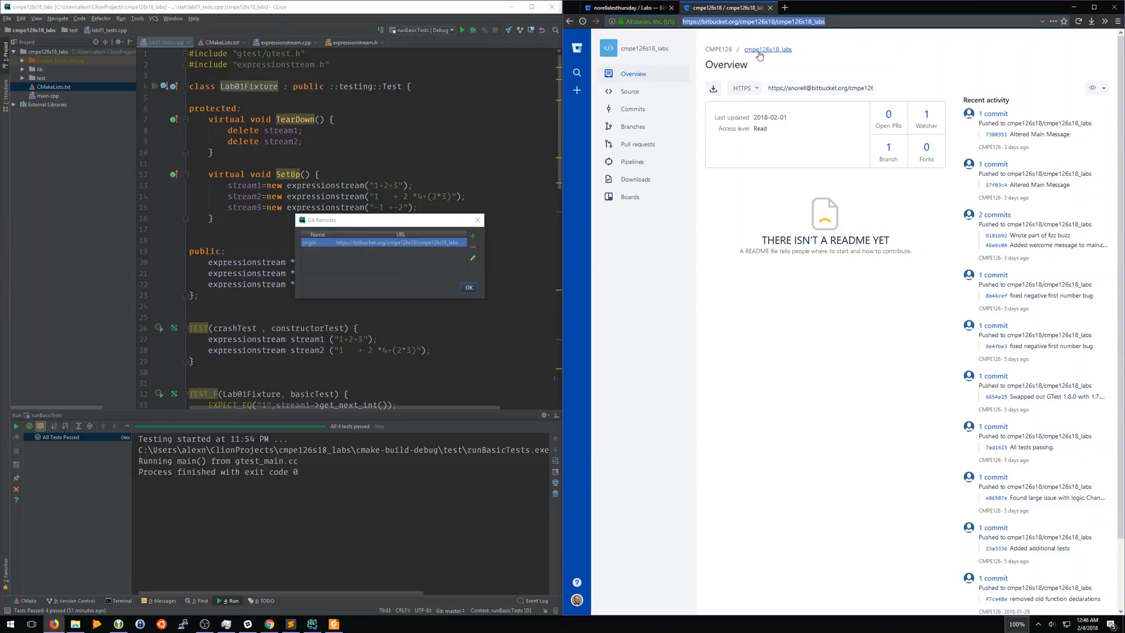
click(629, 8)
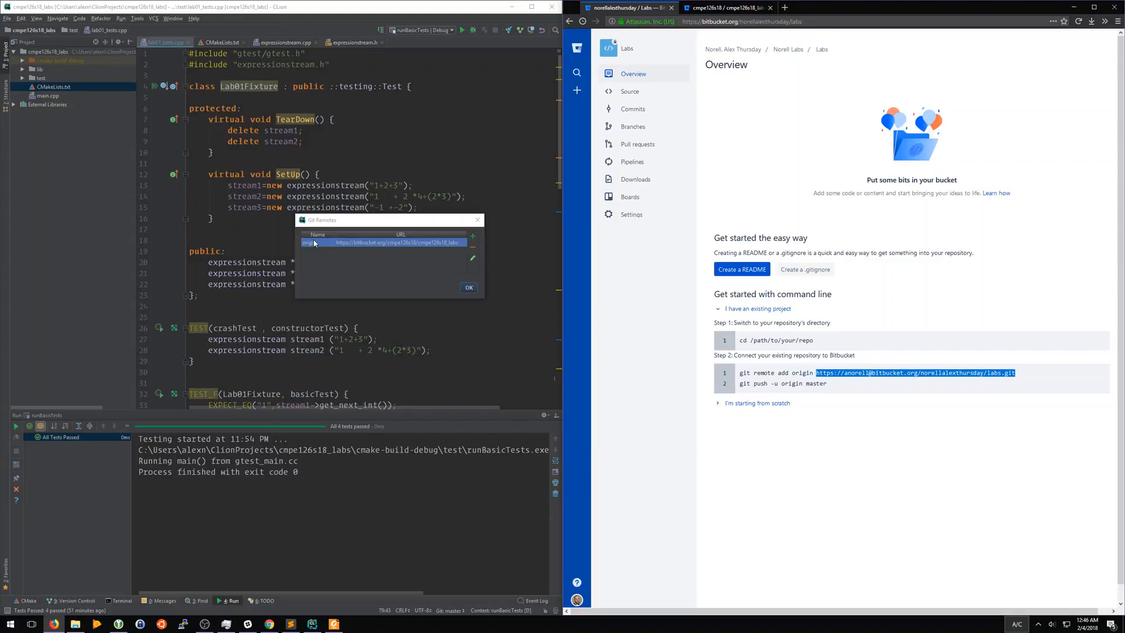
mouse_move(316, 242)
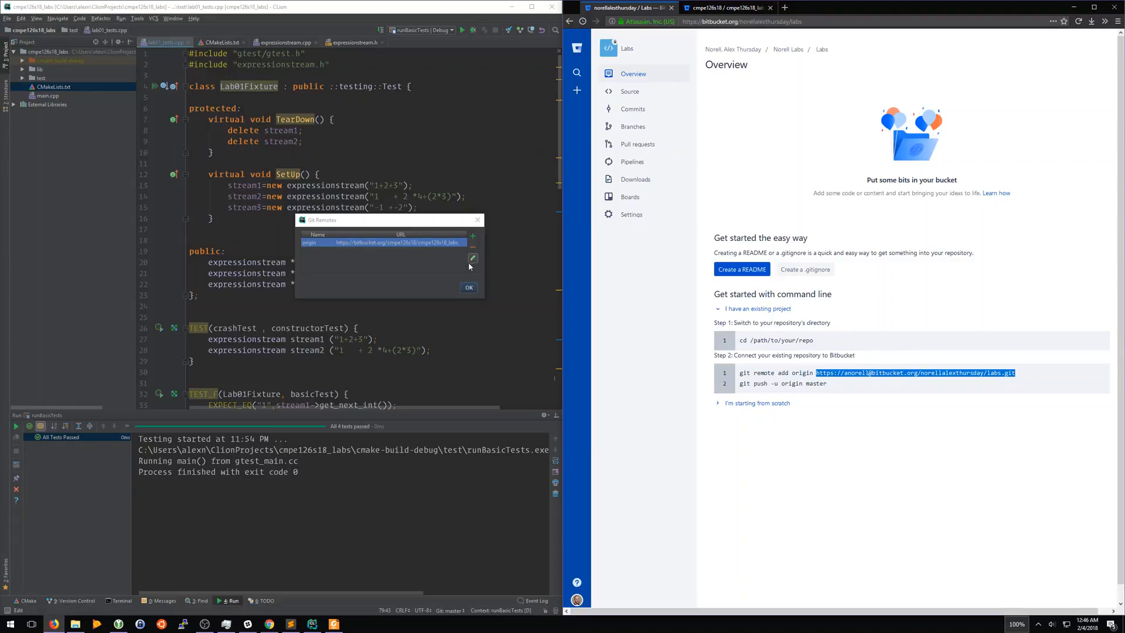
- Rename the existing origin remote to labs
click(473, 258)
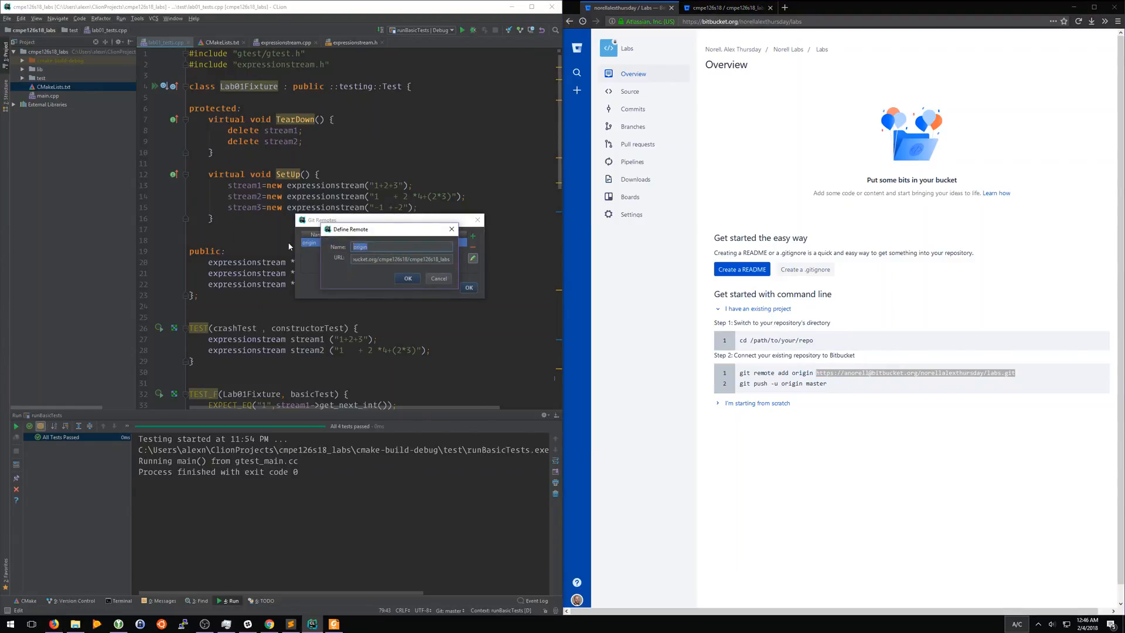
text(labs)
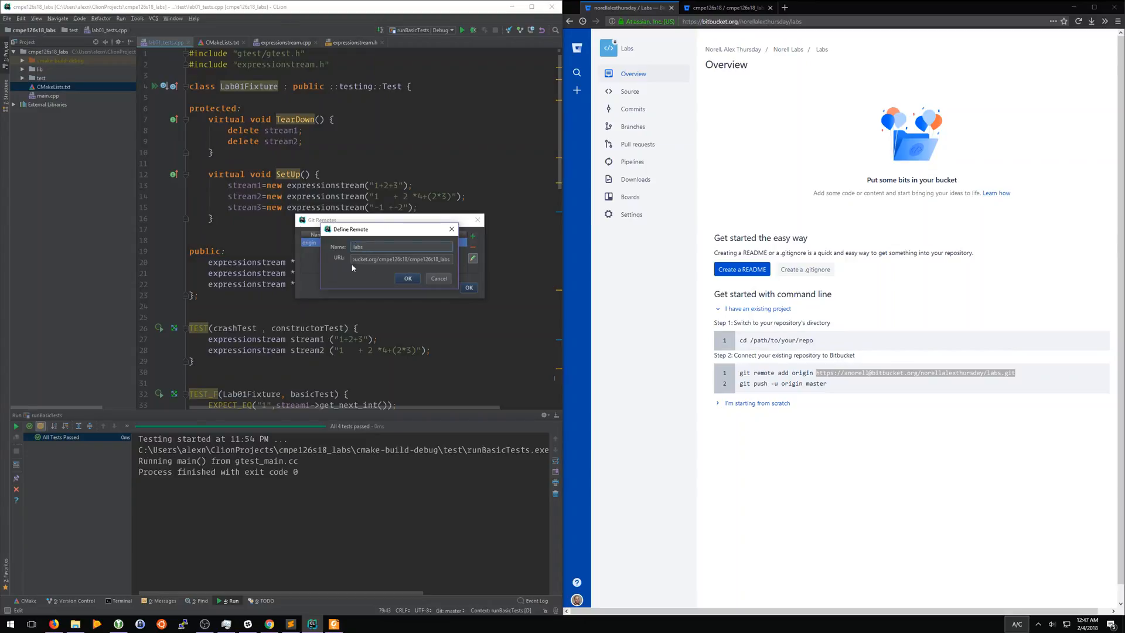
click(406, 278)
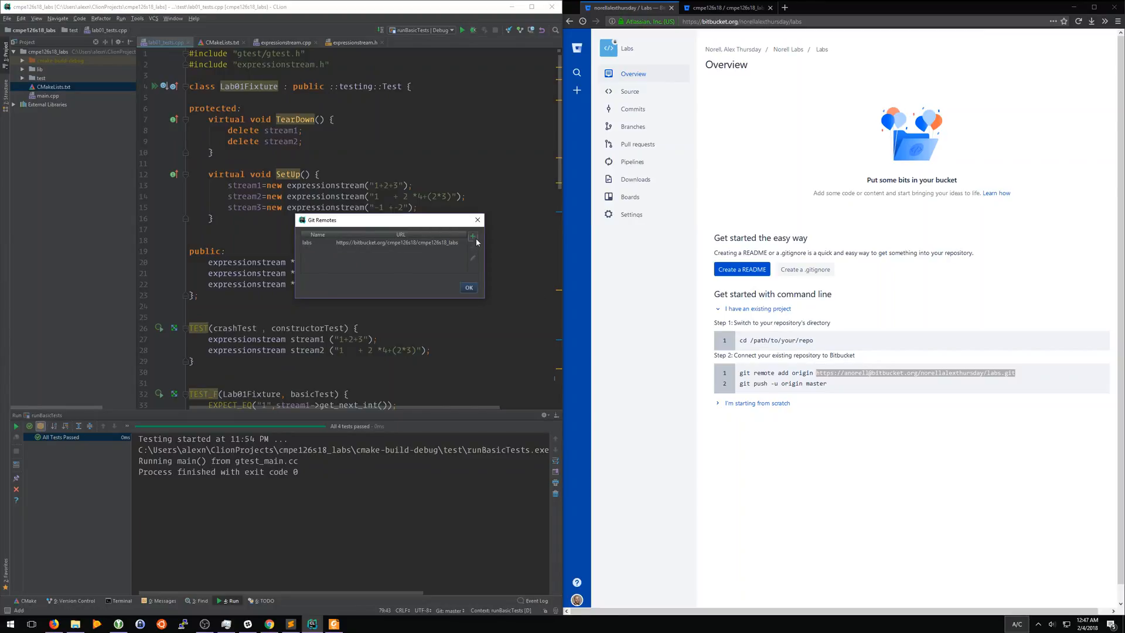
- Add a new origin remote pointing to the Bitbucket Labs URL and close Remotes
click(472, 236)
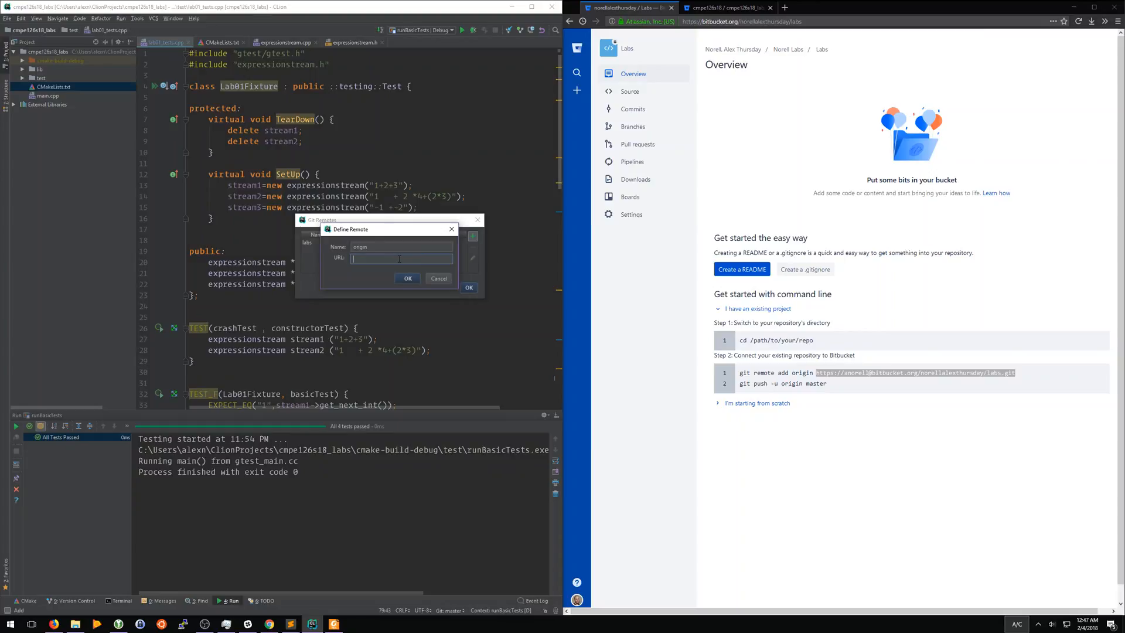
mouse_move(485, 287)
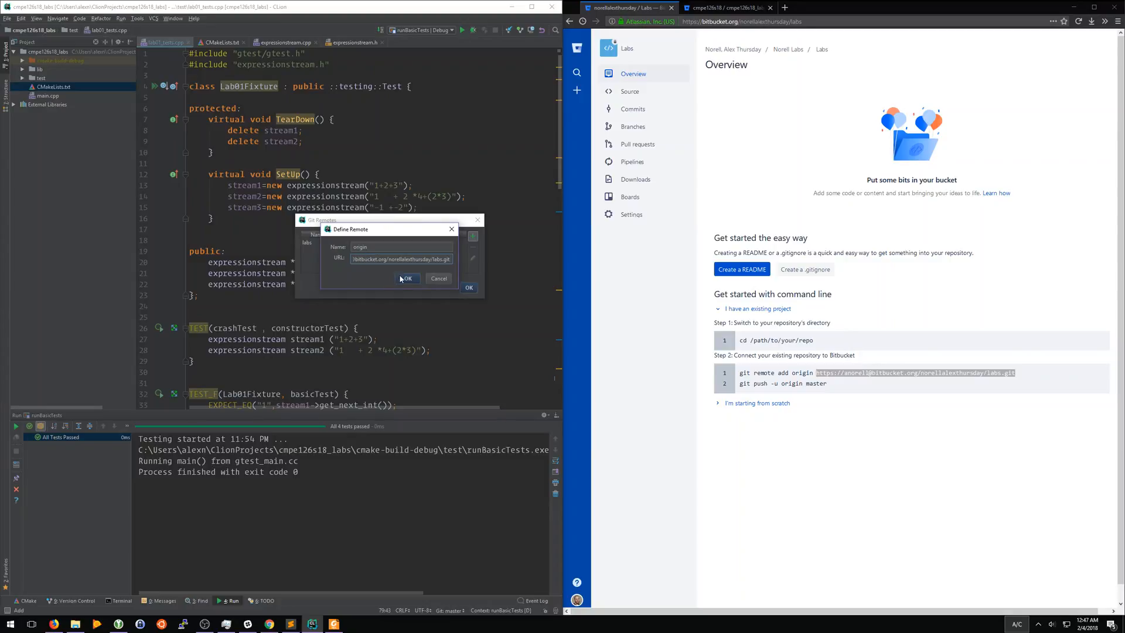
click(408, 278)
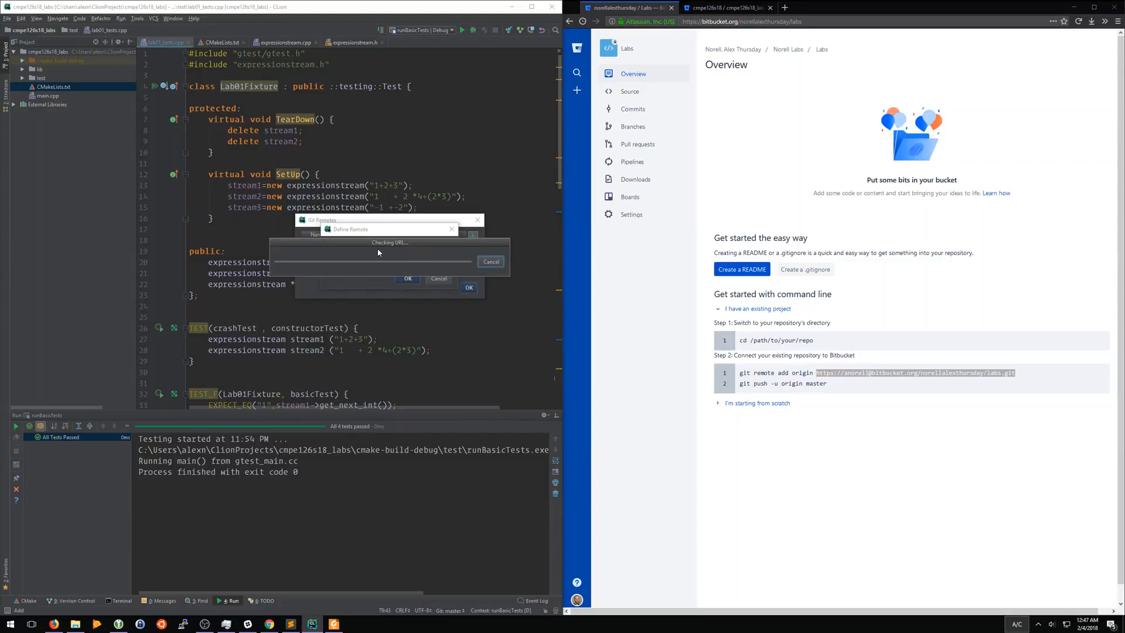
click(407, 279)
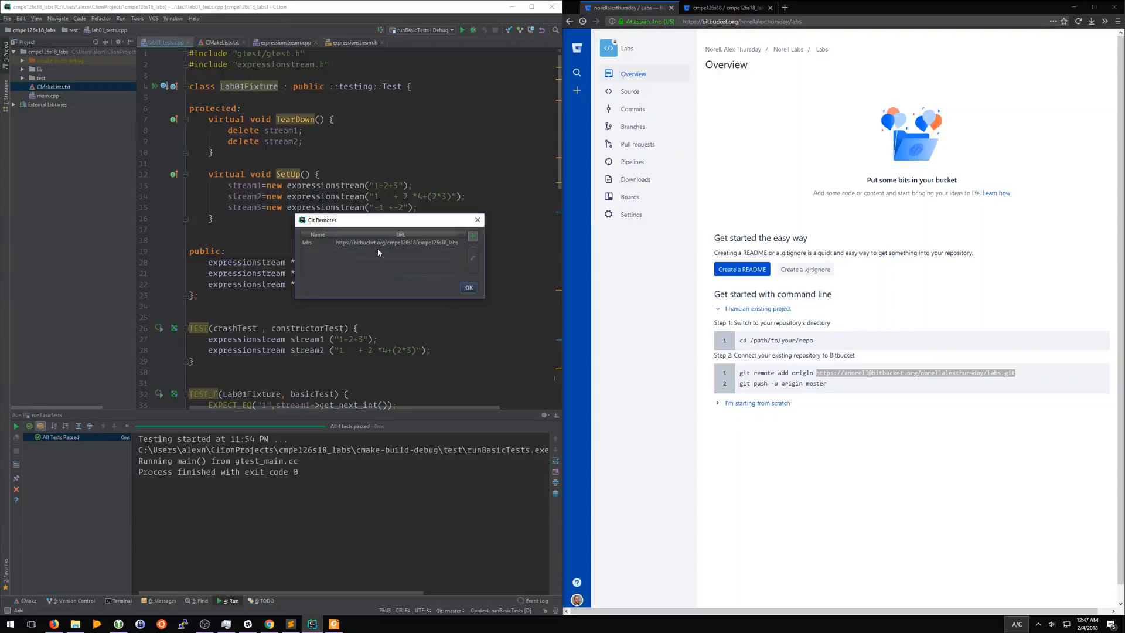
click(473, 235)
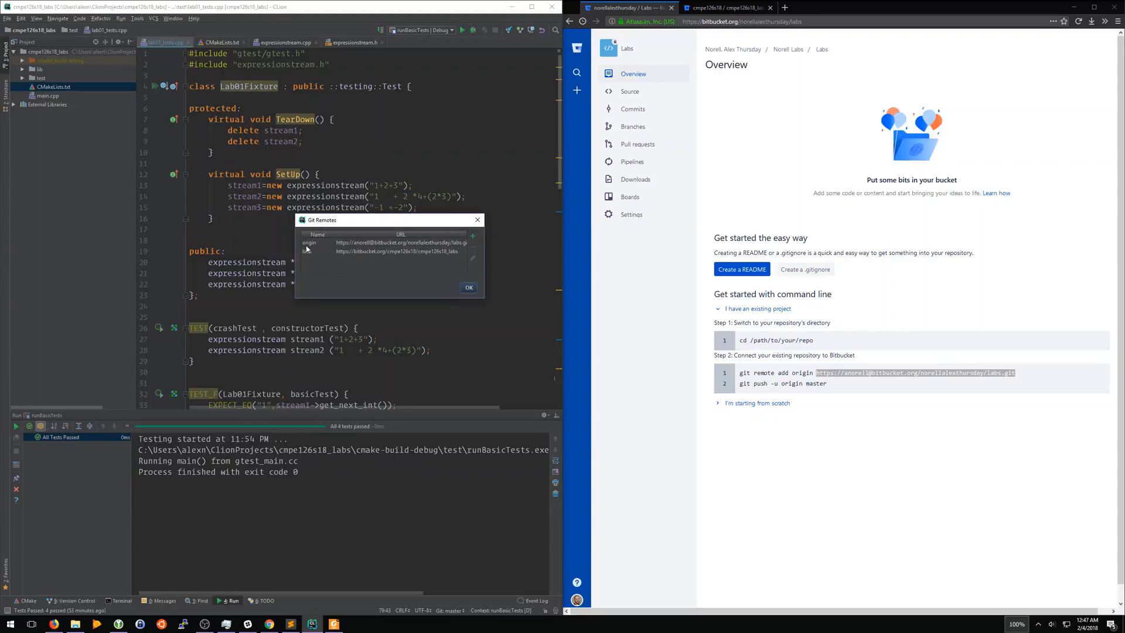
click(473, 235)
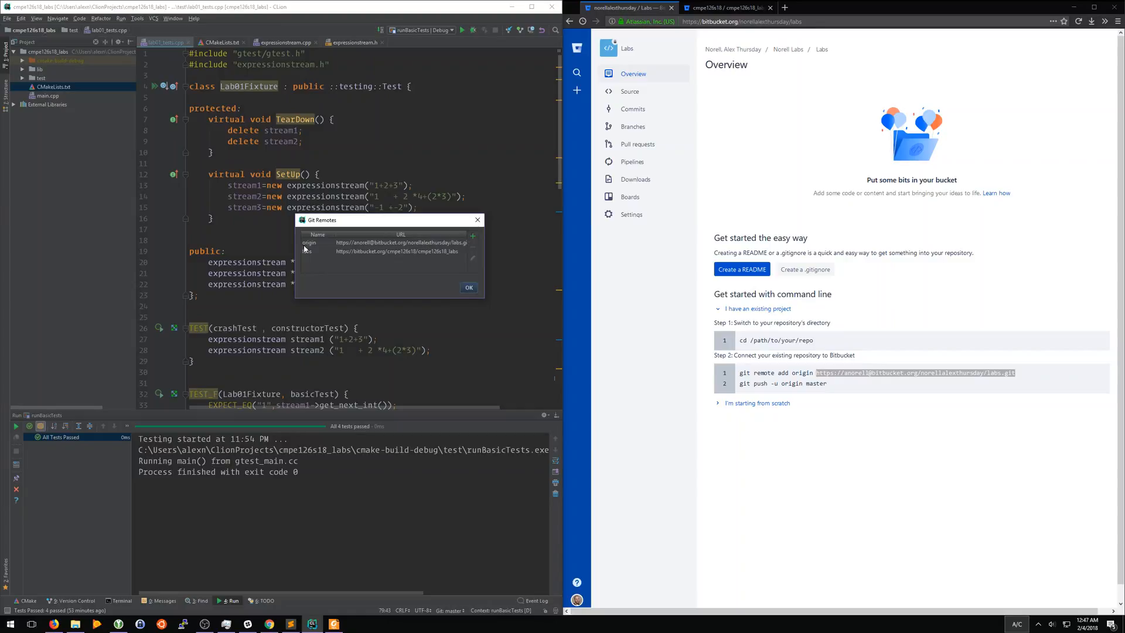
mouse_move(304, 252)
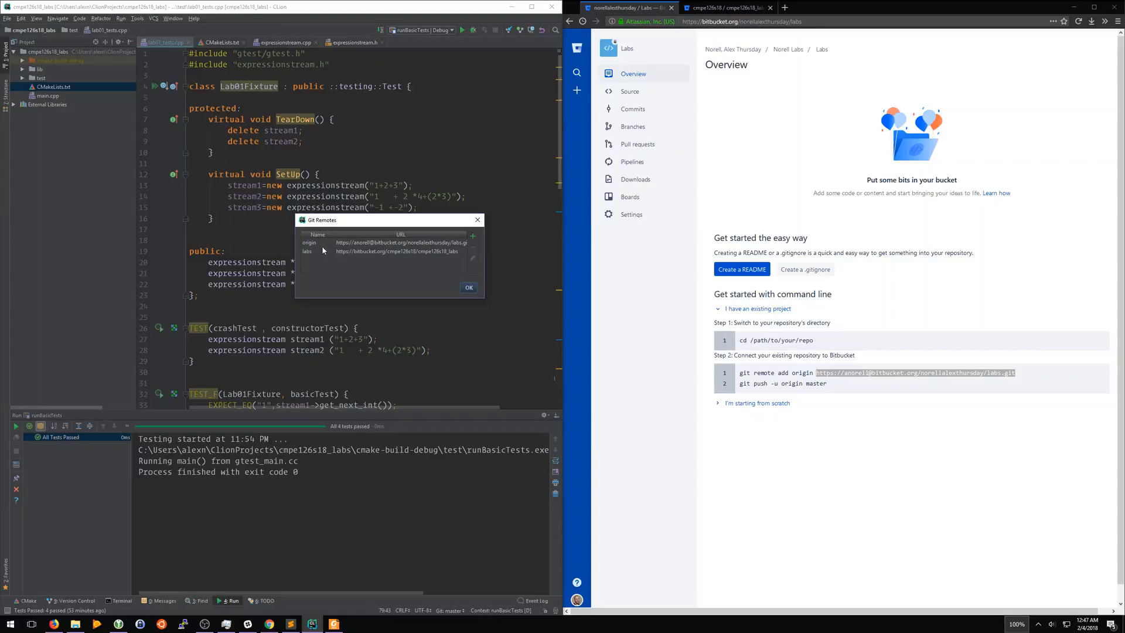
mouse_move(475, 294)
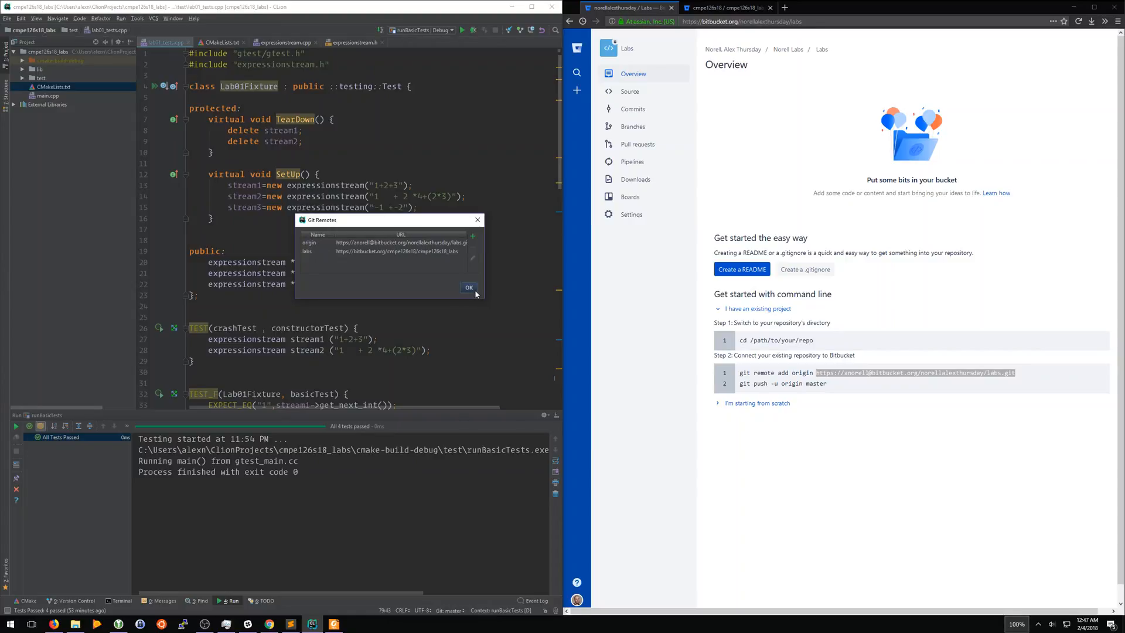
click(470, 288)
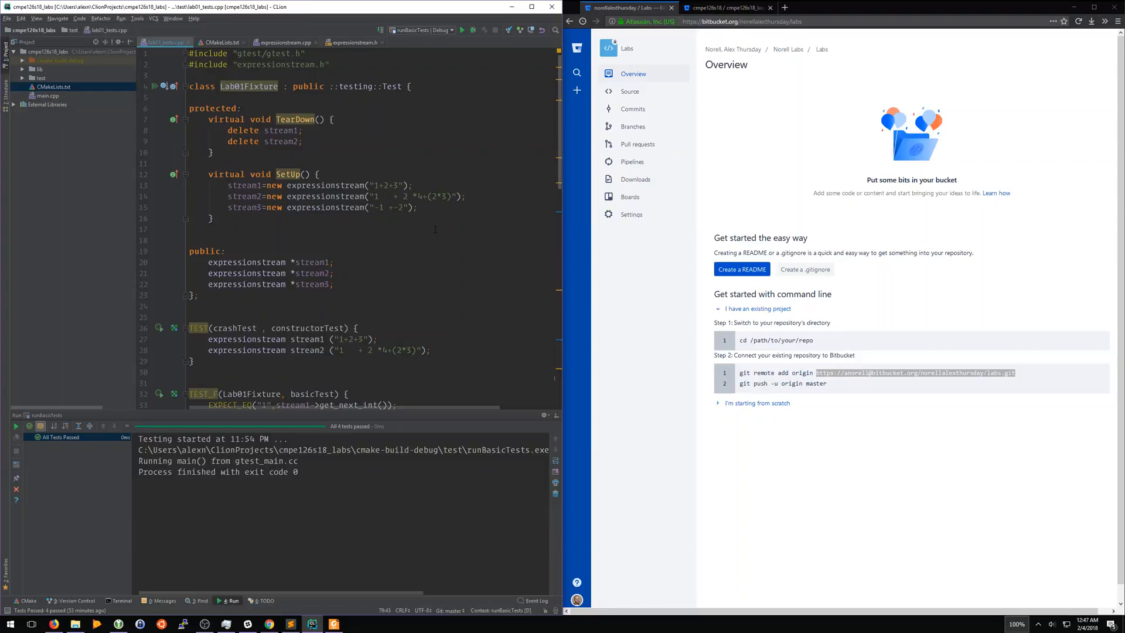
mouse_move(140, 134)
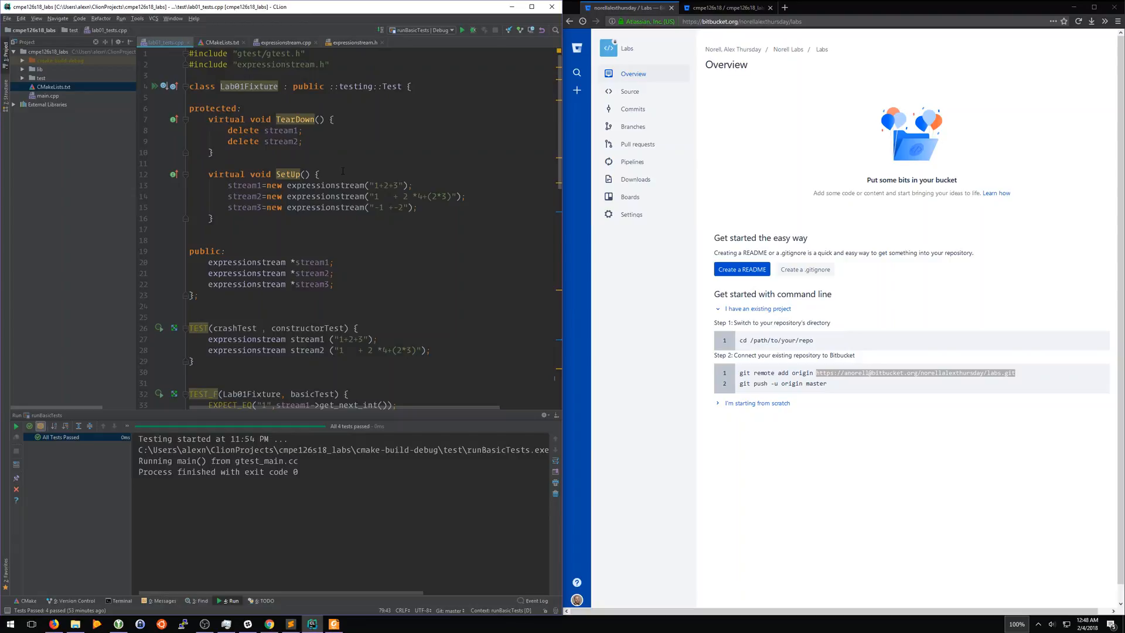
mouse_move(913, 135)
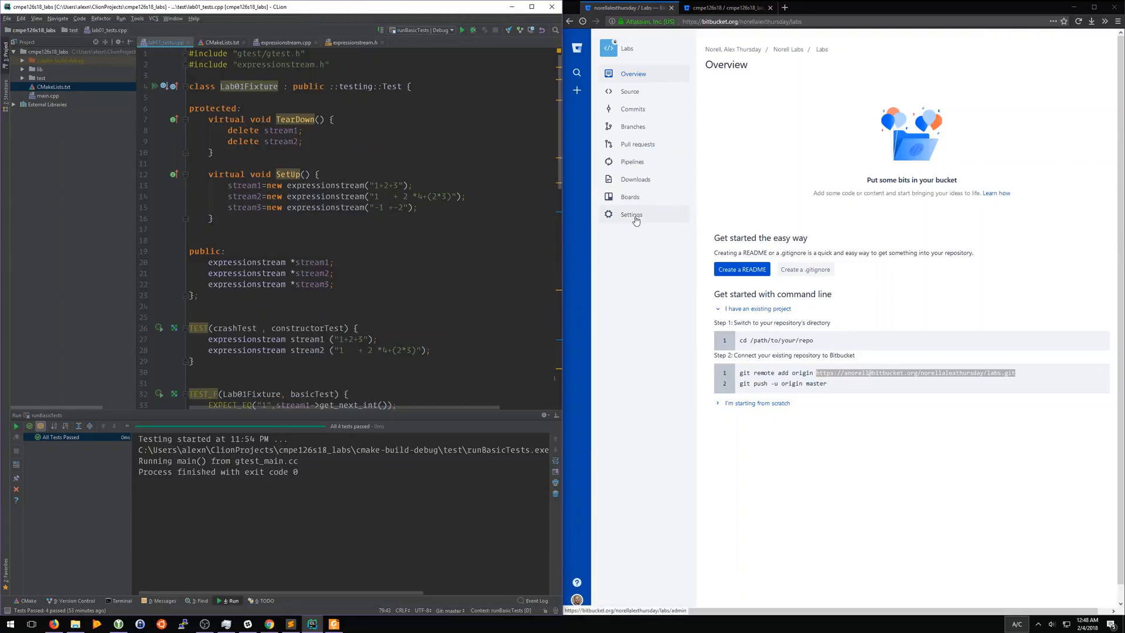
mouse_move(850, 80)
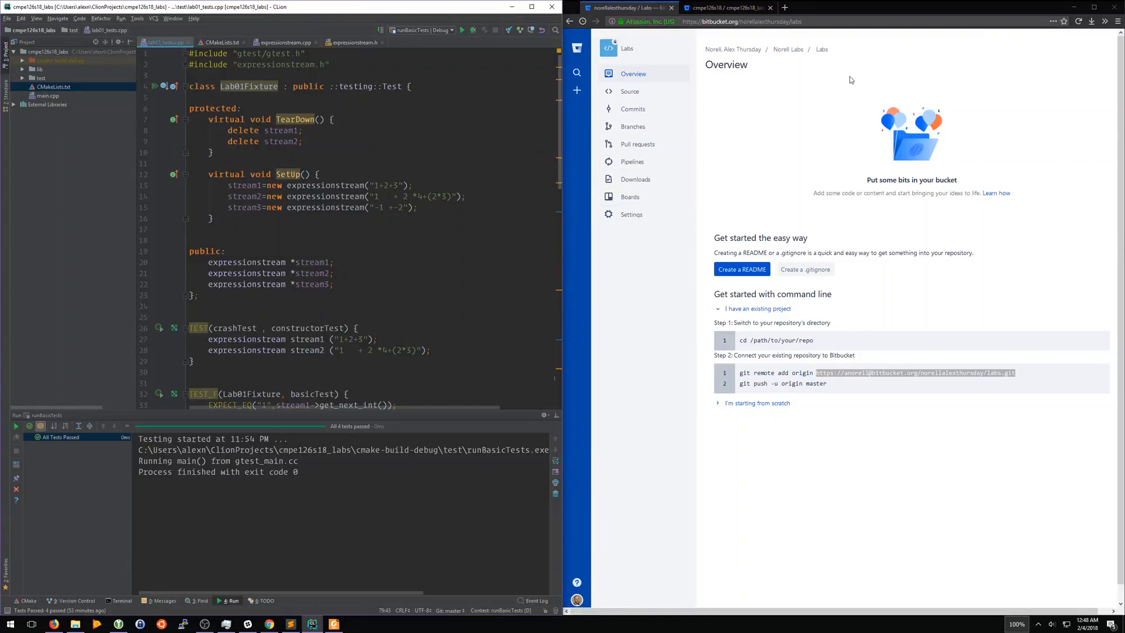
click(243, 108)
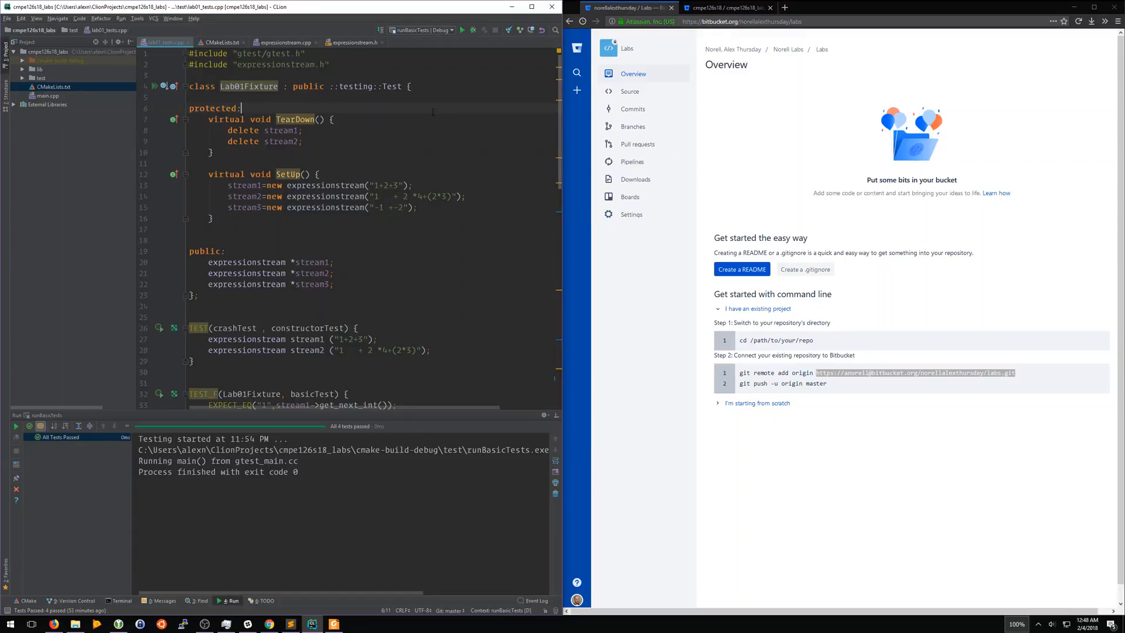
- Push the local master branch to a new origin/master branch instead of labs
click(154, 19)
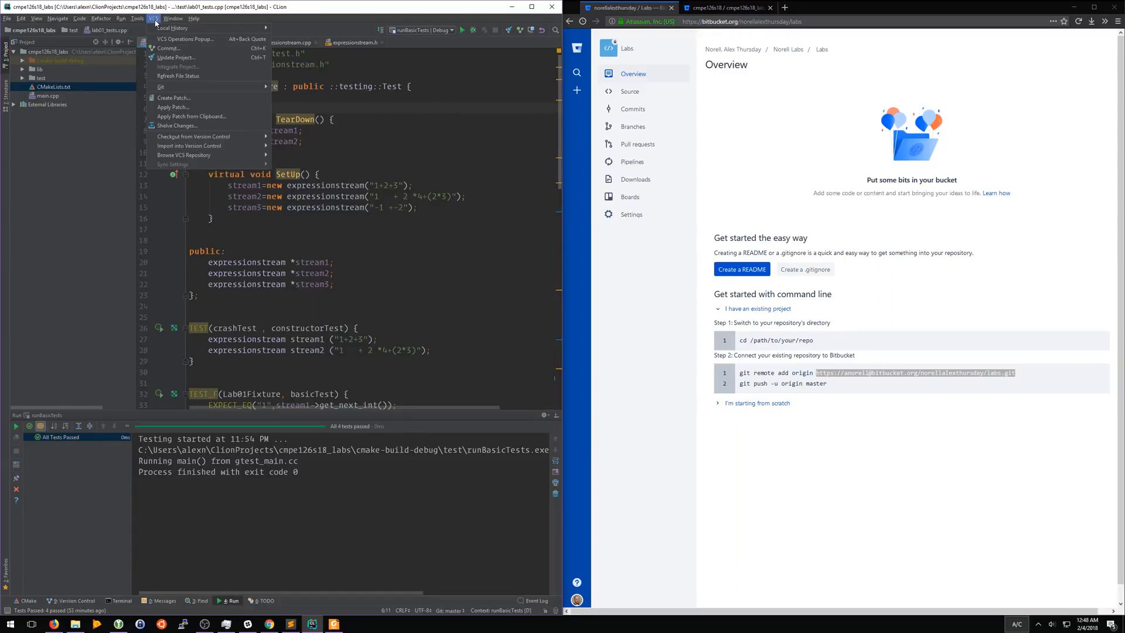
click(160, 86)
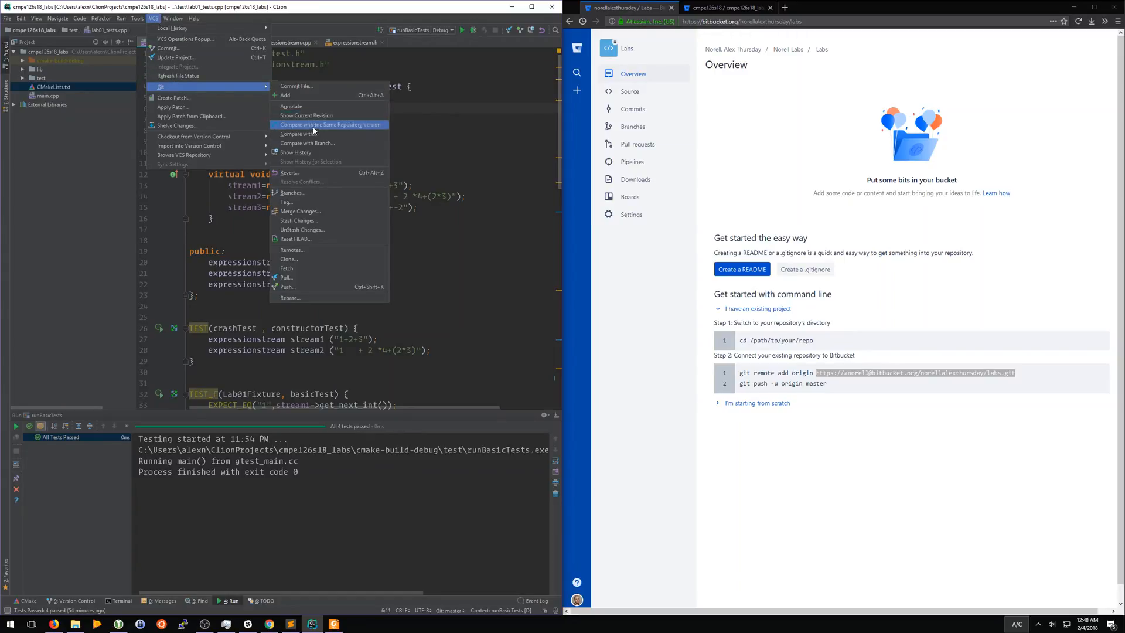
mouse_move(294, 286)
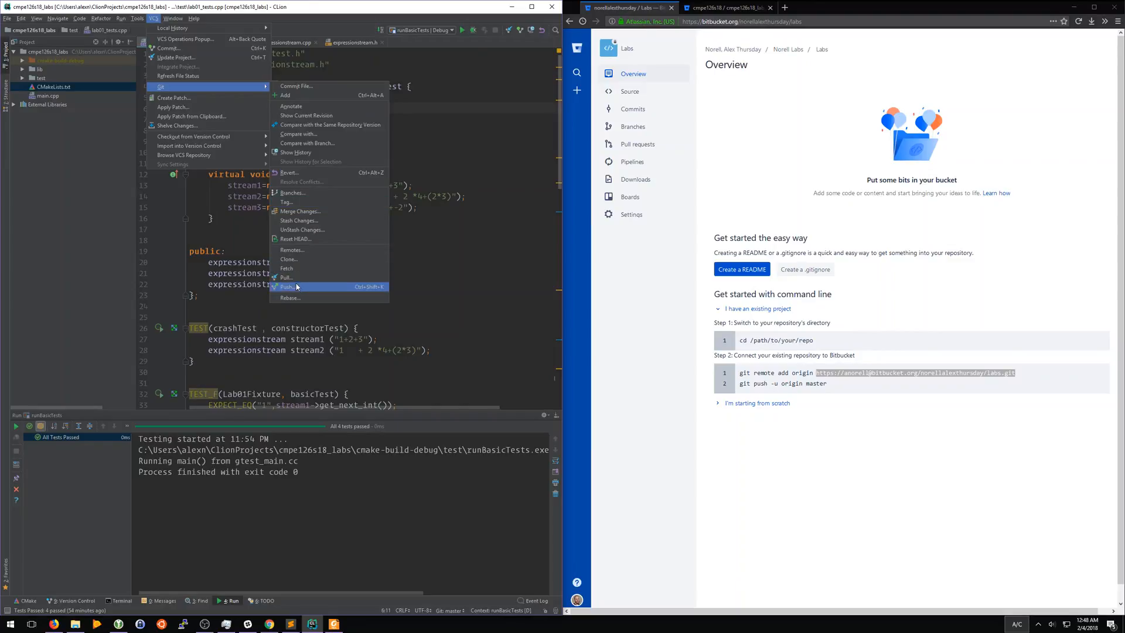
mouse_move(295, 288)
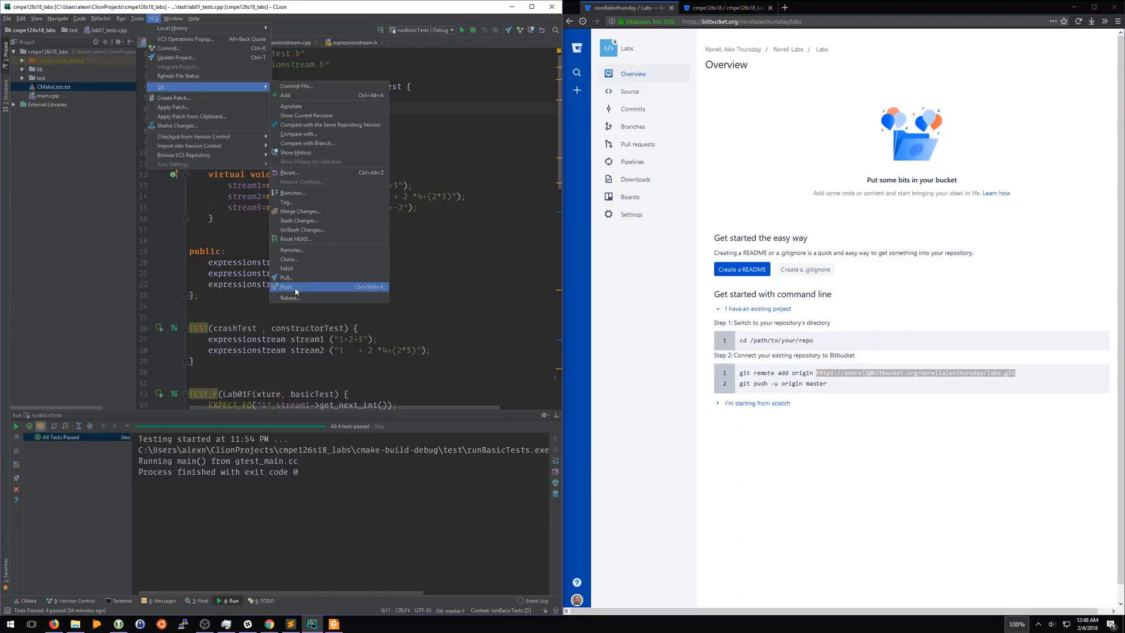
click(288, 286)
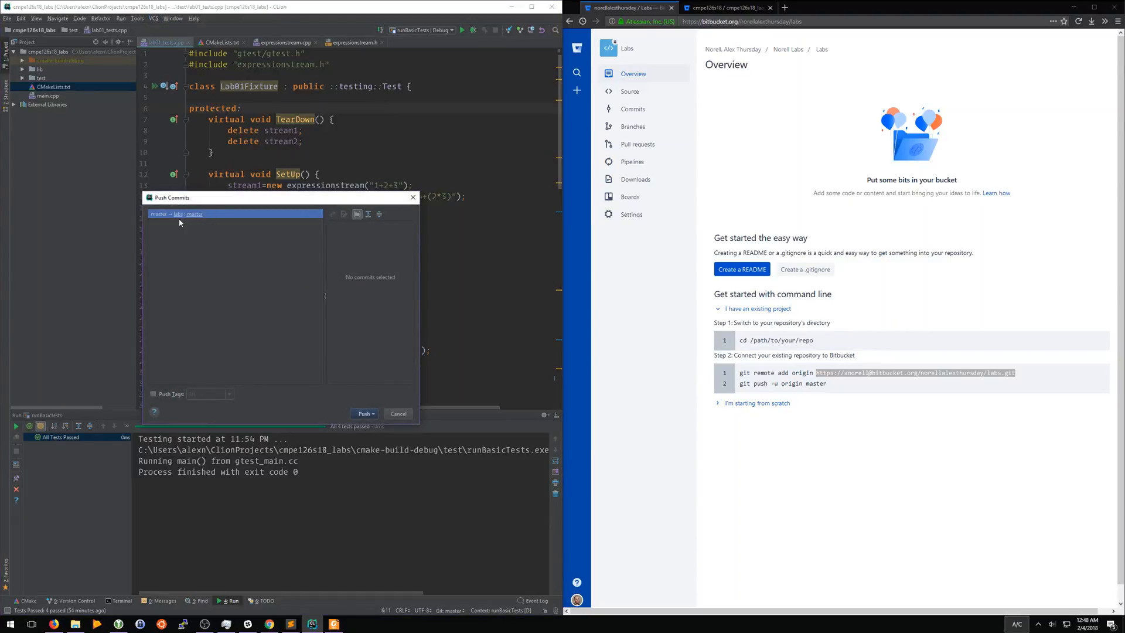
click(201, 214)
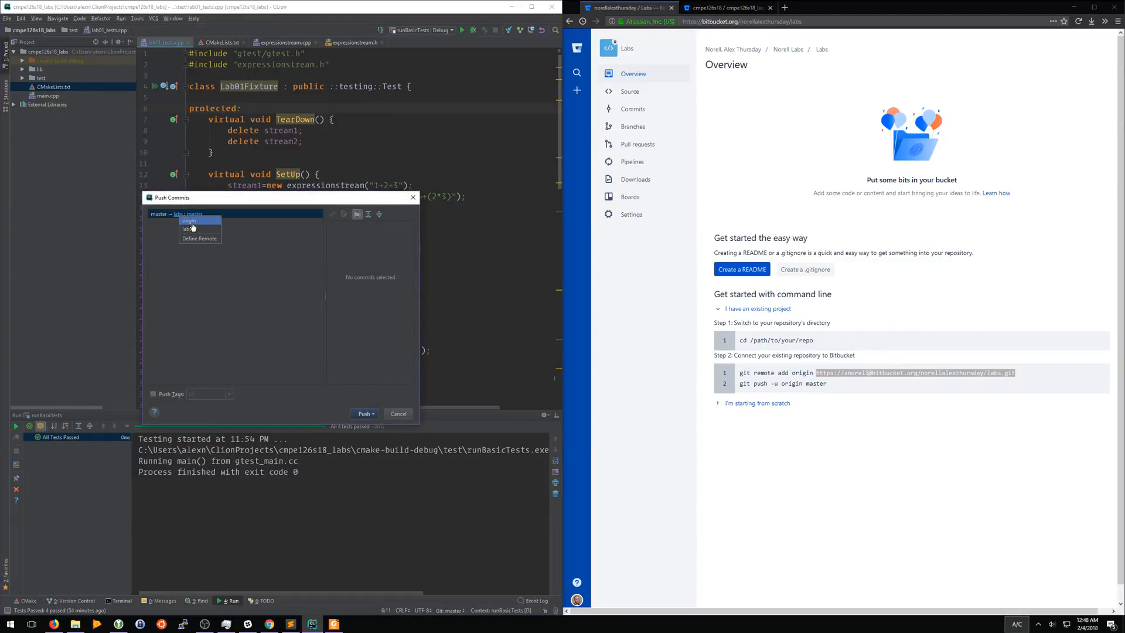
click(189, 220)
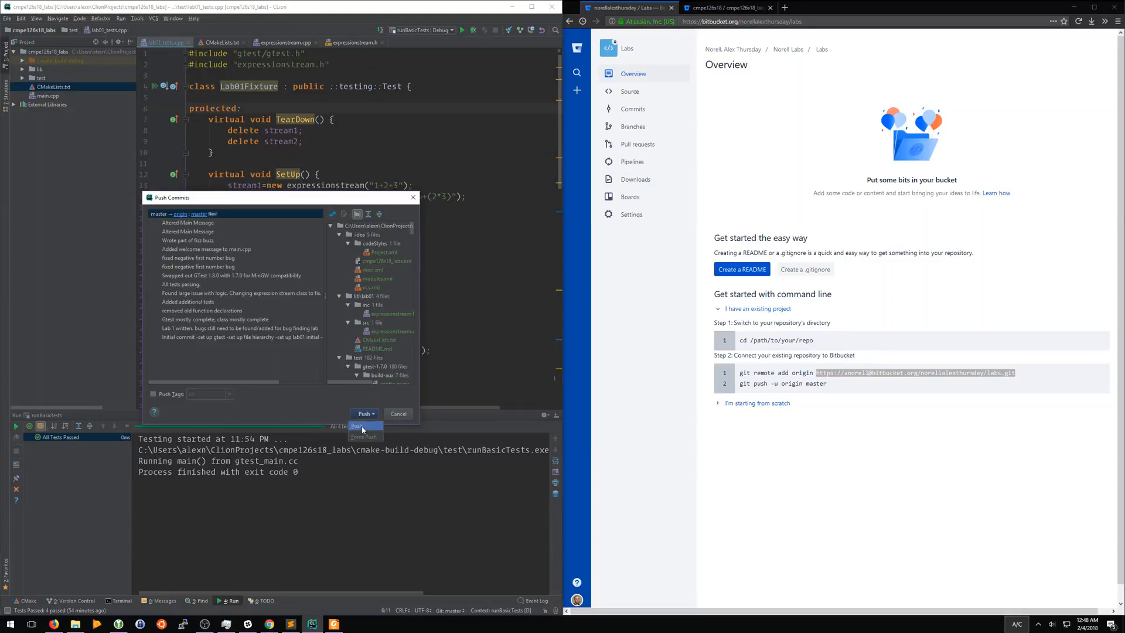
click(363, 413)
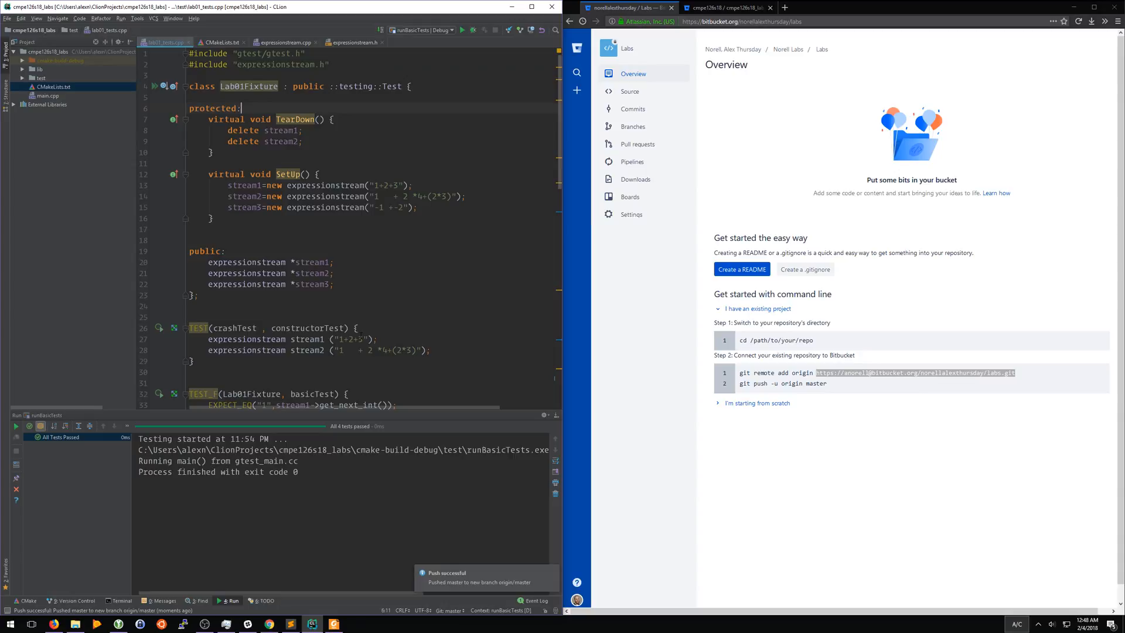
mouse_move(875, 53)
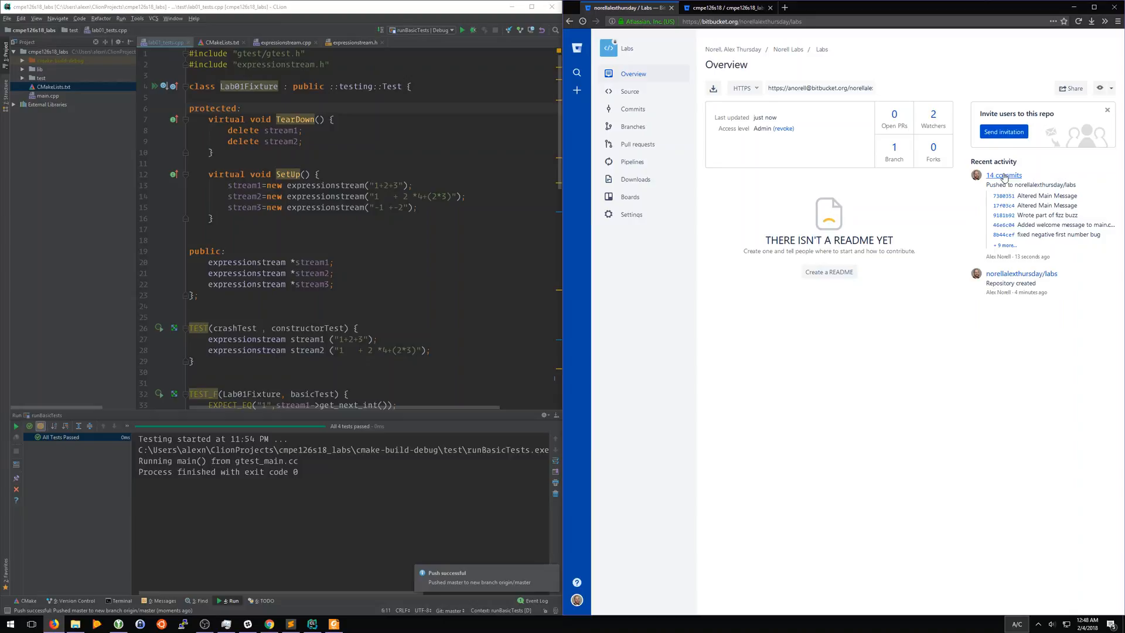
mouse_move(1000, 297)
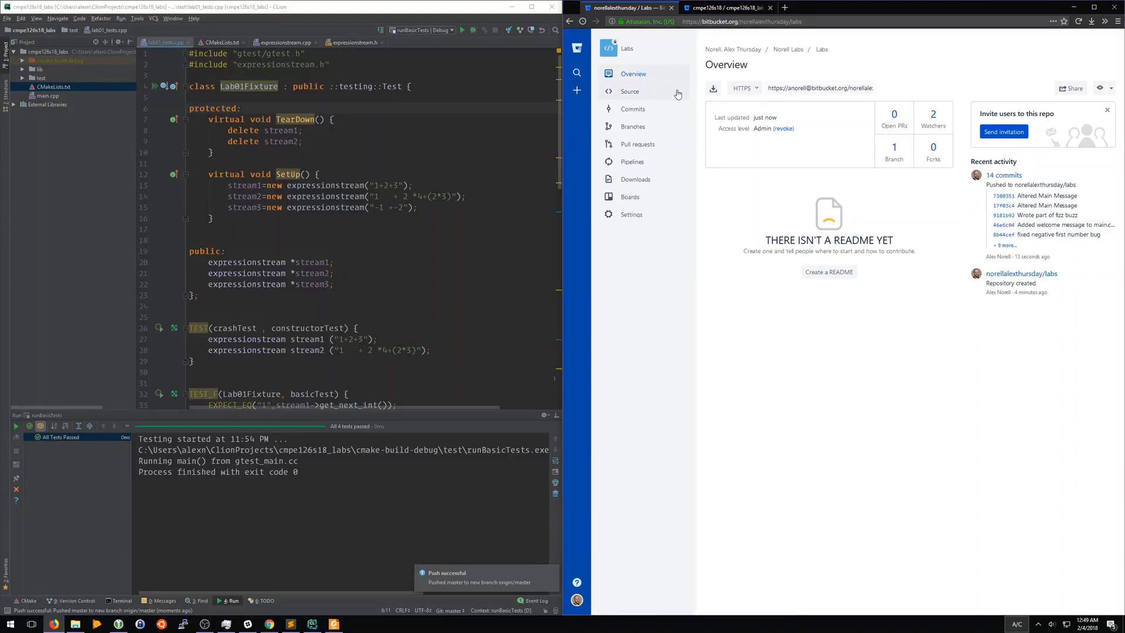
mouse_move(764, 113)
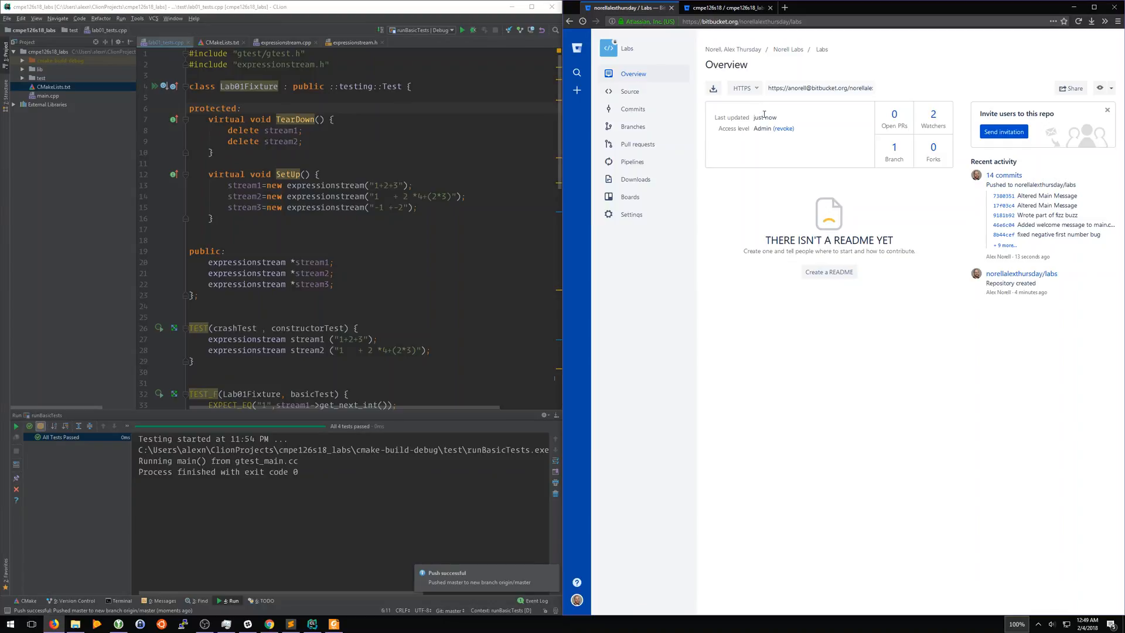
- Browse the Labs source into lib/lab01/src and view expressionstream.cpp
click(629, 92)
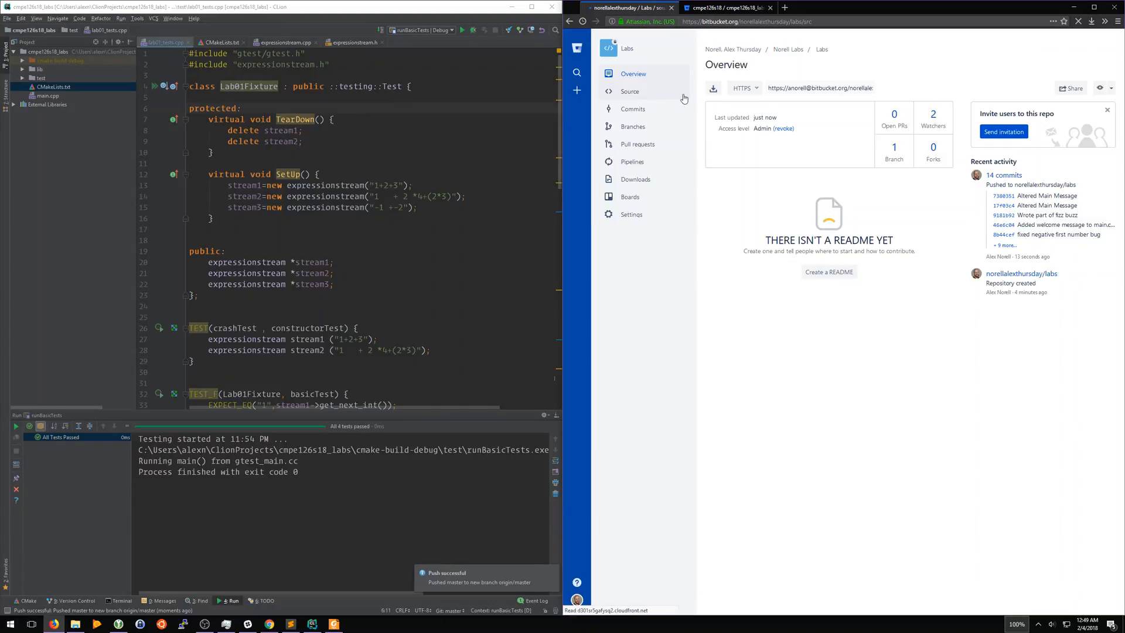
click(629, 92)
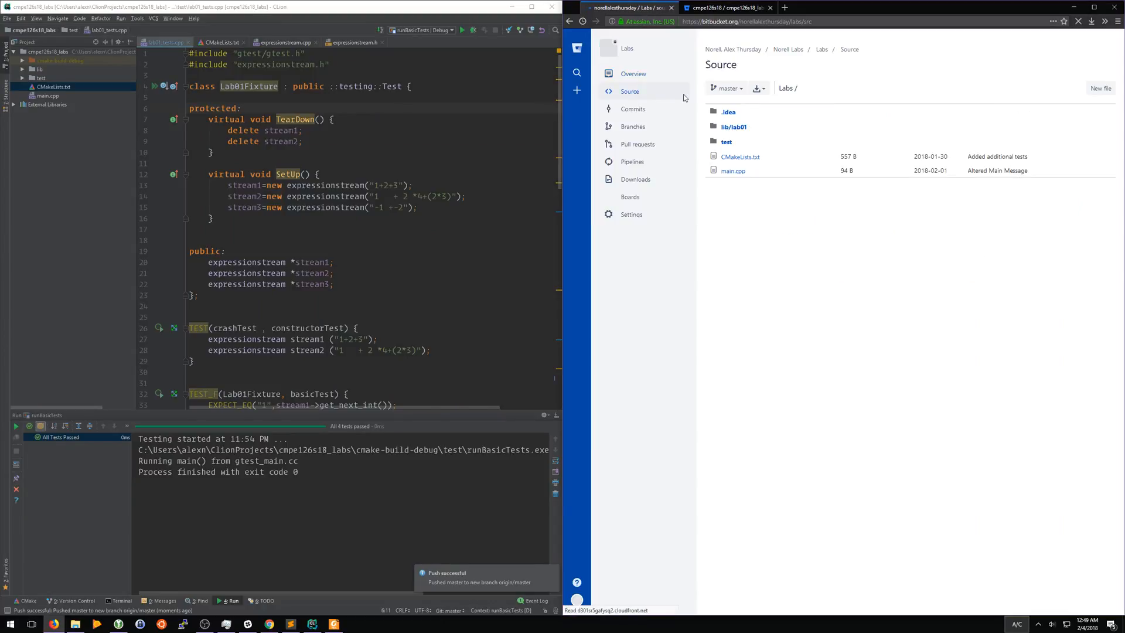
click(733, 128)
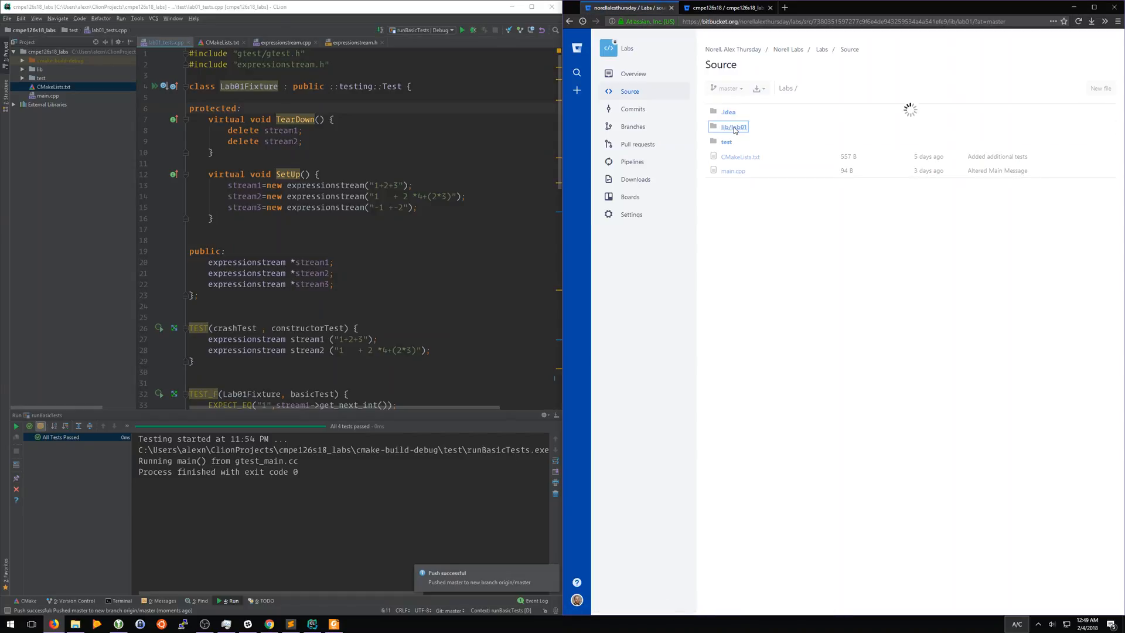
click(735, 128)
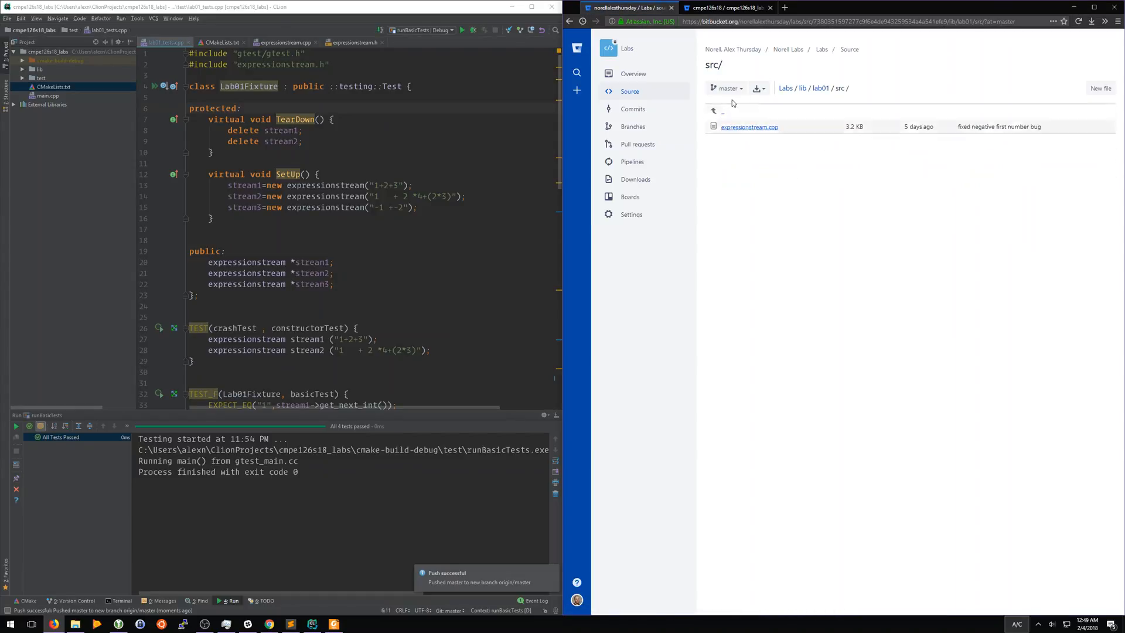
click(749, 127)
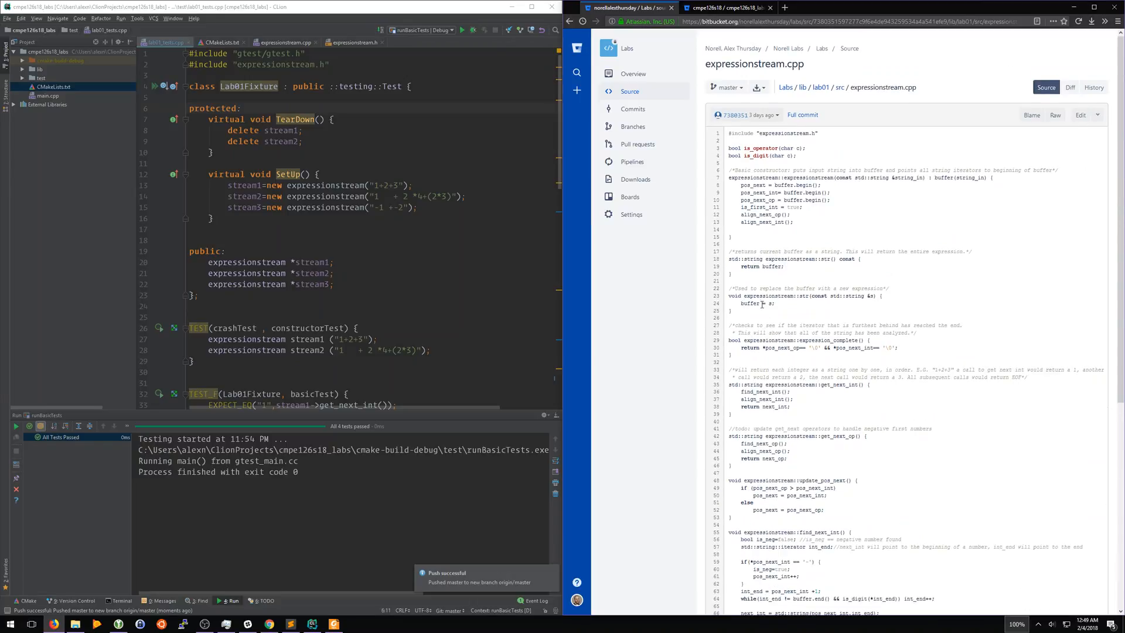
- Go from the Labs source view to the owning team and list its members
click(569, 22)
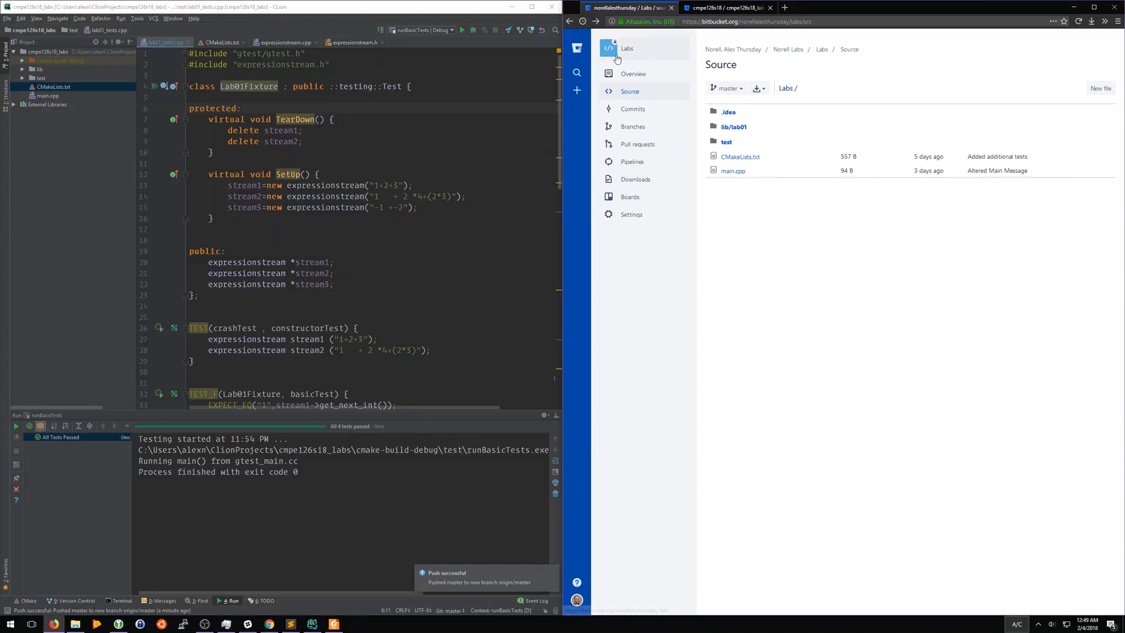
mouse_move(732, 49)
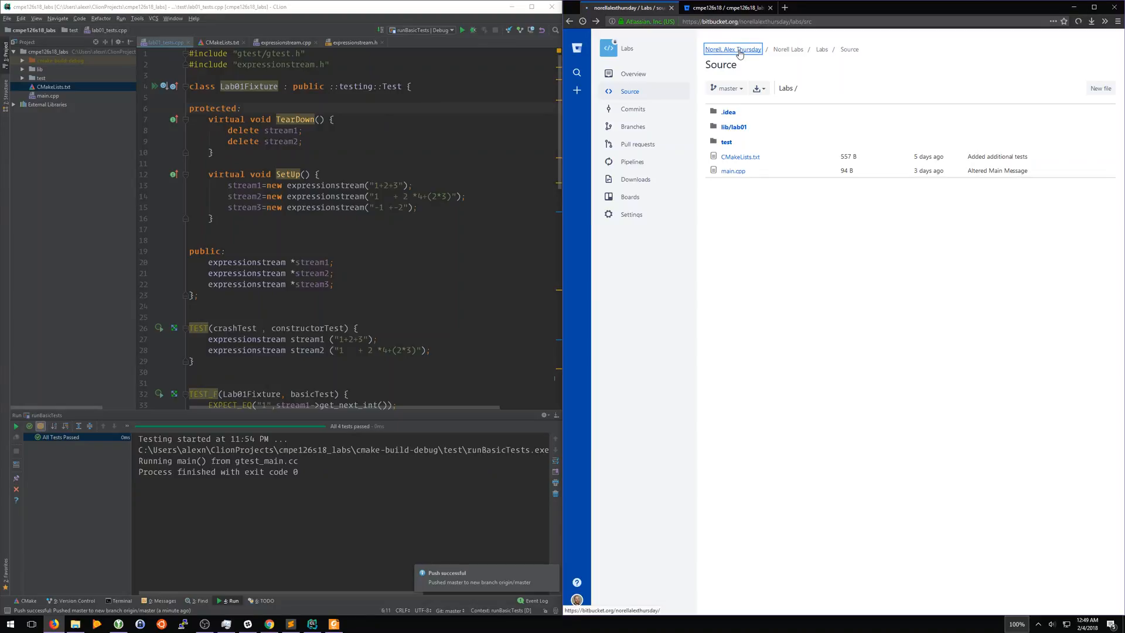
click(732, 49)
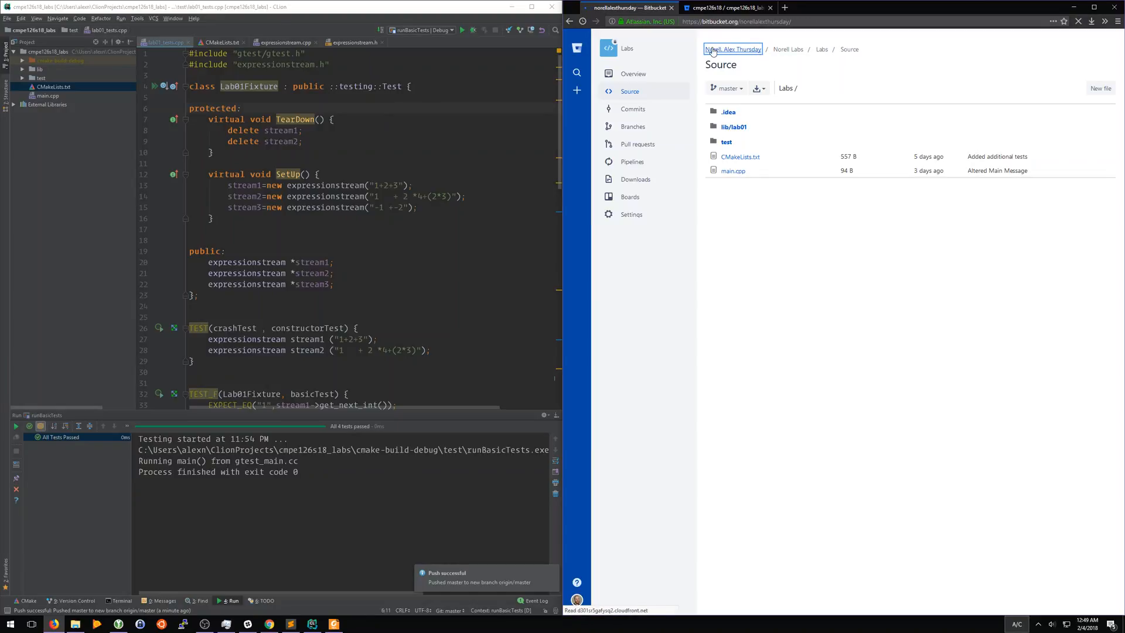
click(732, 48)
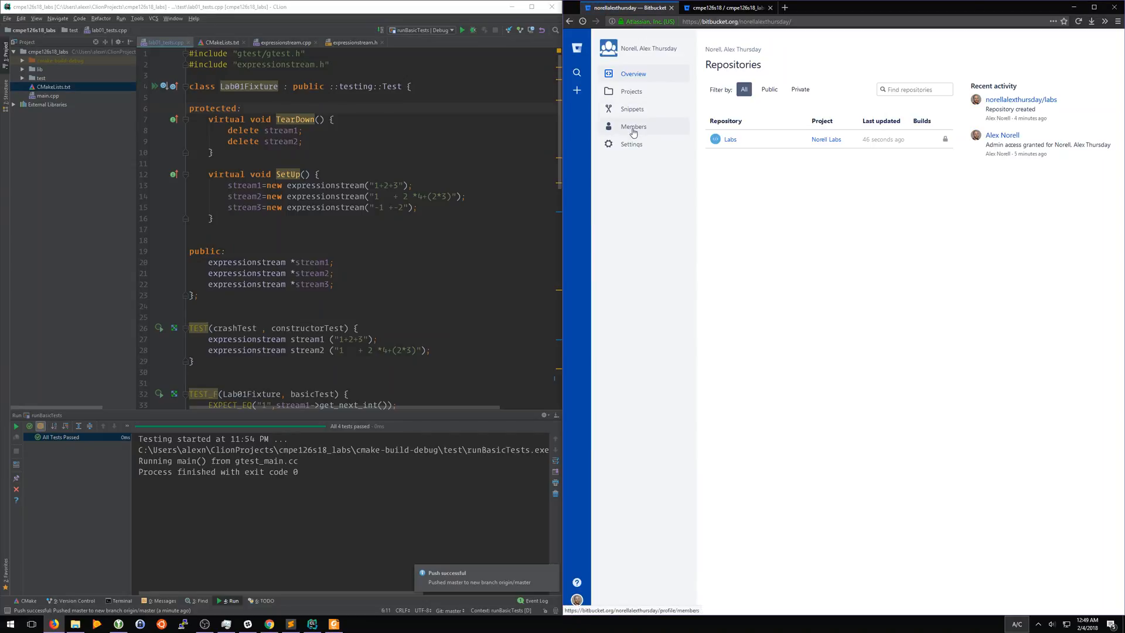
click(633, 126)
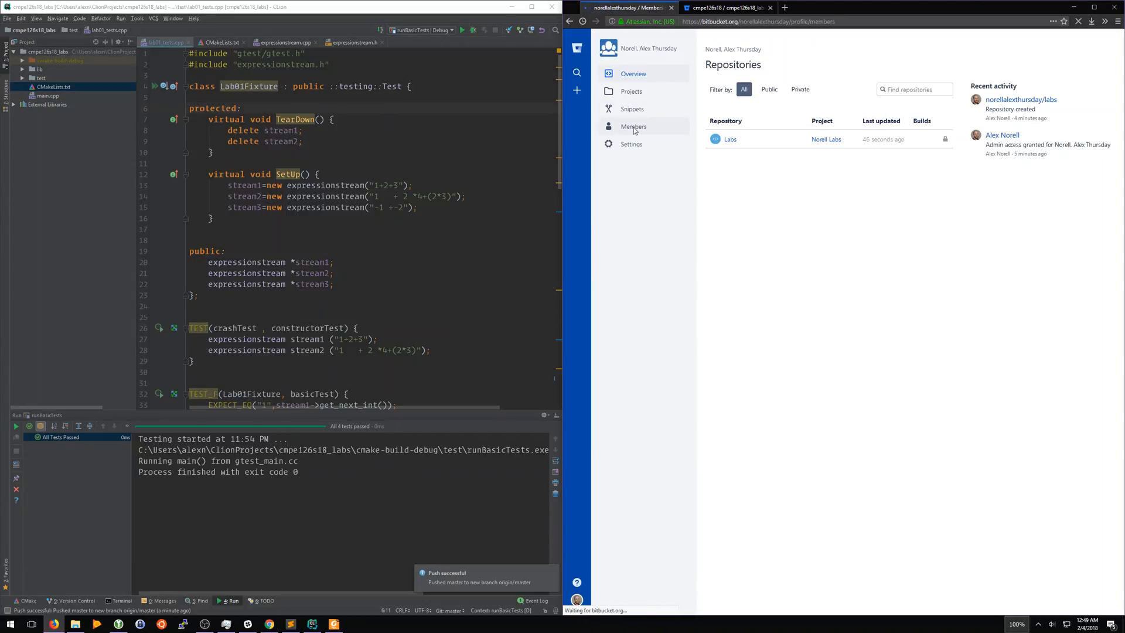
click(633, 127)
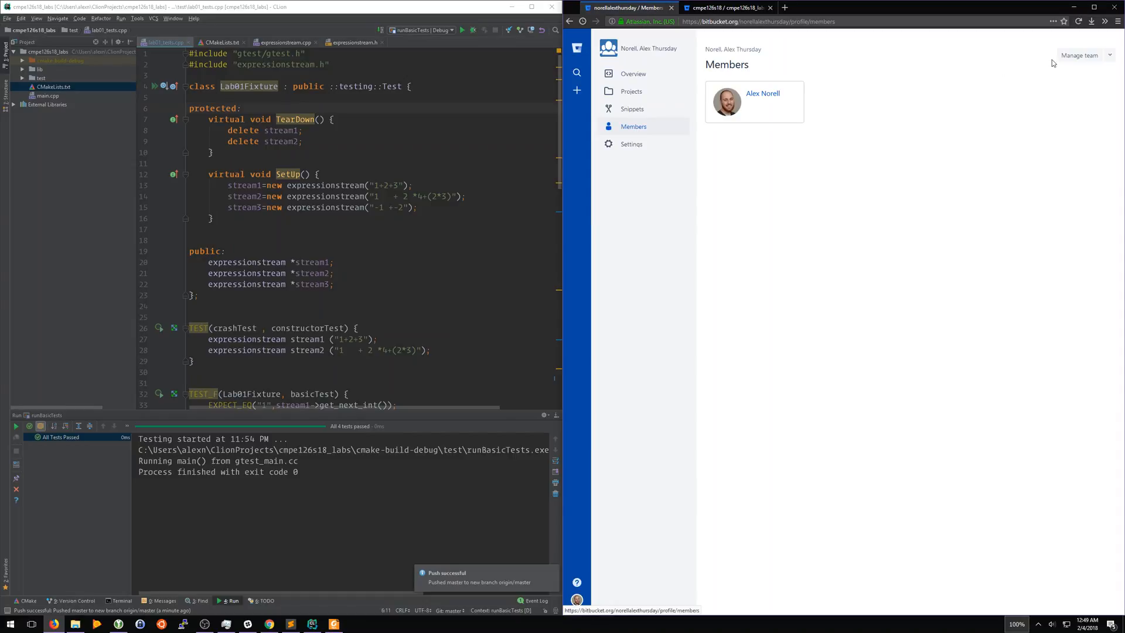
mouse_move(1079, 55)
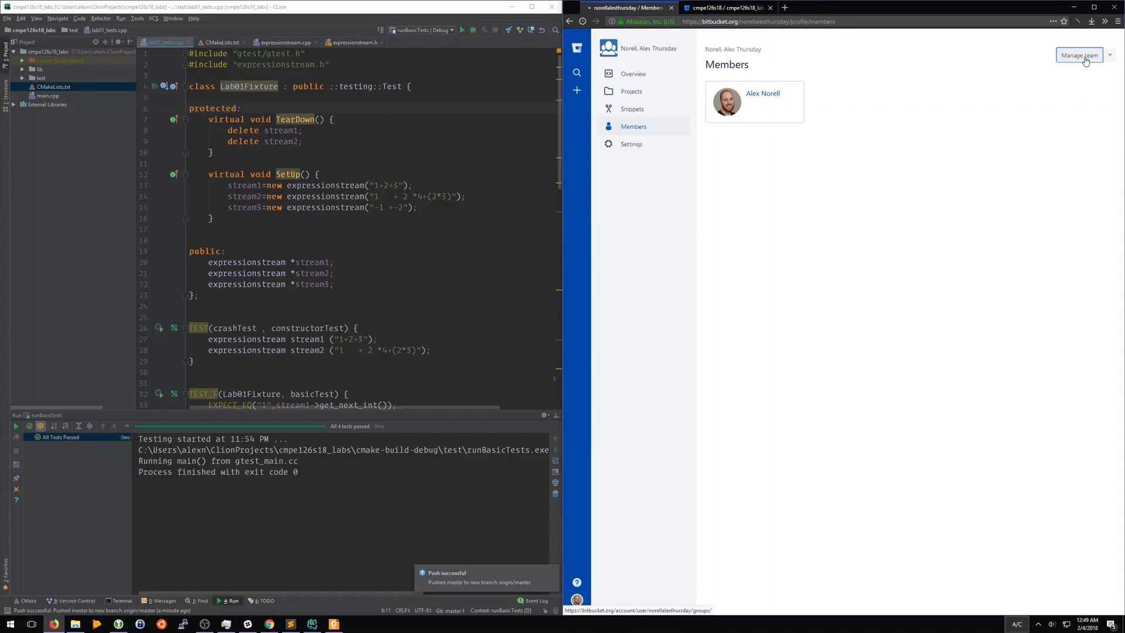
click(1078, 55)
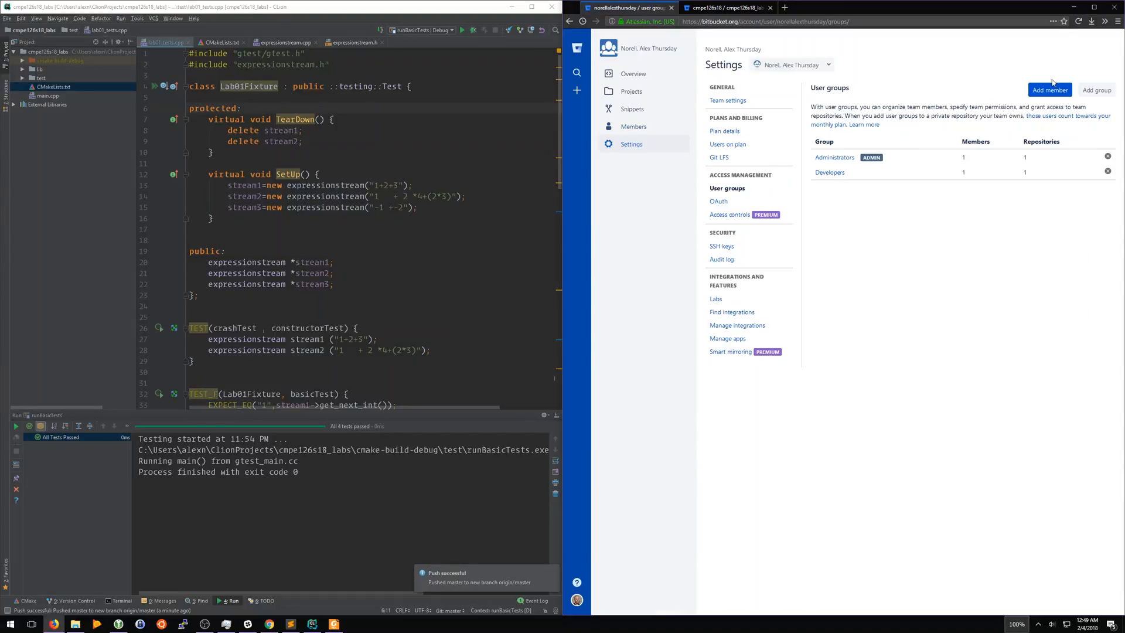
mouse_move(970, 104)
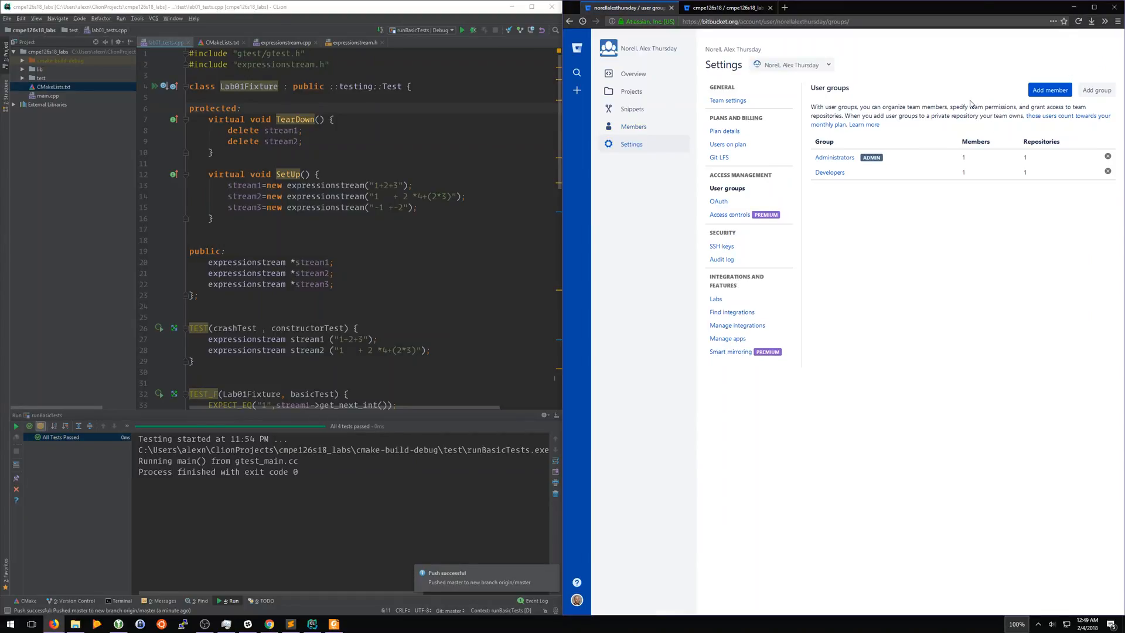
mouse_move(1013, 98)
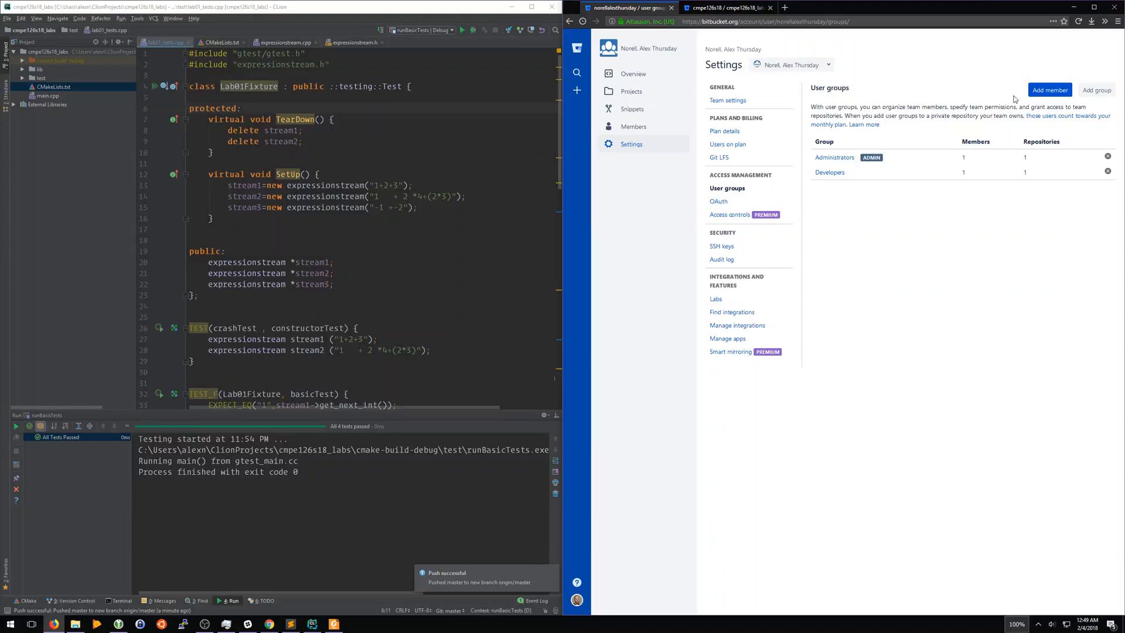
mouse_move(1049, 95)
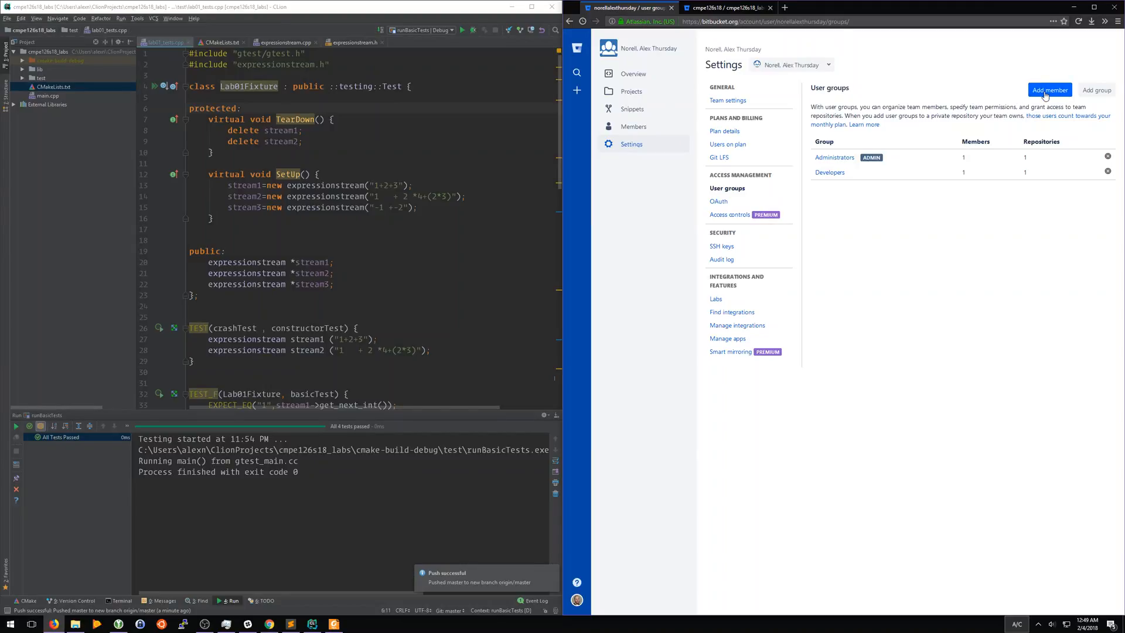
click(1049, 90)
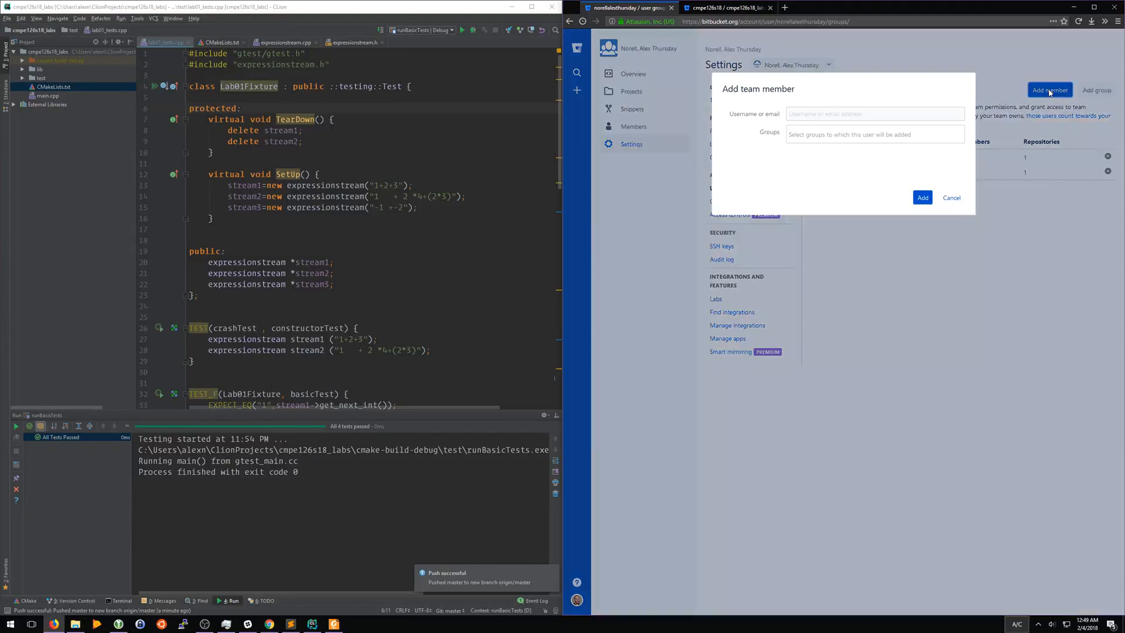
click(873, 113)
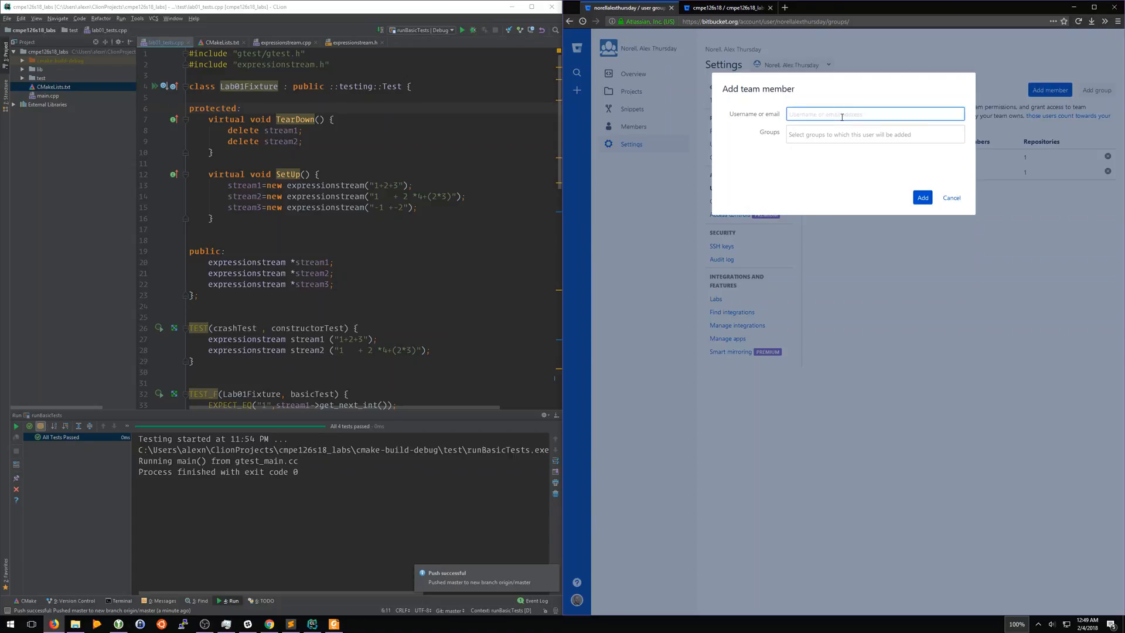
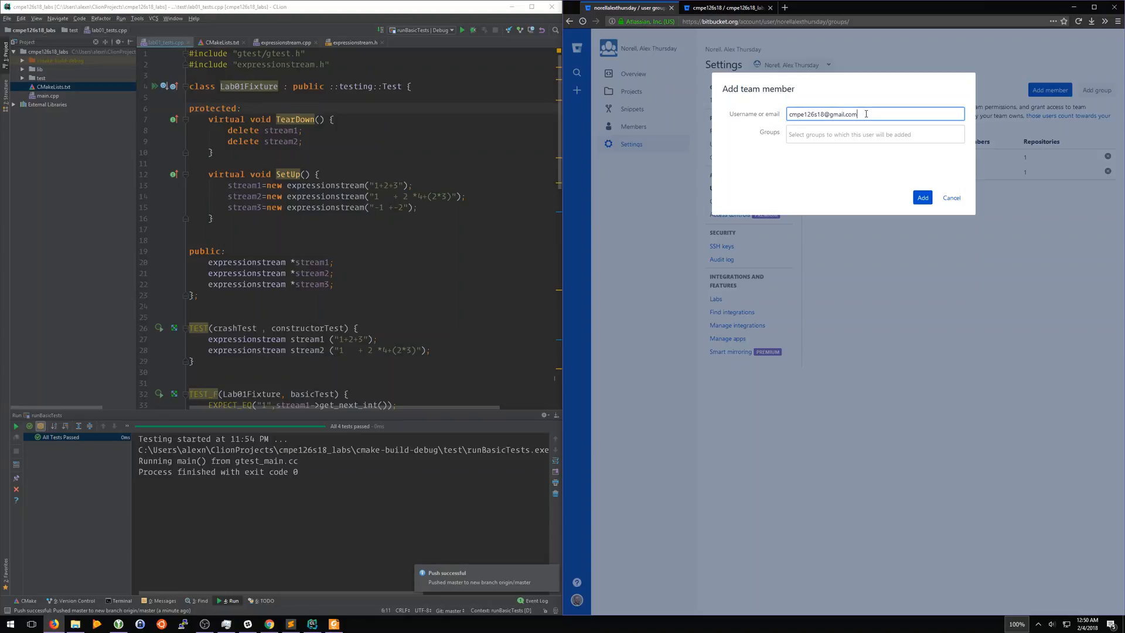
click(874, 134)
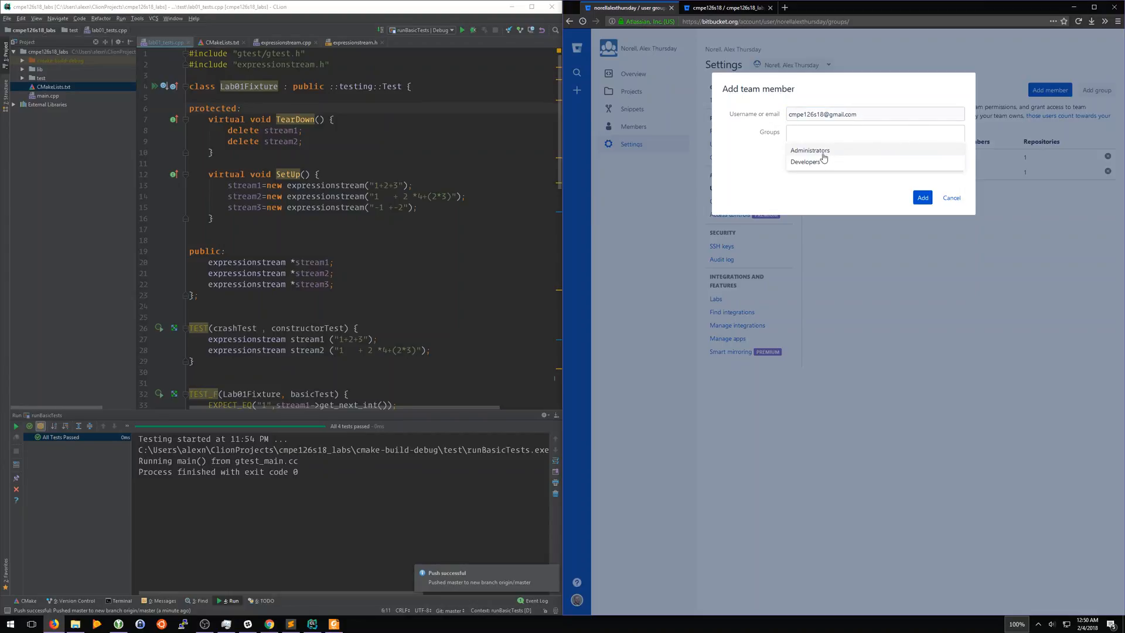
click(809, 150)
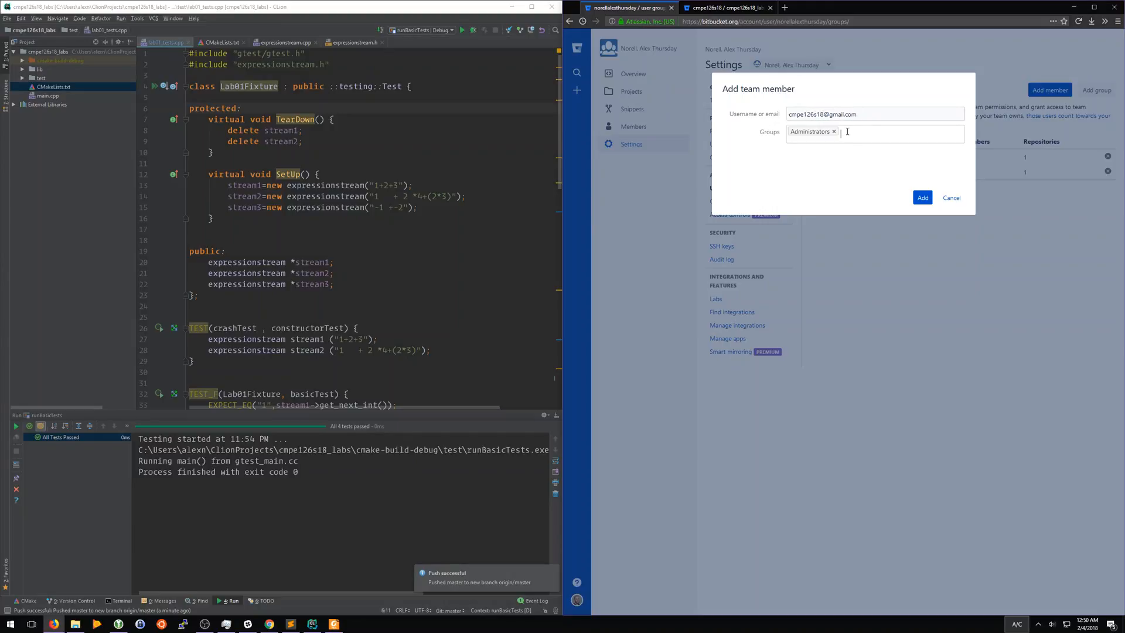
click(875, 132)
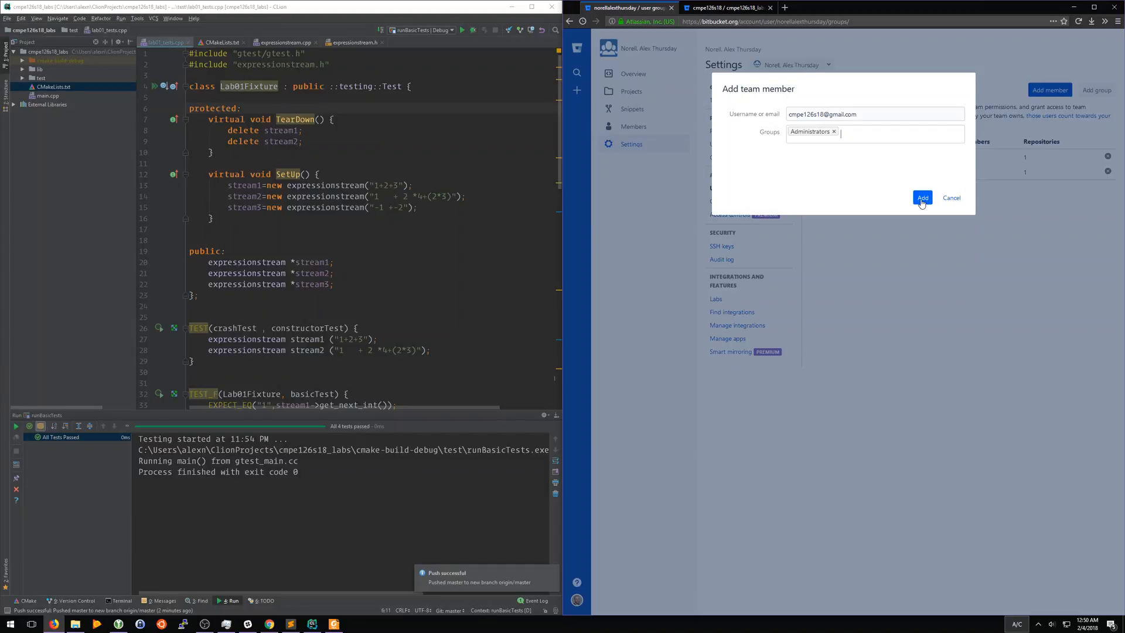
click(922, 198)
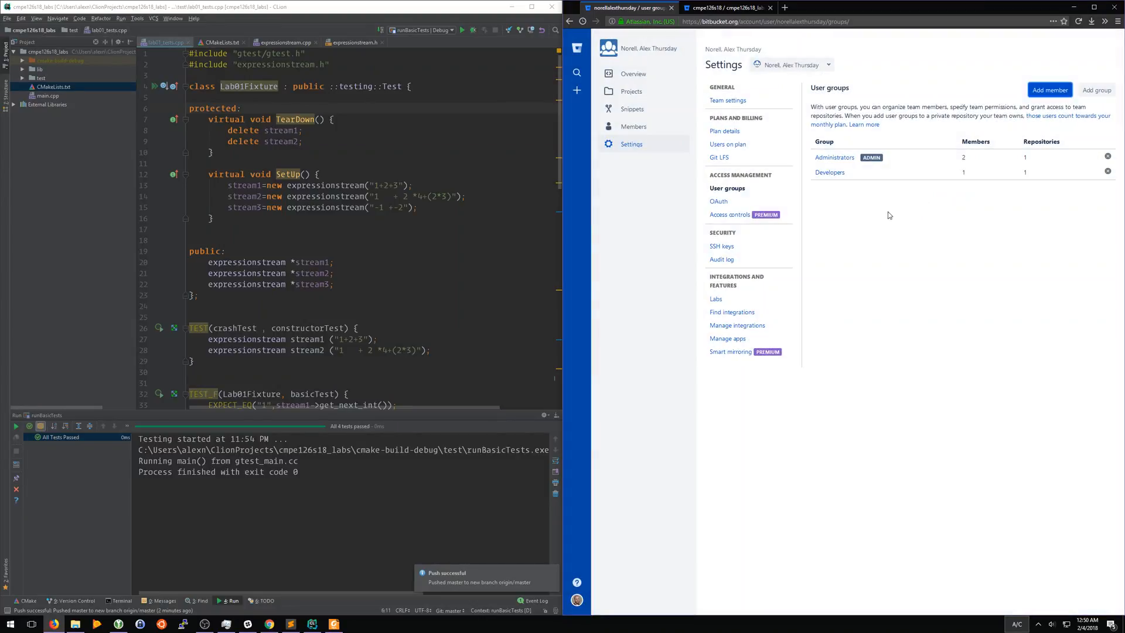
mouse_move(945, 271)
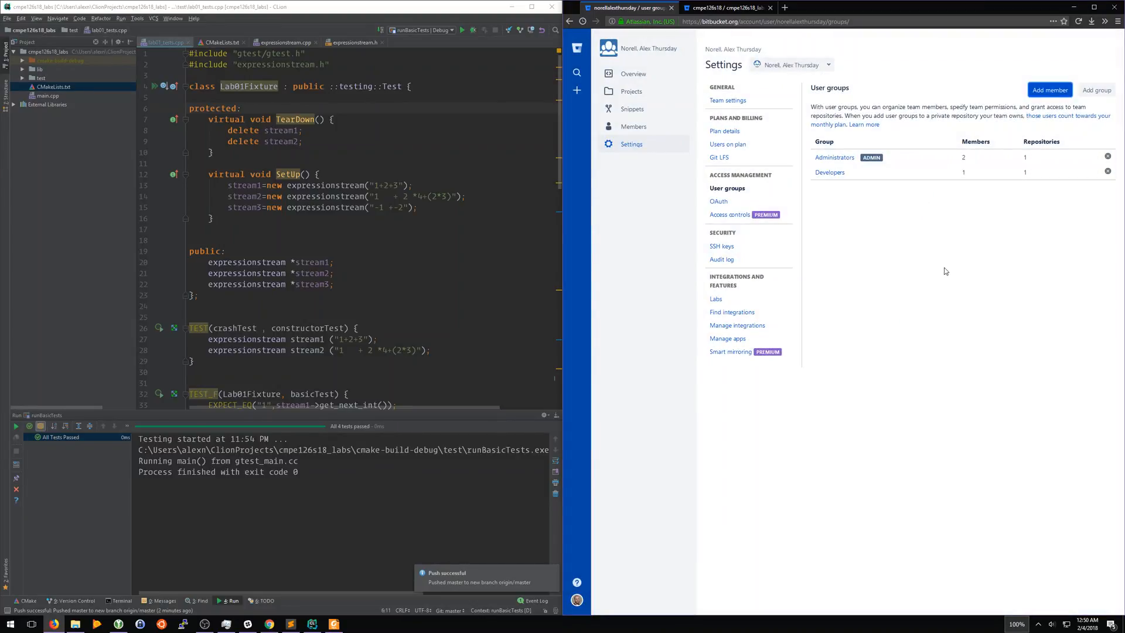
mouse_move(863, 124)
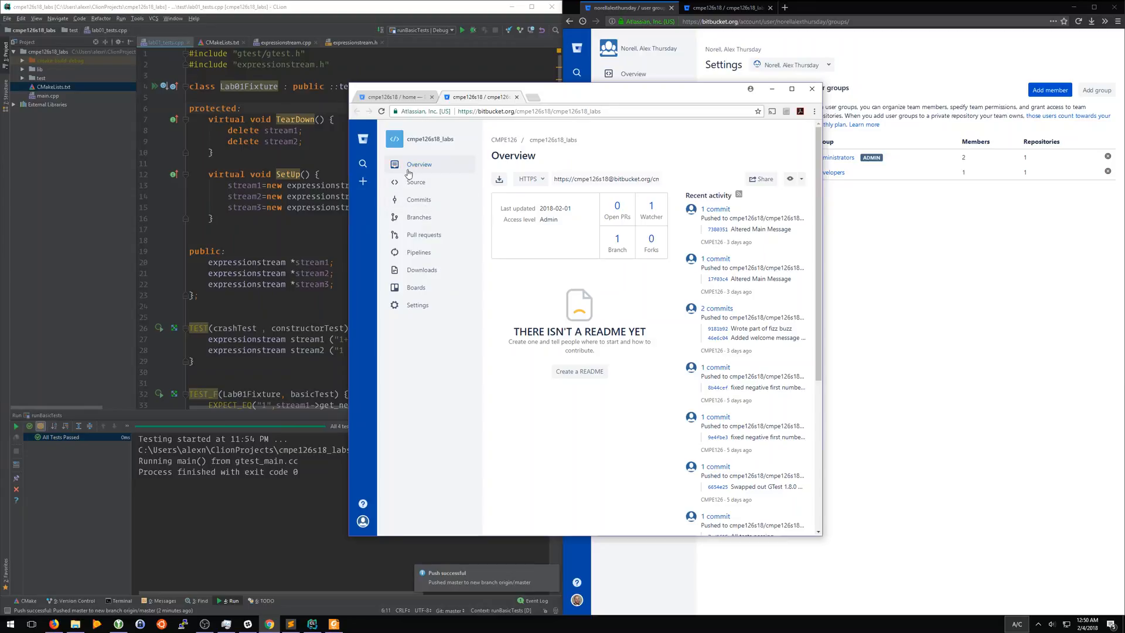
- Open the Labs repository from the Dashboard's Repositories list in the second window
click(393, 138)
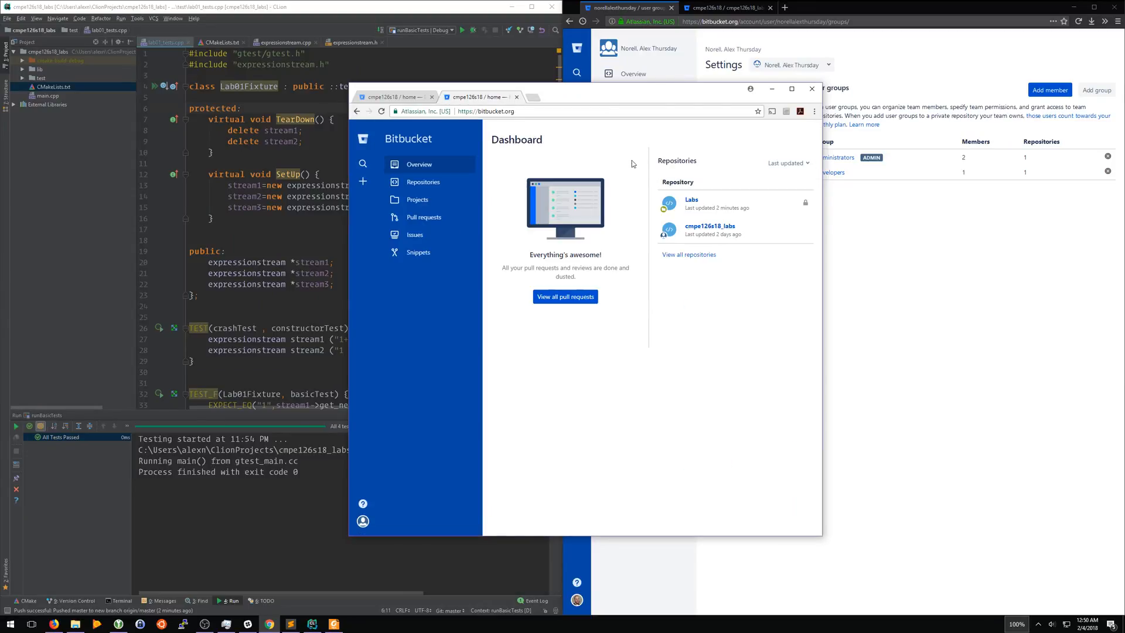
mouse_move(575, 130)
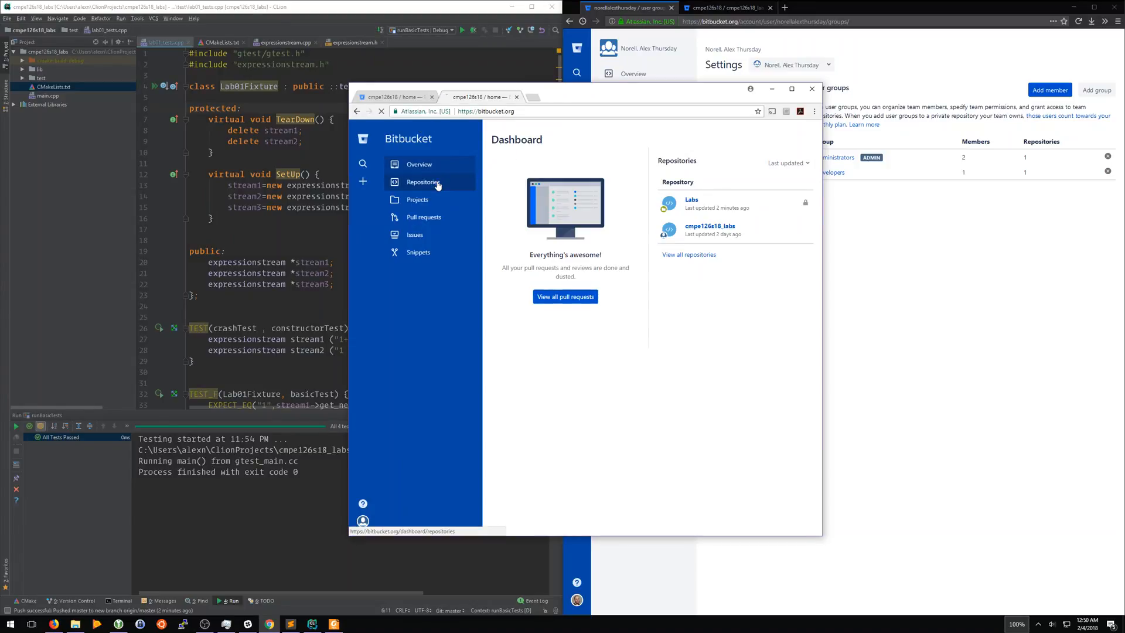
click(423, 181)
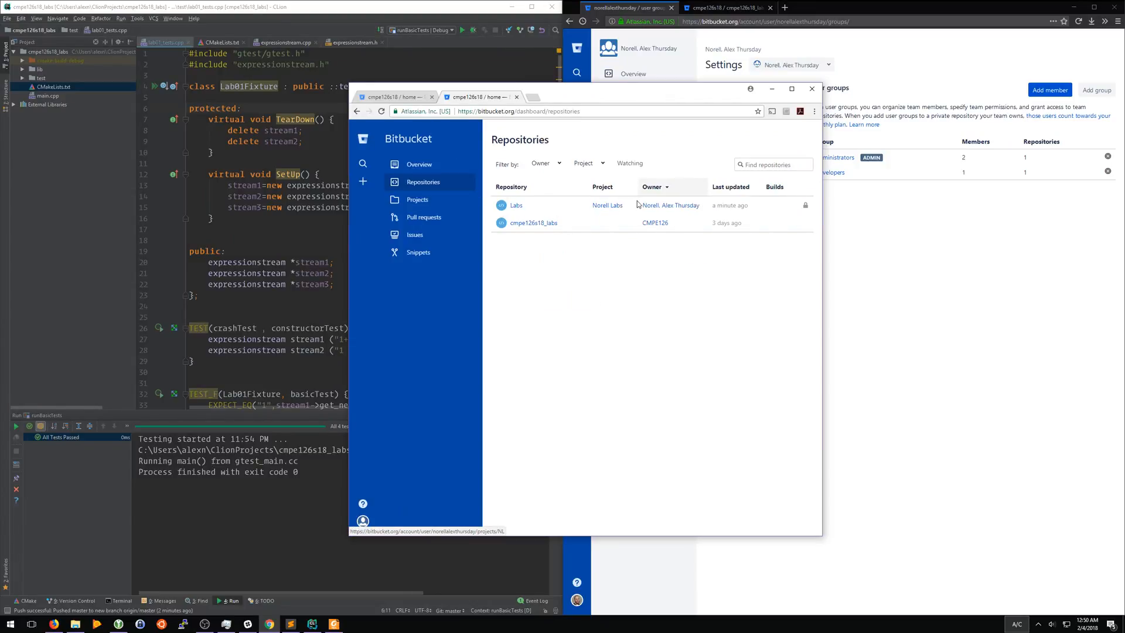
mouse_move(625, 201)
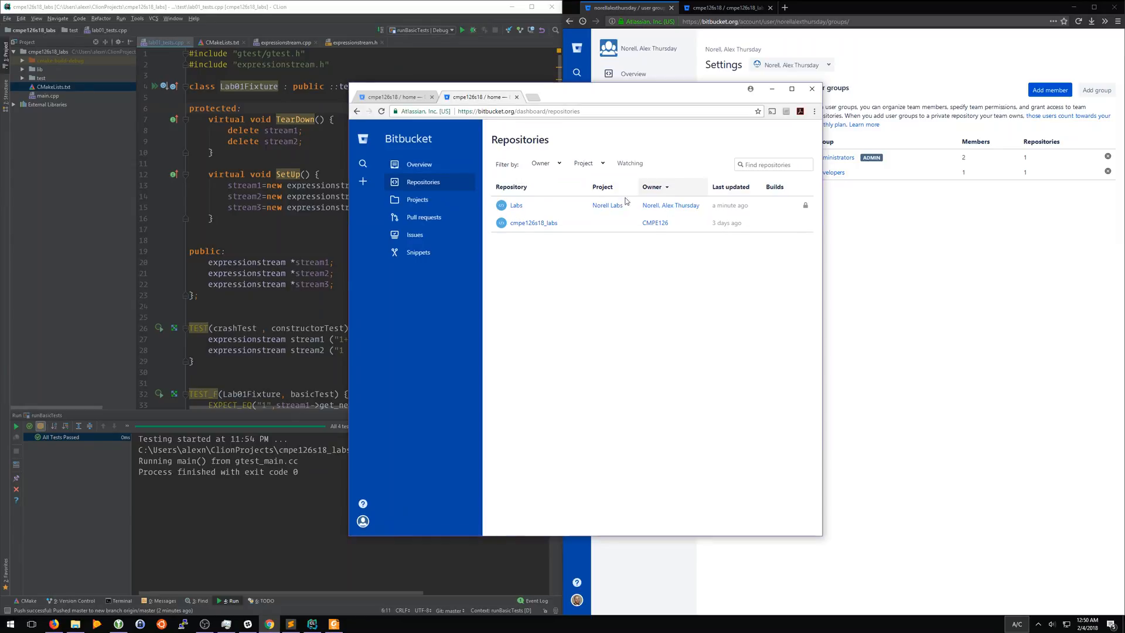
mouse_move(670, 205)
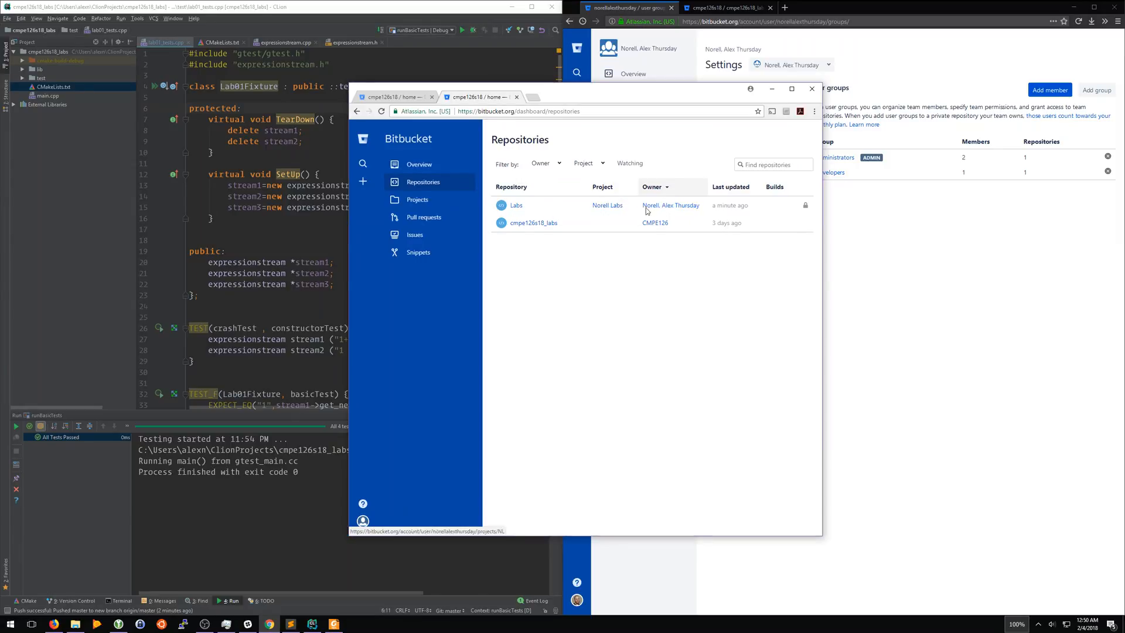
mouse_move(670, 205)
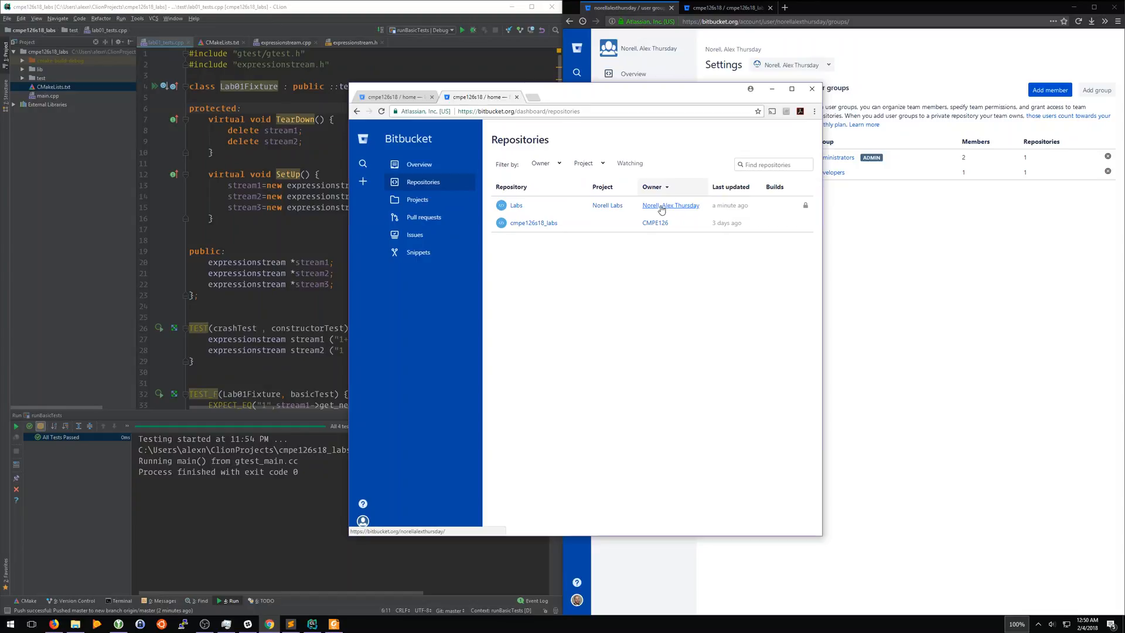
mouse_move(515, 205)
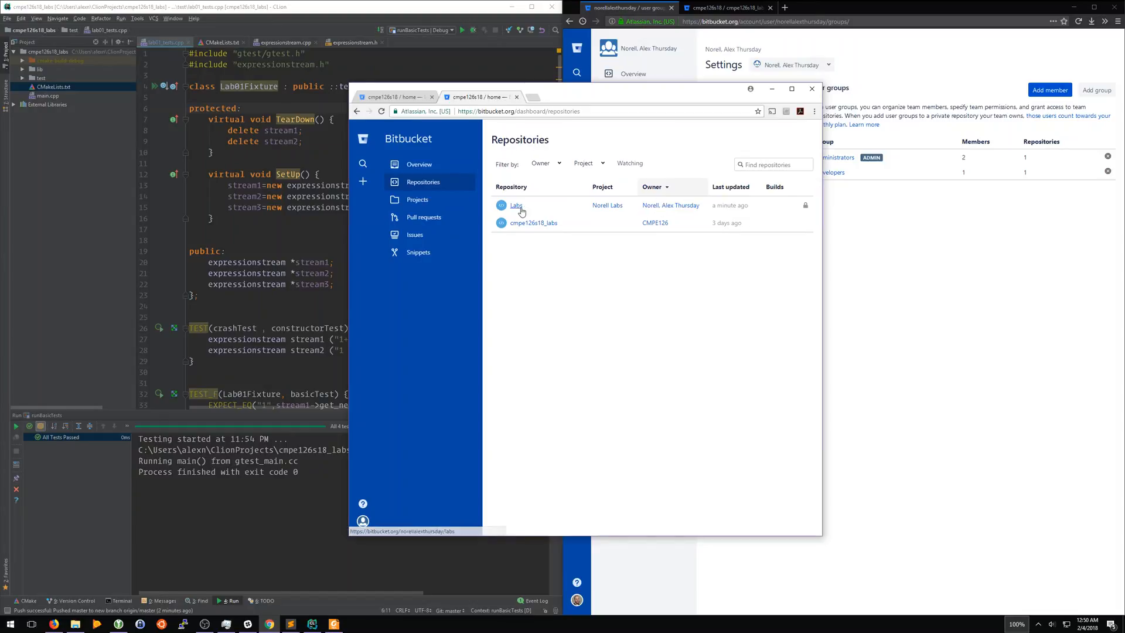
click(515, 205)
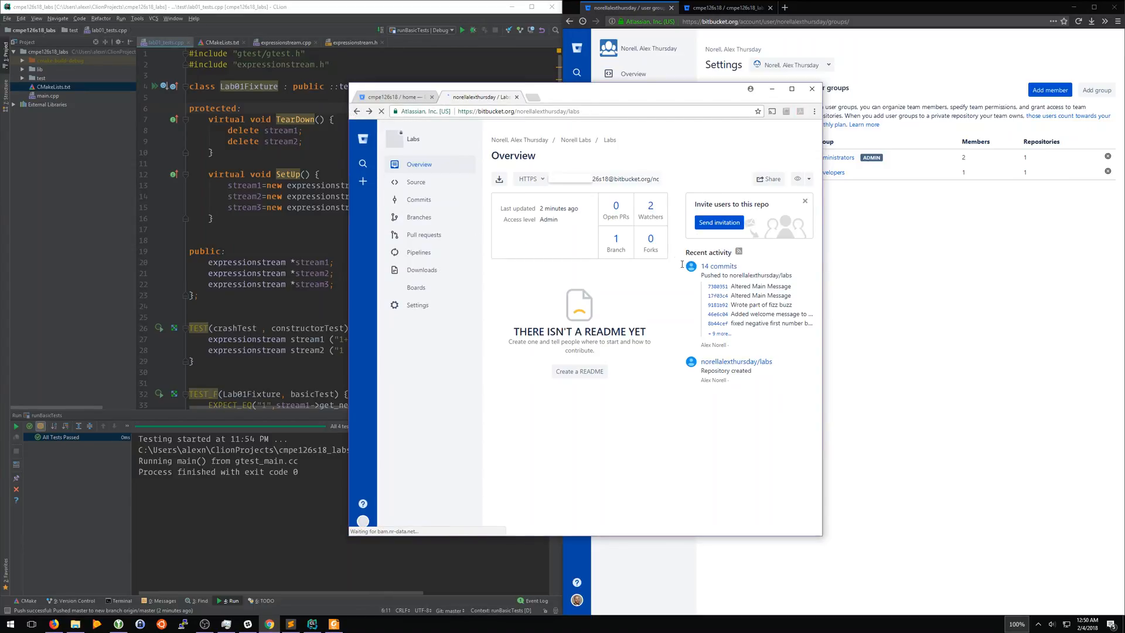
click(811, 89)
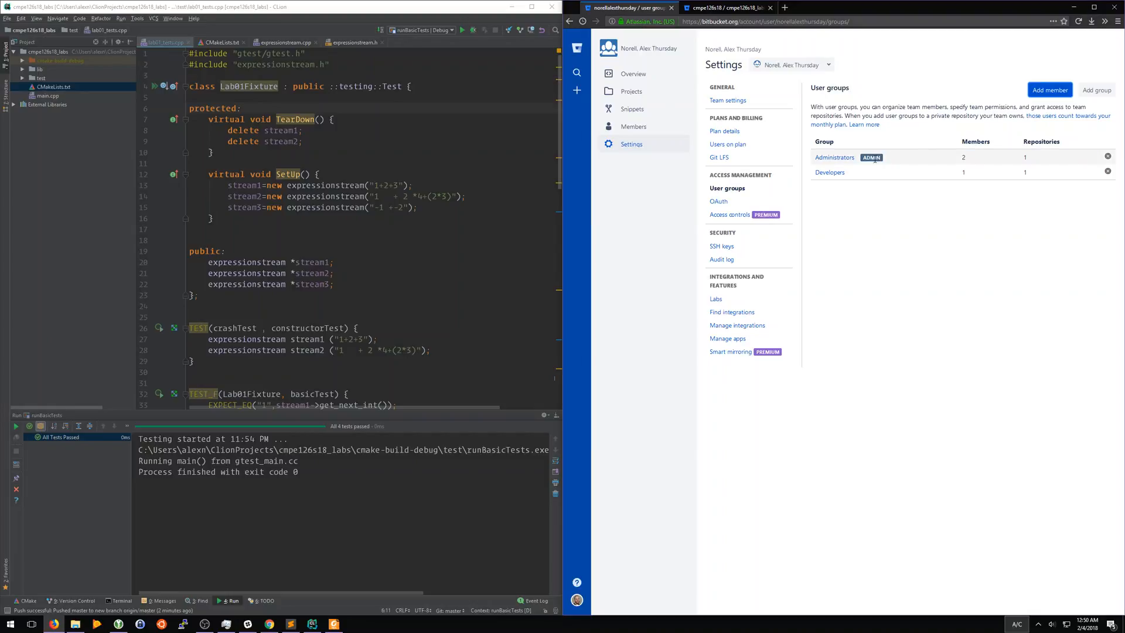
mouse_move(718, 157)
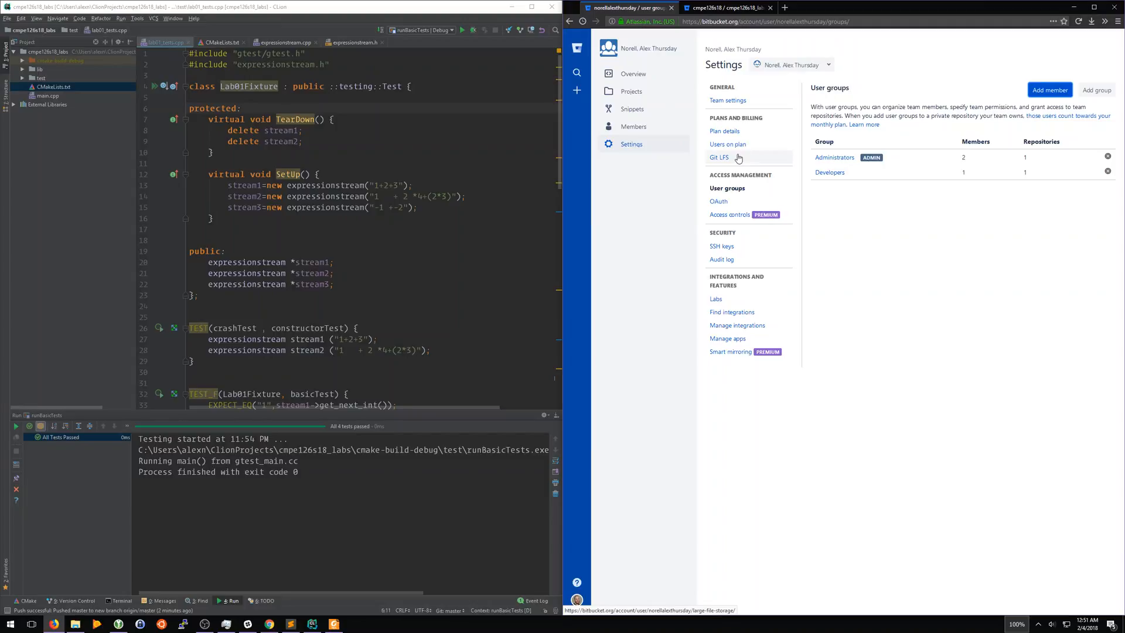
scroll(down, 3)
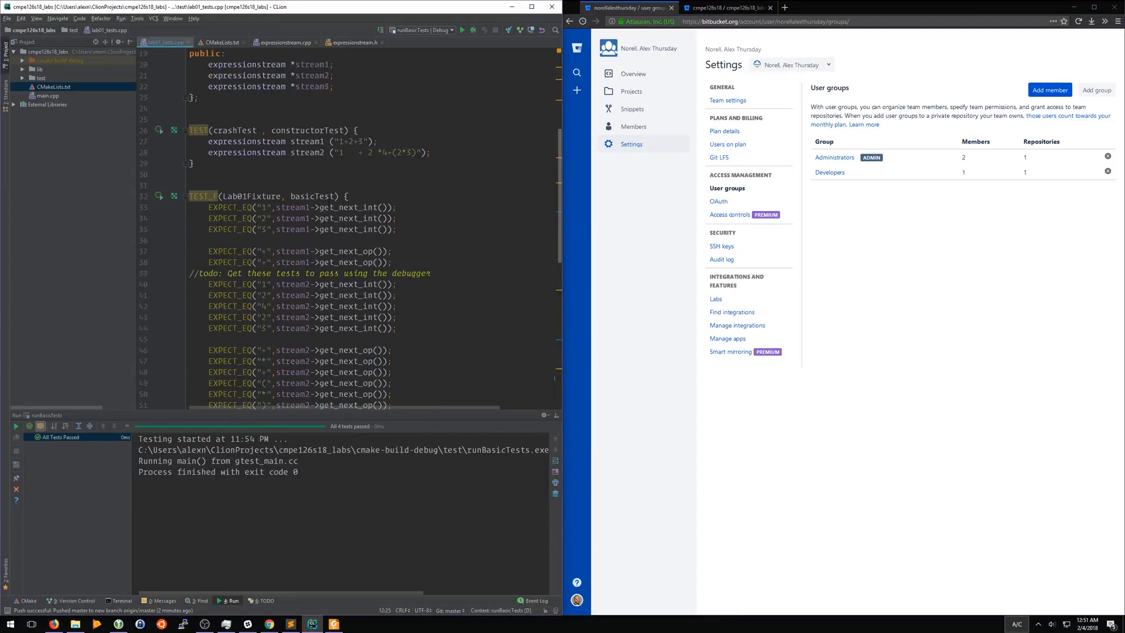
scroll(down, 3)
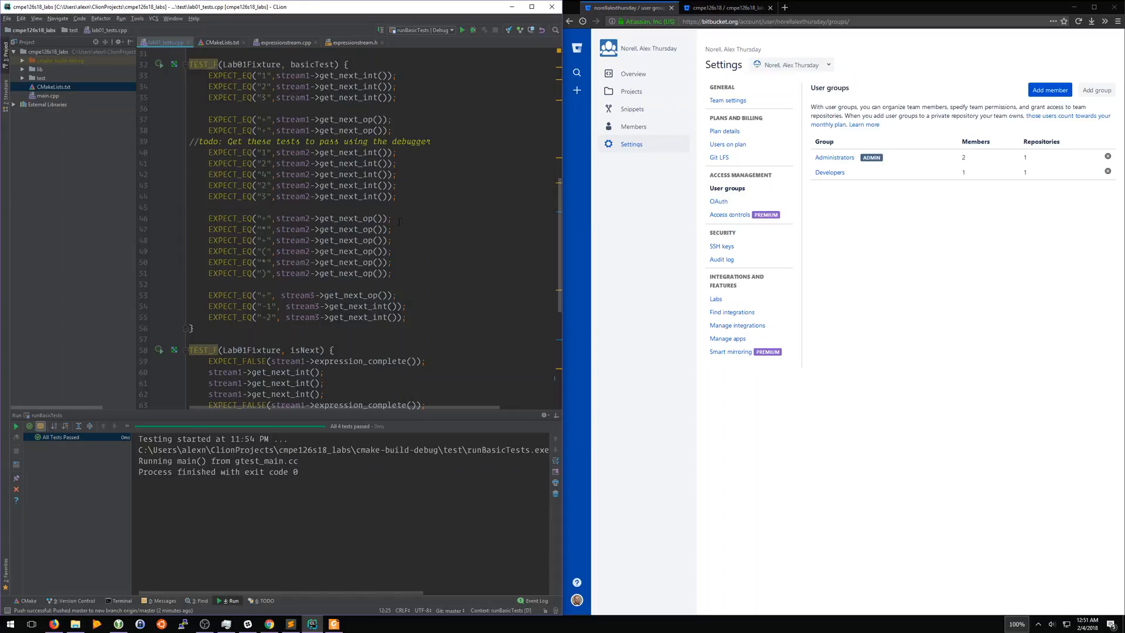
scroll(down, 3)
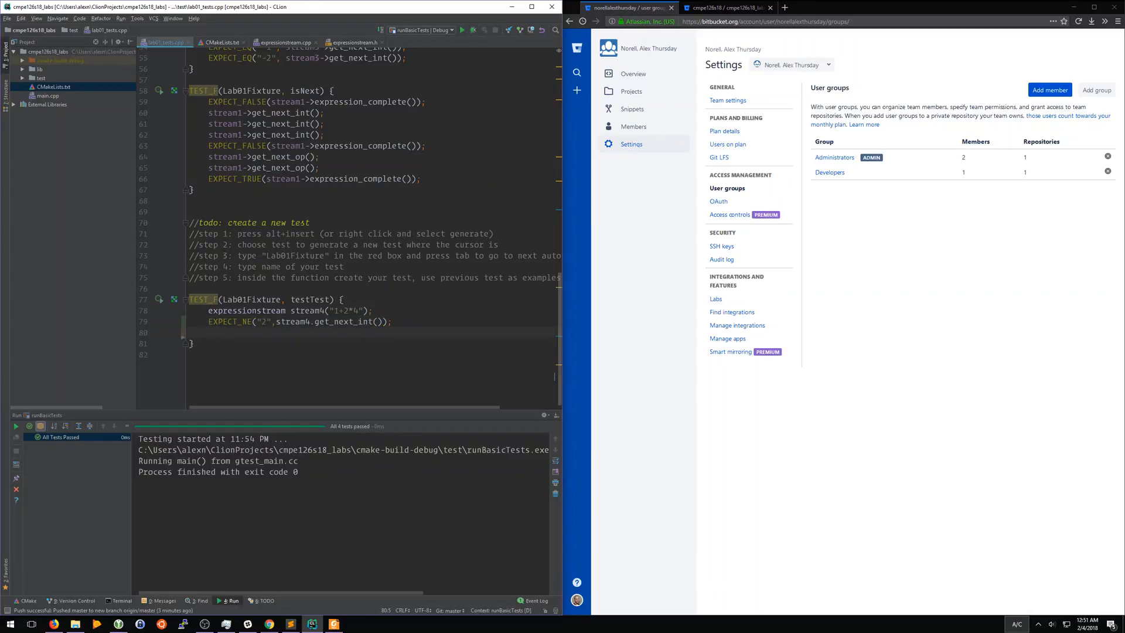
- In testTest, add EXPECT_NE("0",stream3->get_next_int()); below the first check
text(EXPECT_NE)
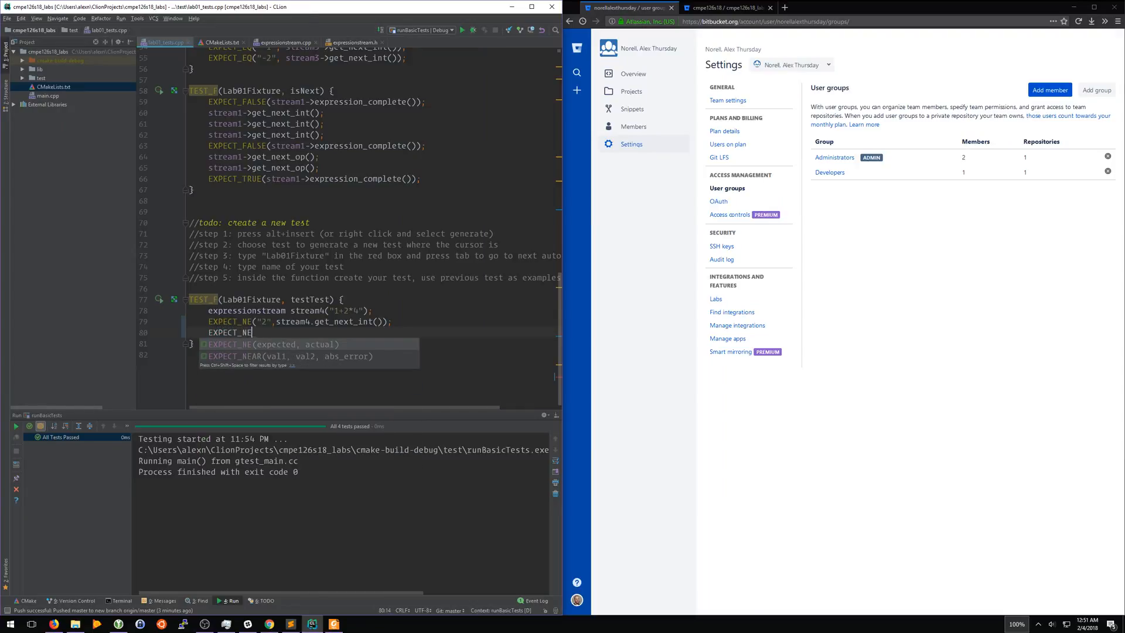
text(("0")
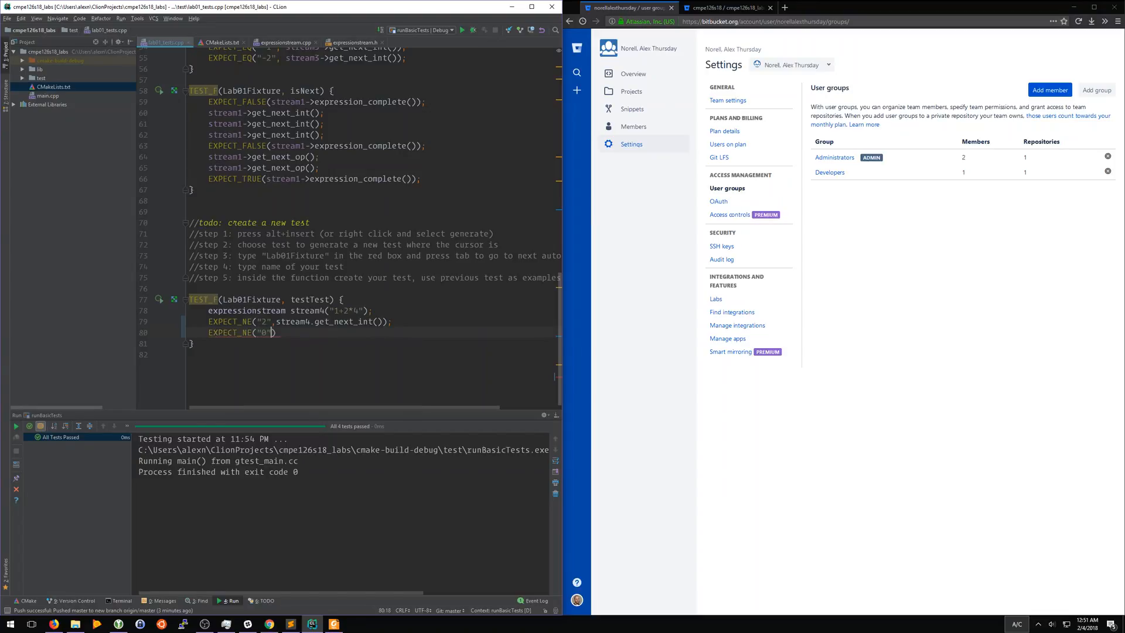
text(,stream3)
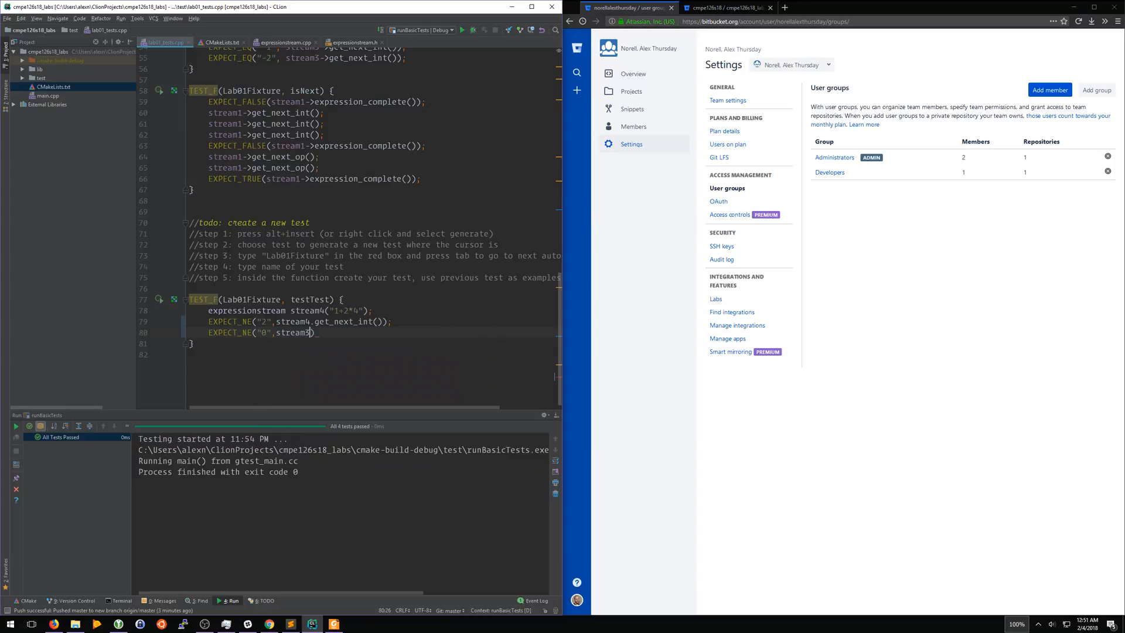
text(->get_next_int())
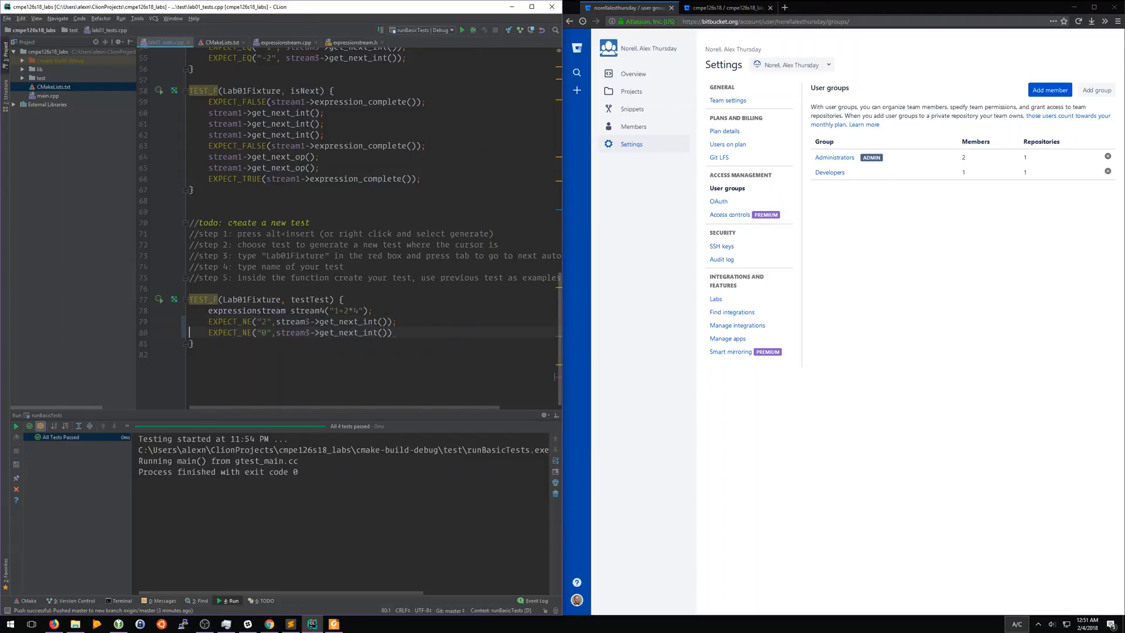
text(;)
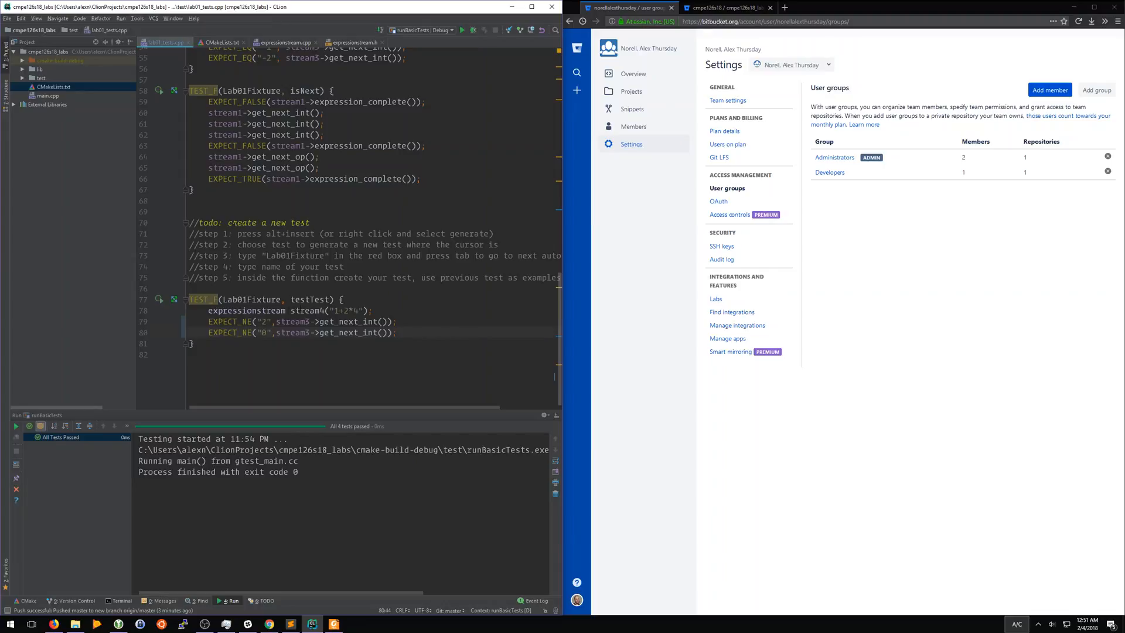
- Rebuild and run runBasicTests until all 4 tests pass
click(473, 30)
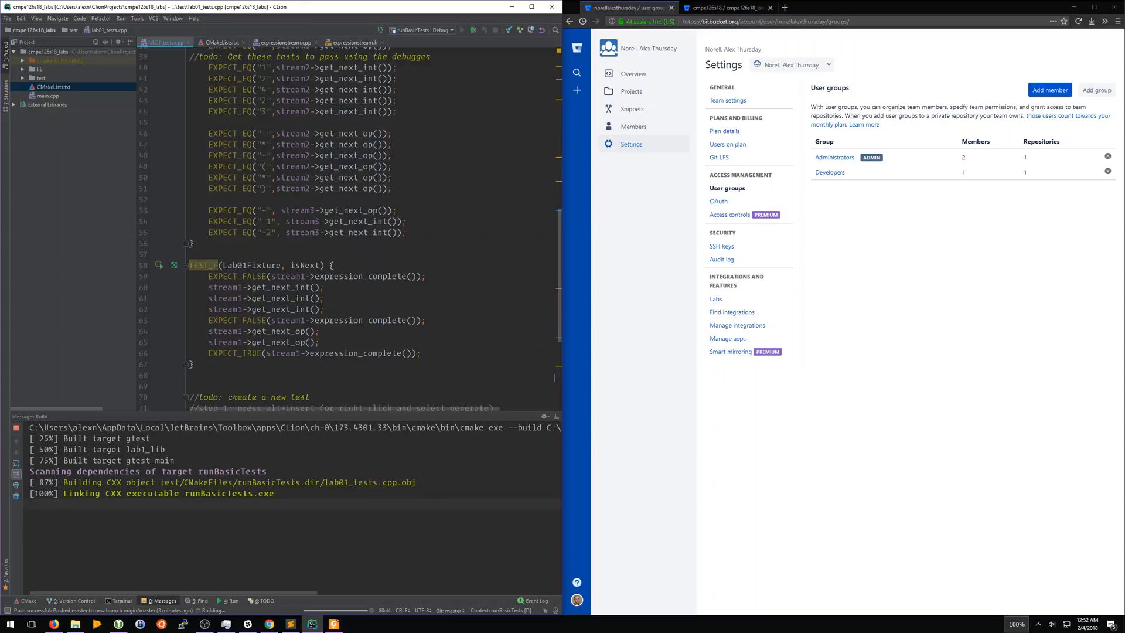
click(463, 30)
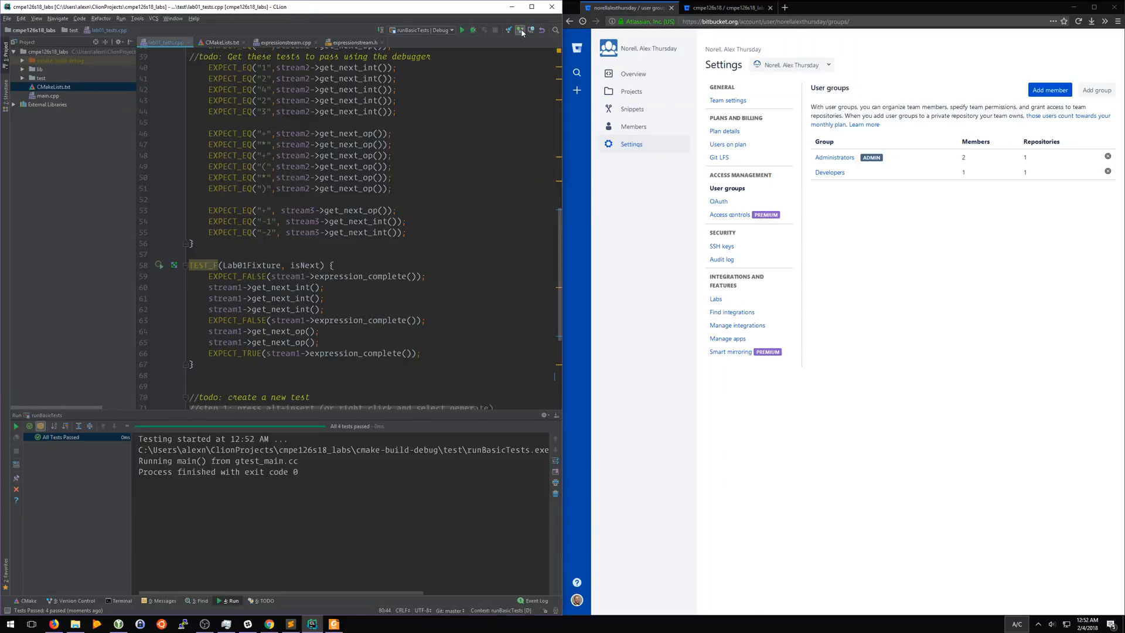
- Commit lab01_tests.cpp as 'Added a couple test cases.', overriding the code analysis warnings
click(520, 29)
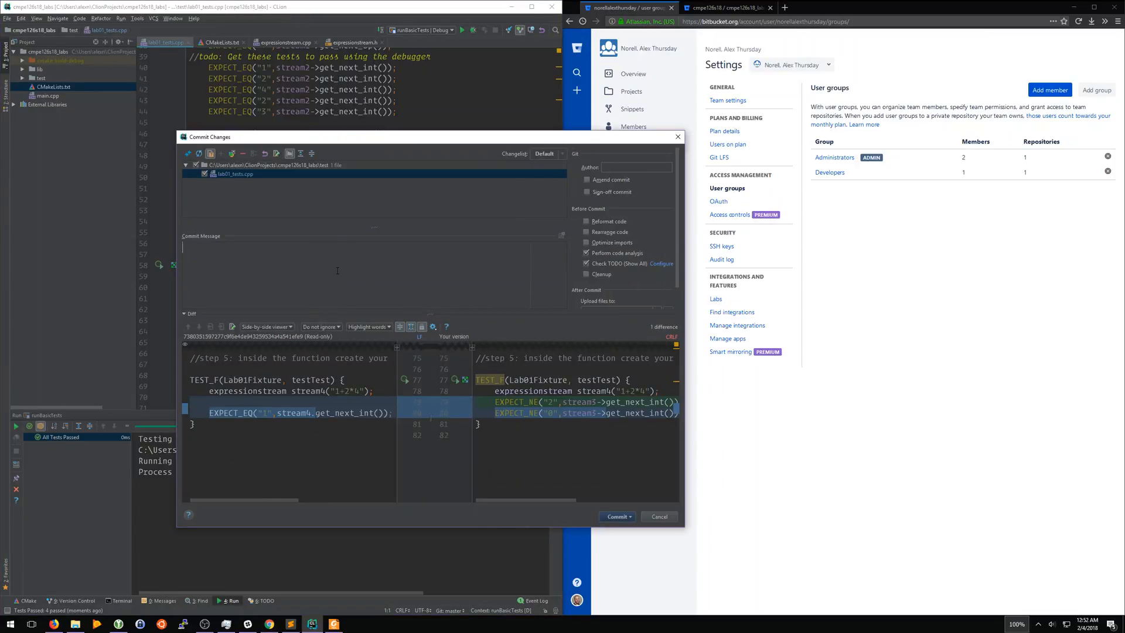
text(Added a couple test)
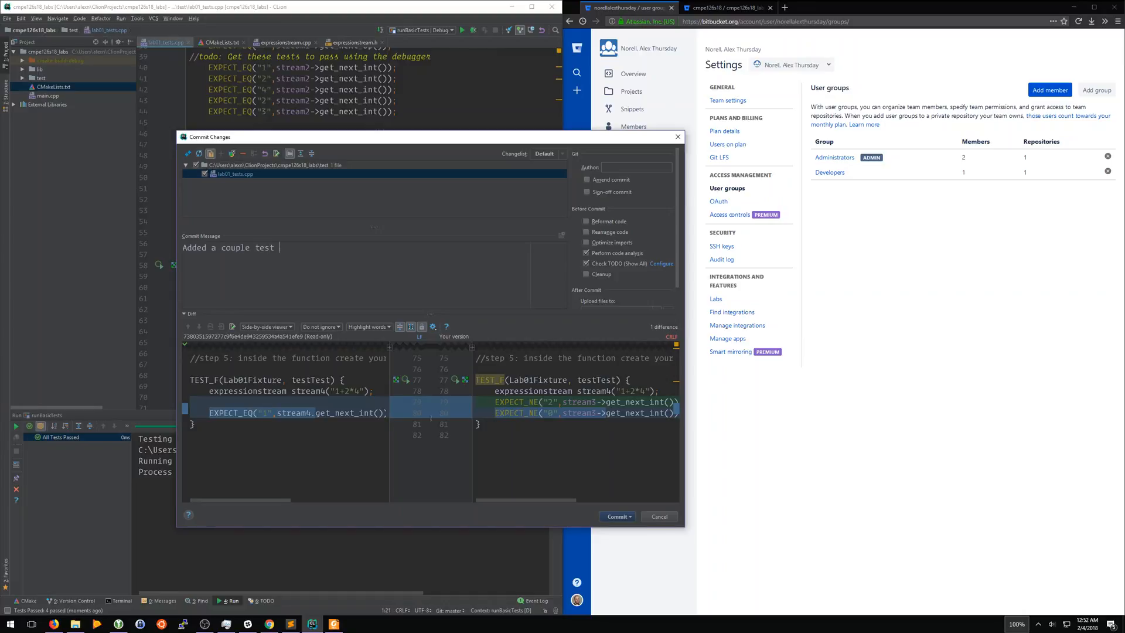
text(cases.)
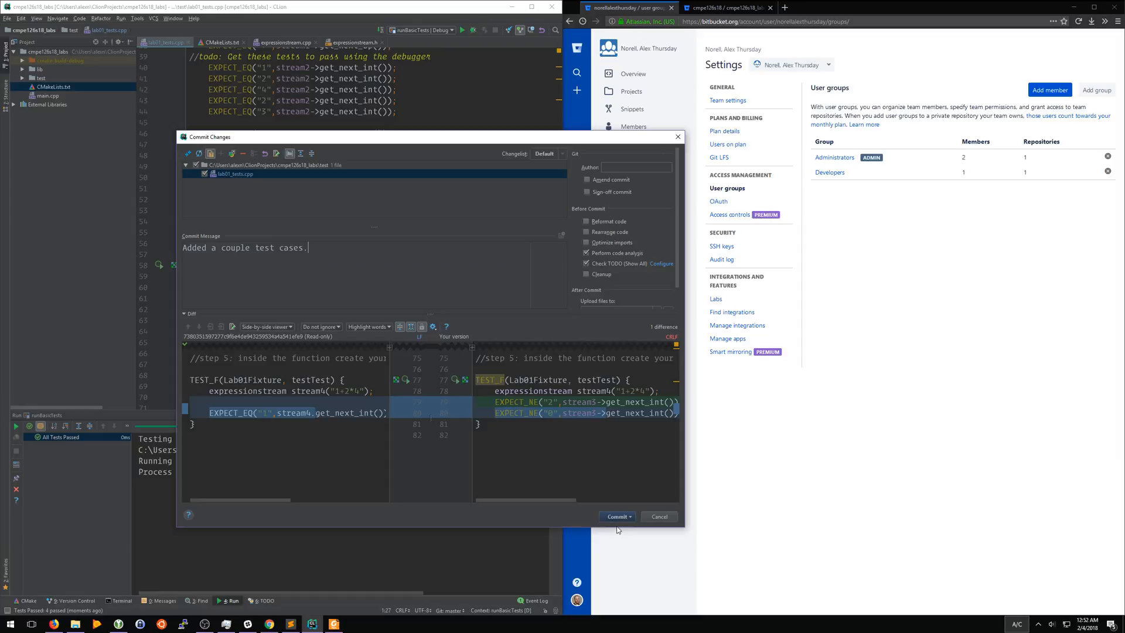
click(616, 516)
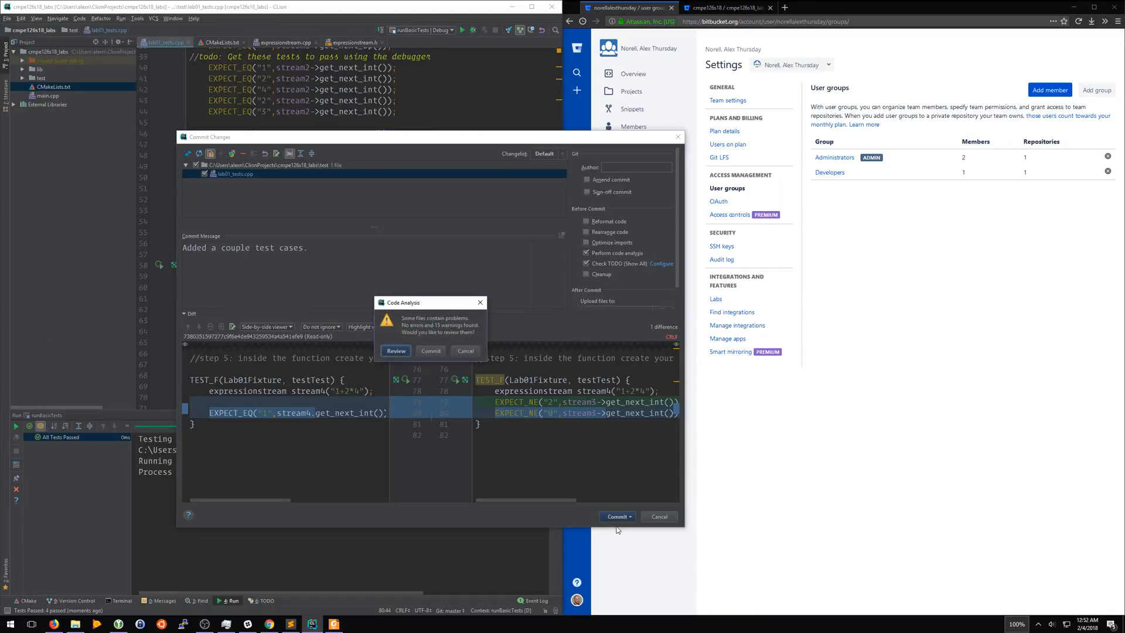
mouse_move(374, 285)
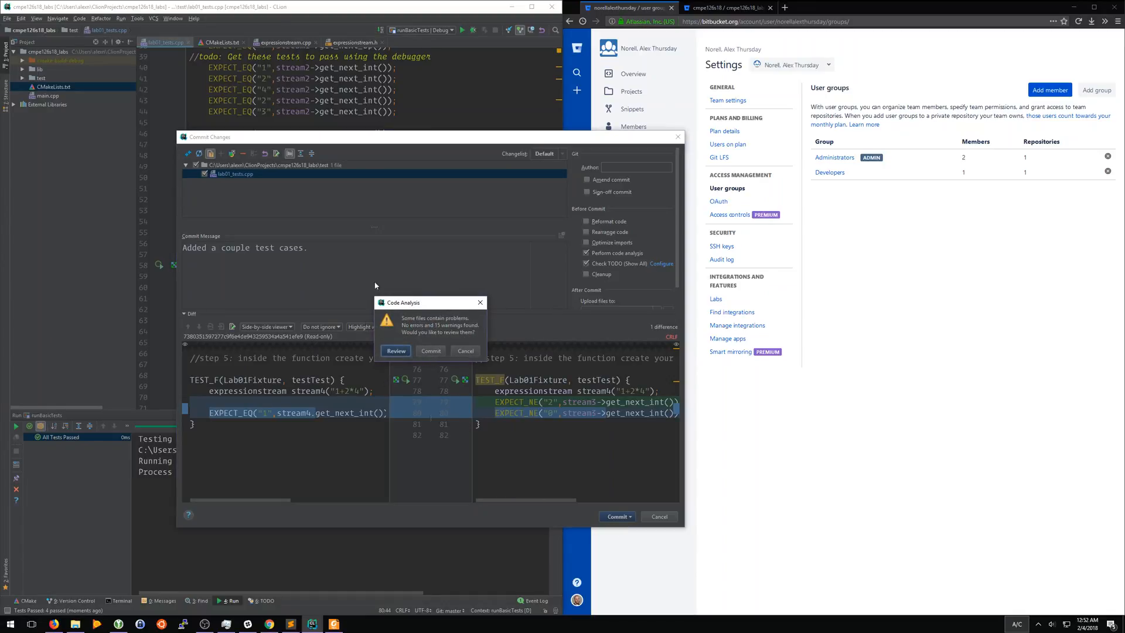
drag(401, 302, 414, 249)
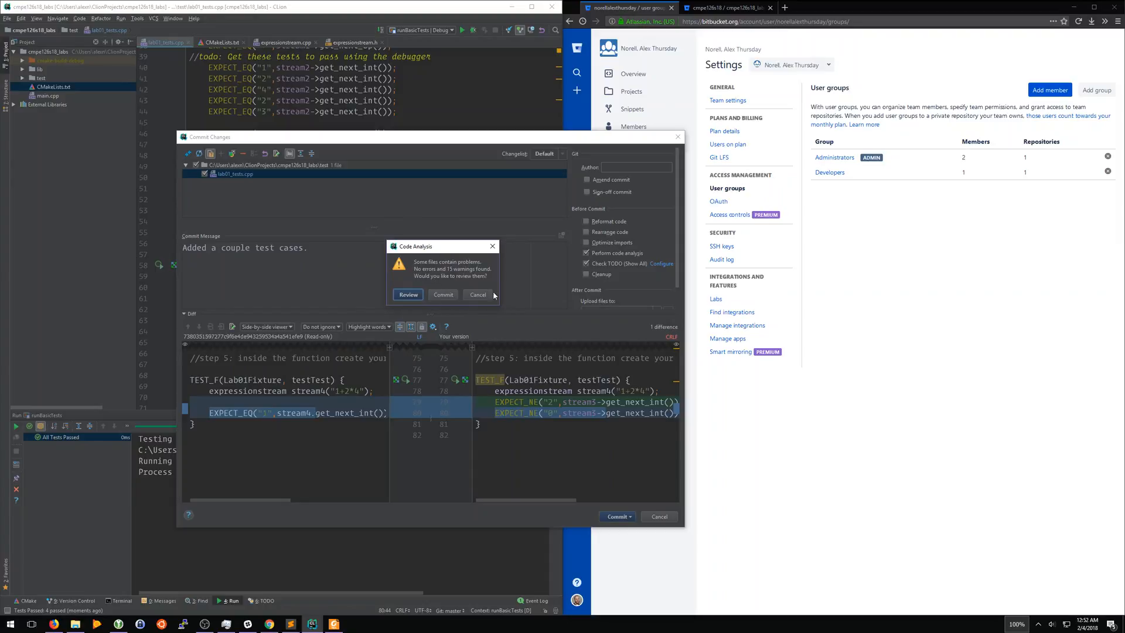
mouse_move(652, 347)
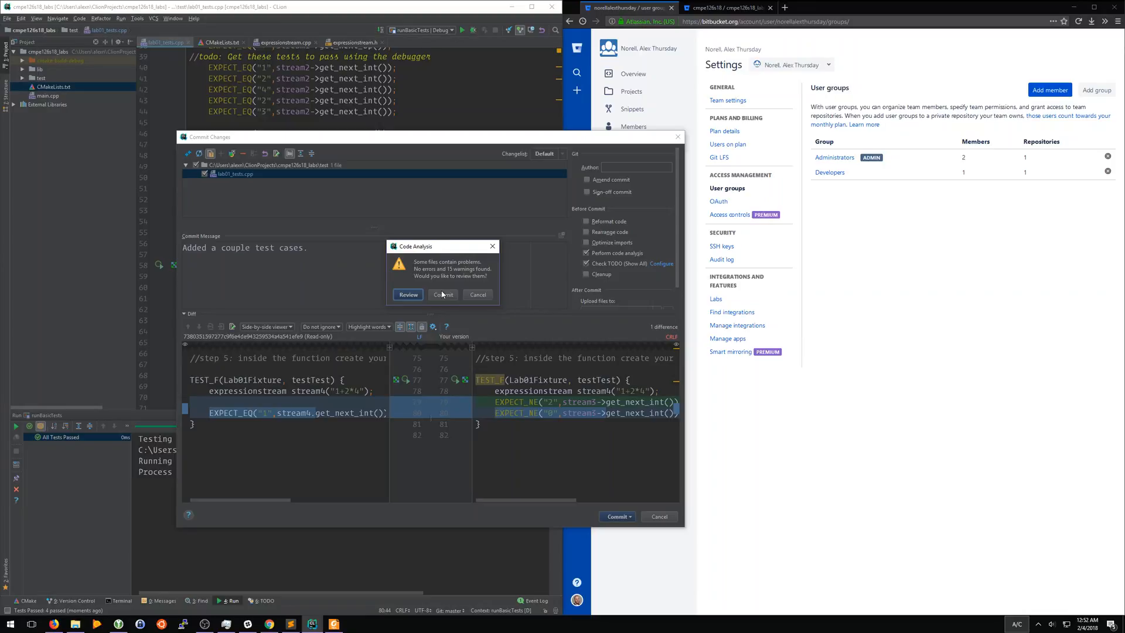
mouse_move(451, 299)
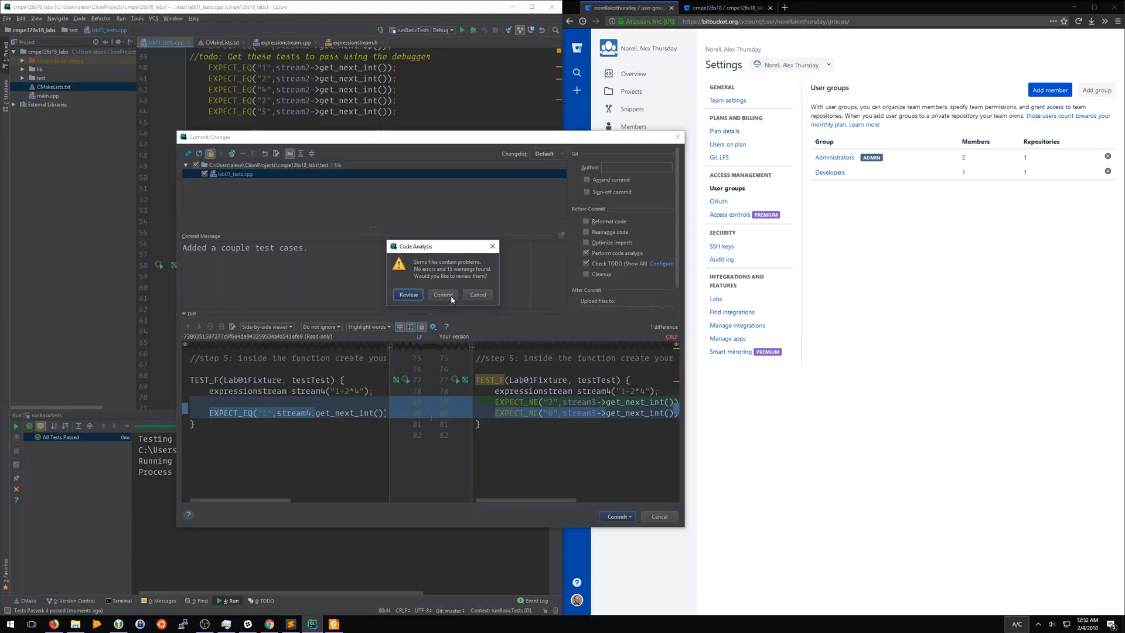
click(442, 294)
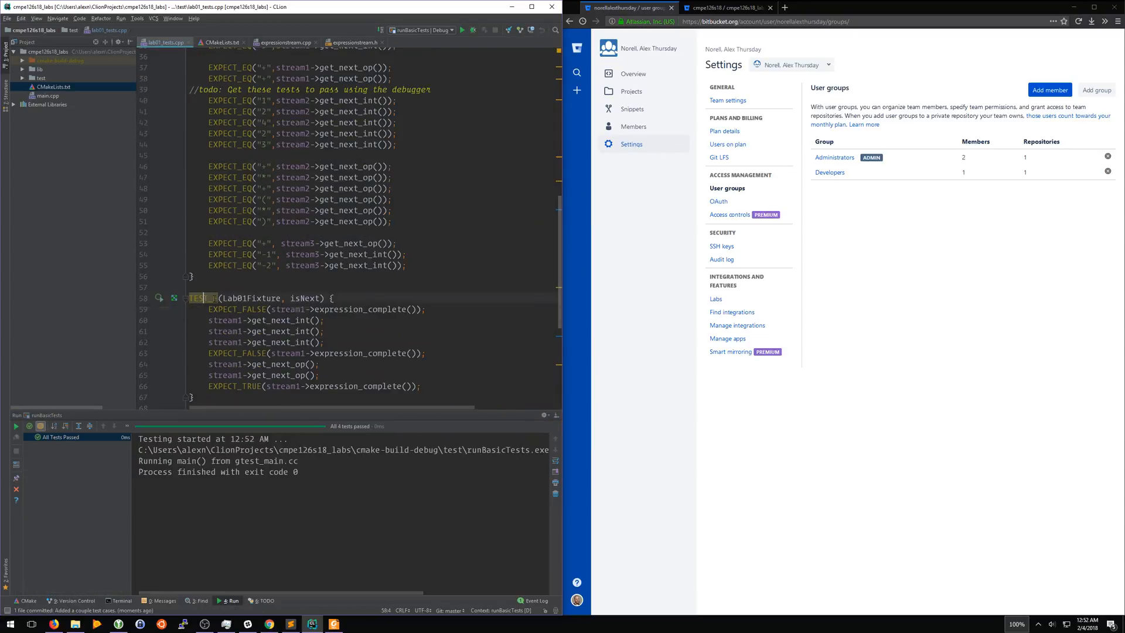
scroll(down, 3)
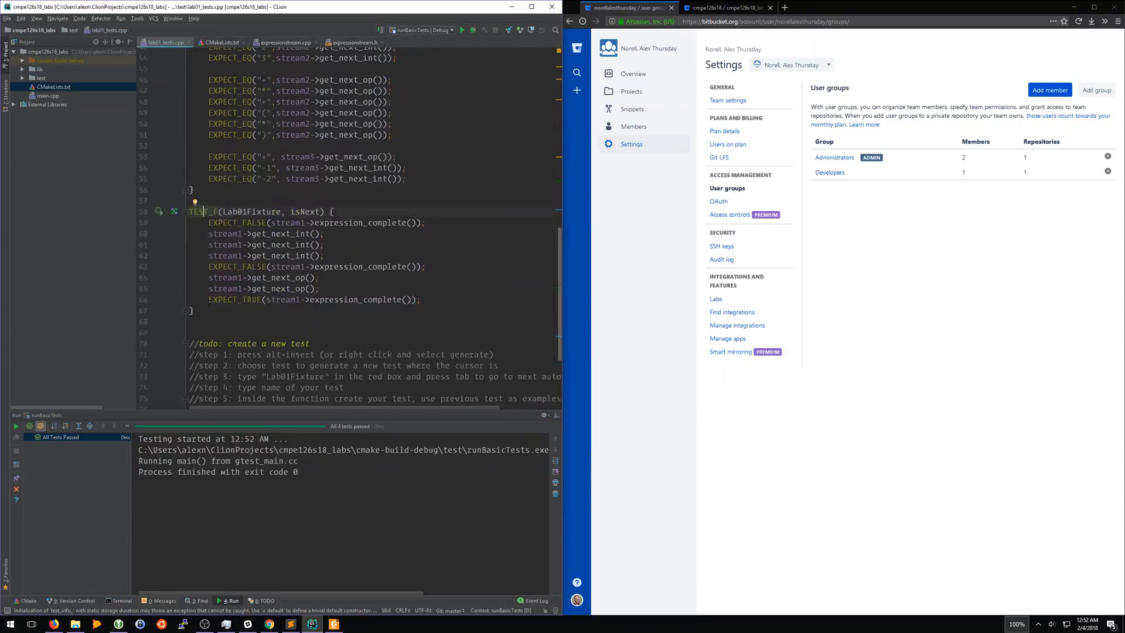
scroll(up, 3)
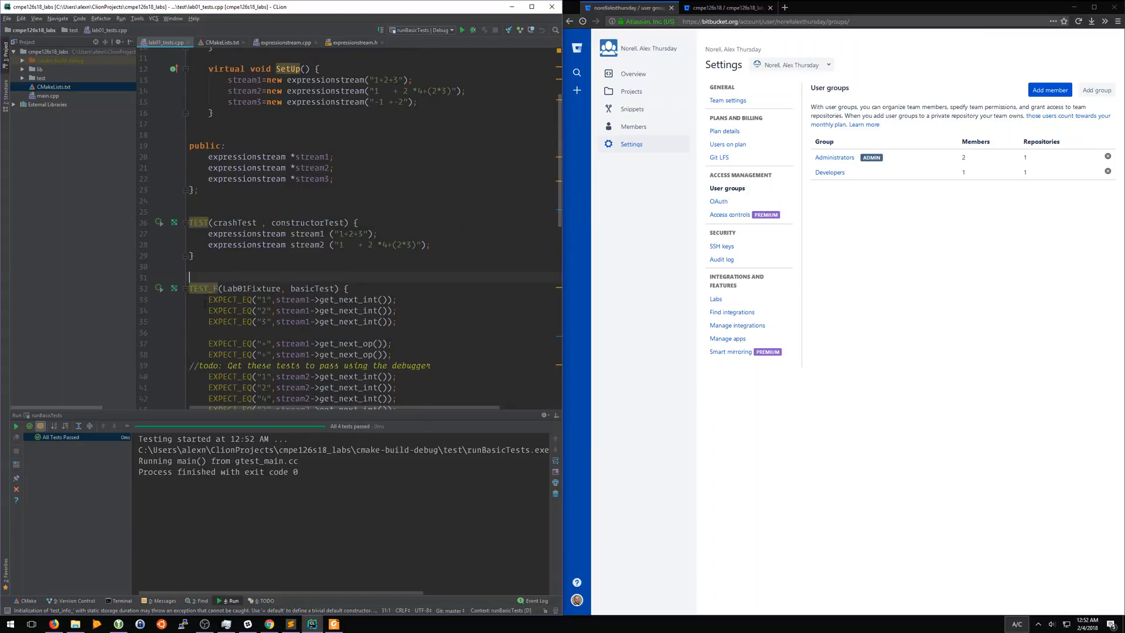
scroll(up, 3)
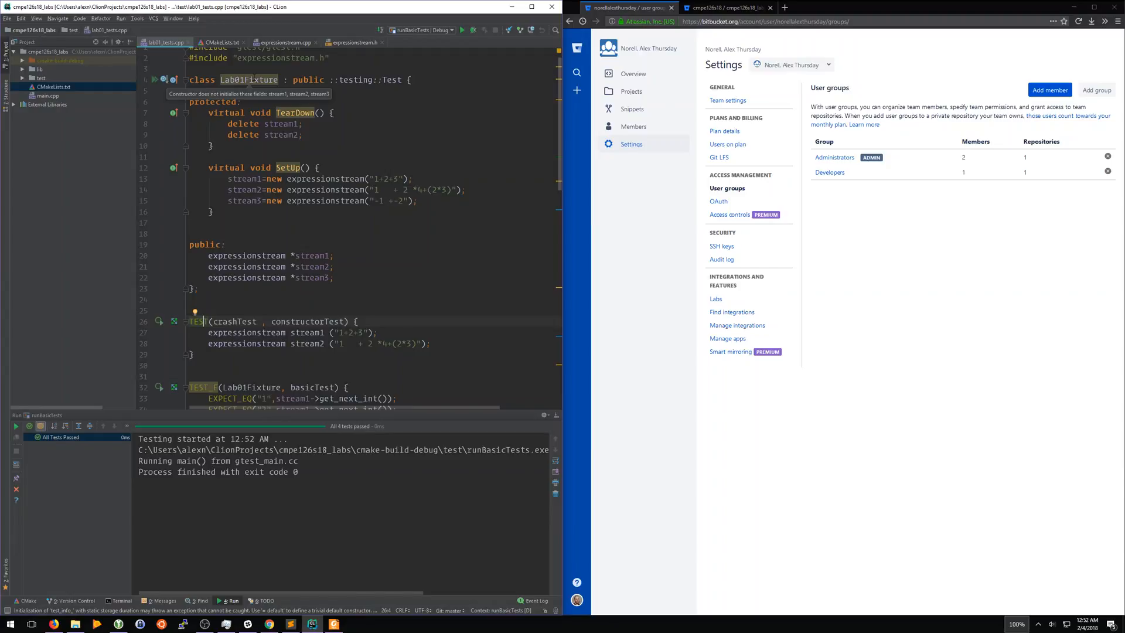
mouse_move(194, 322)
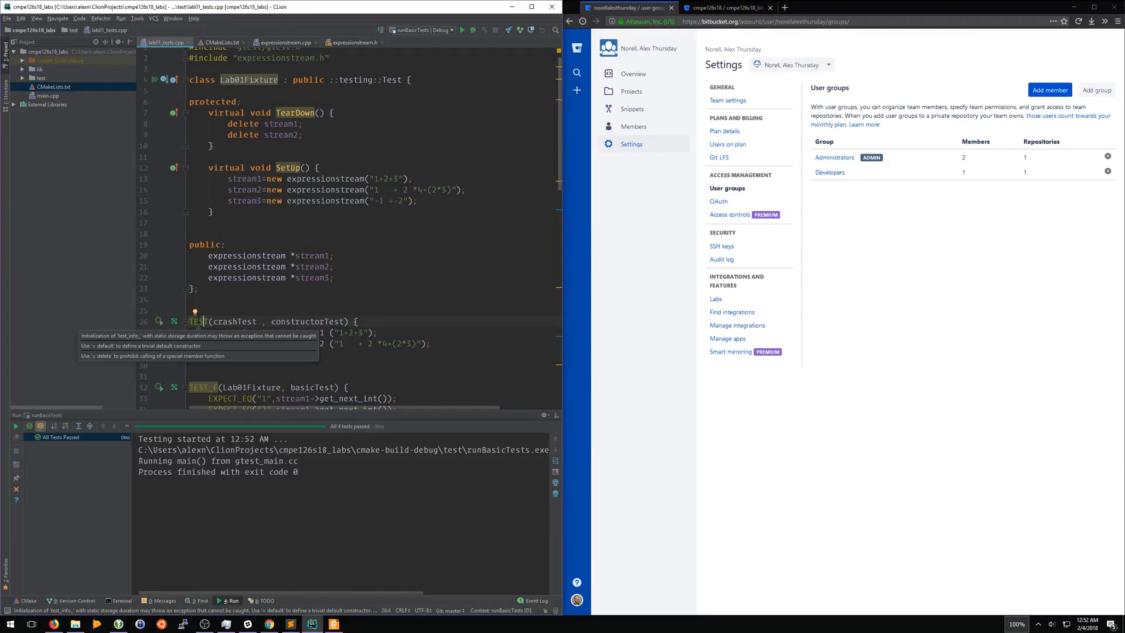
scroll(down, 3)
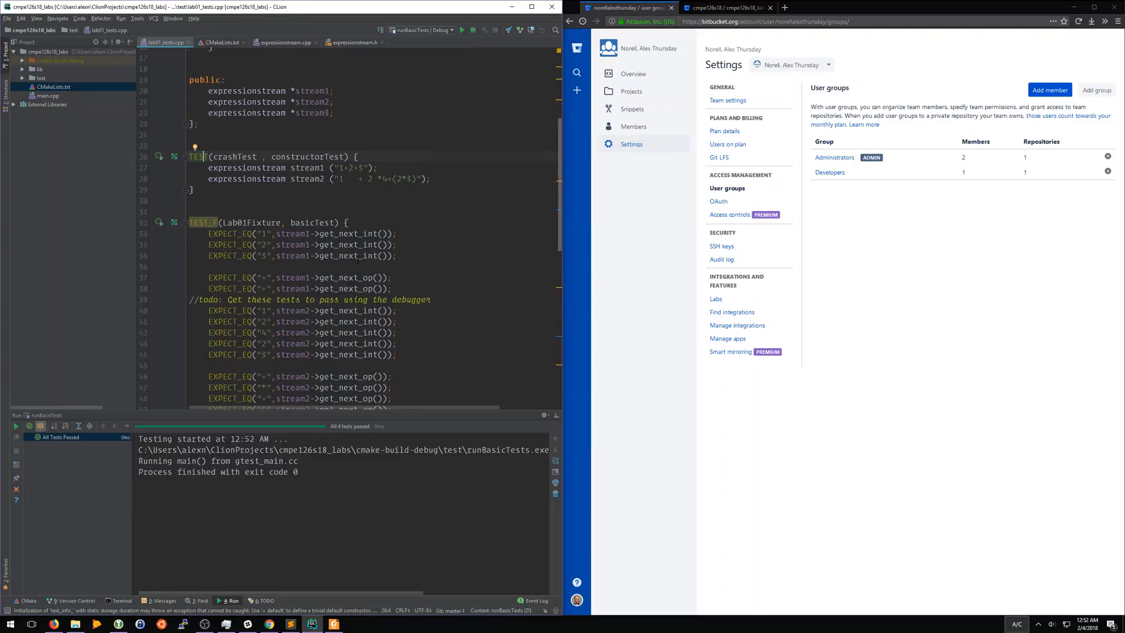
scroll(down, 3)
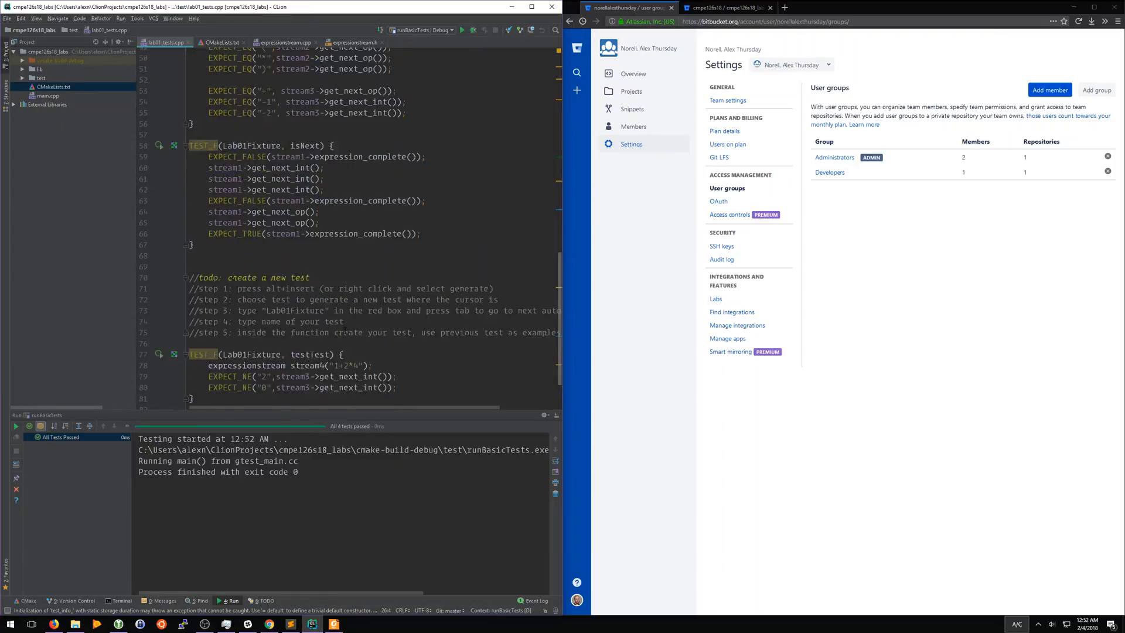
scroll(down, 3)
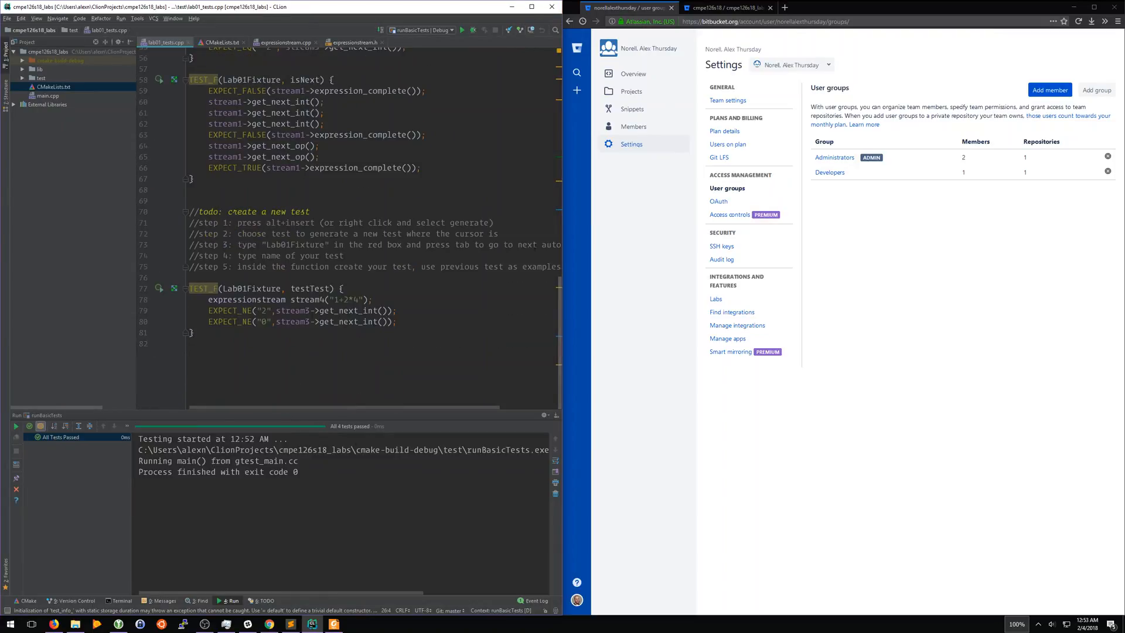
mouse_move(632, 73)
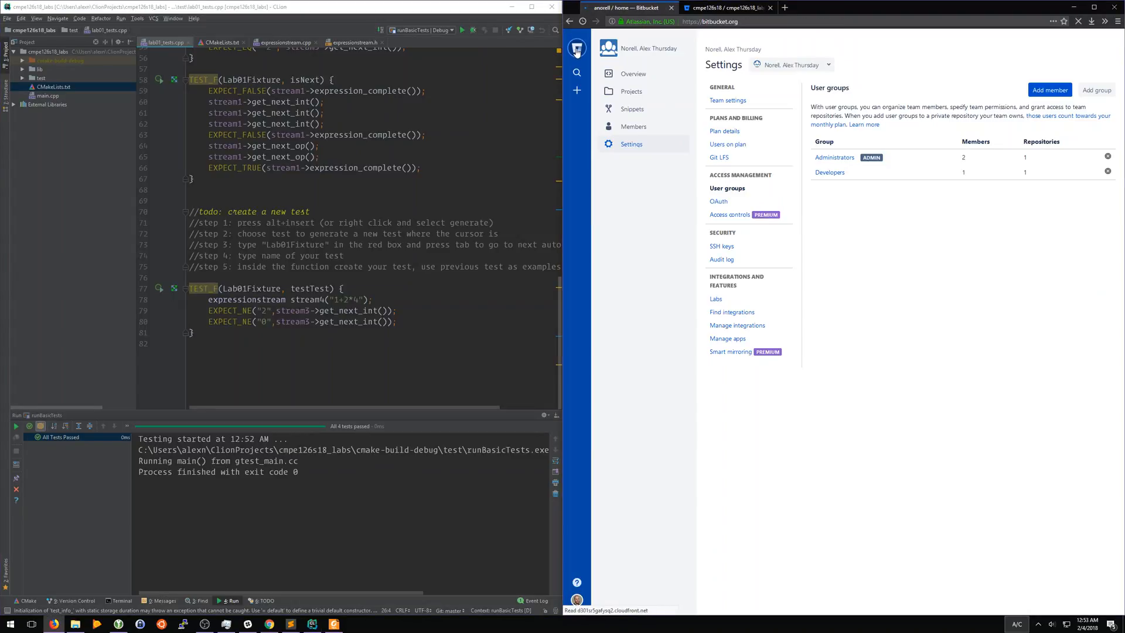
- Return to the Bitbucket dashboard and open the Labs repository
click(576, 48)
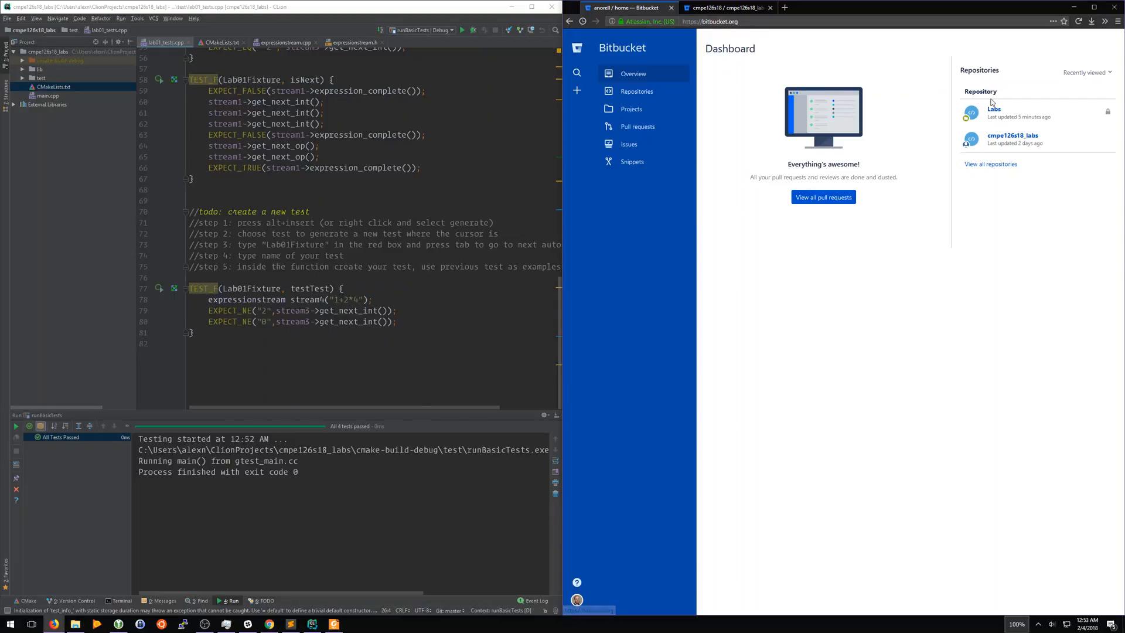
mouse_move(994, 109)
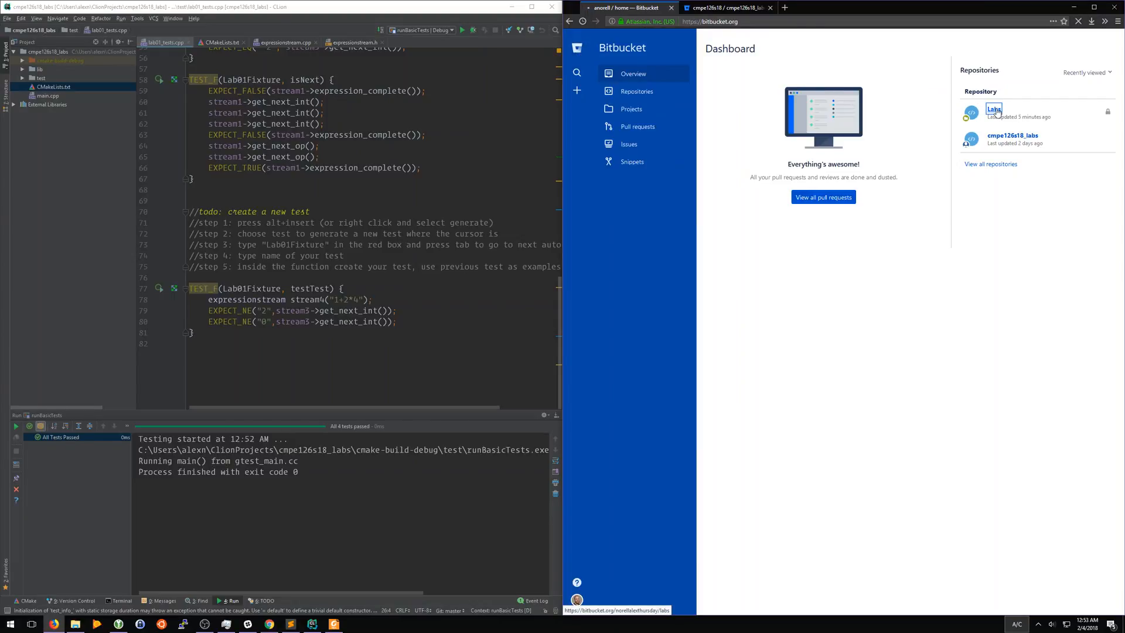
click(993, 109)
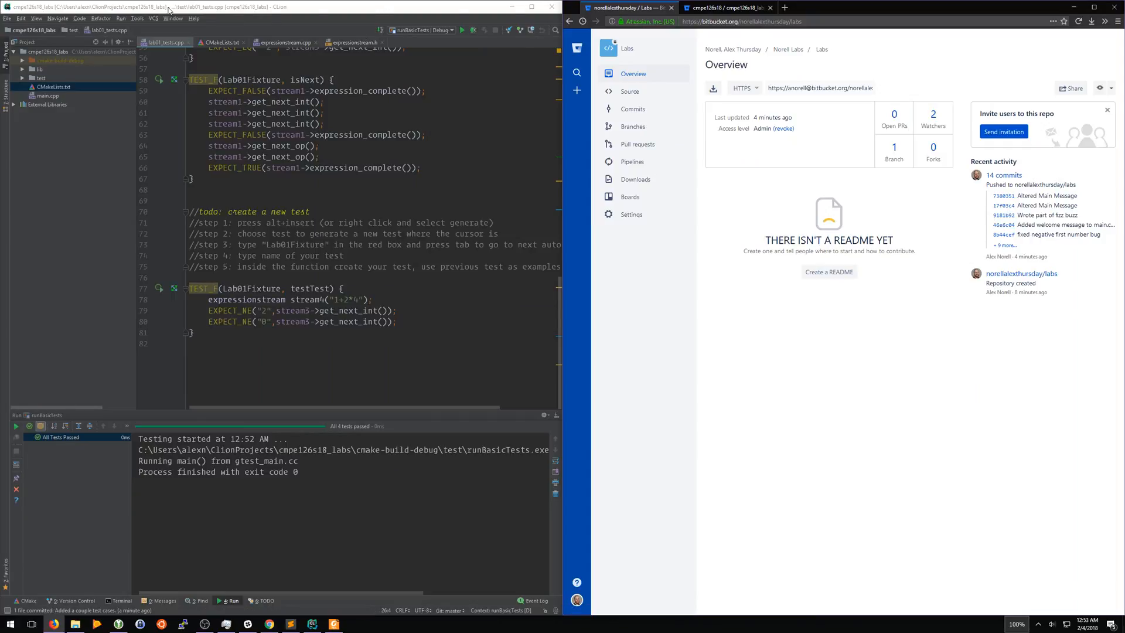
- Push the 'Added a couple test cases.' commit to origin master via VCS > Git > Push
click(154, 18)
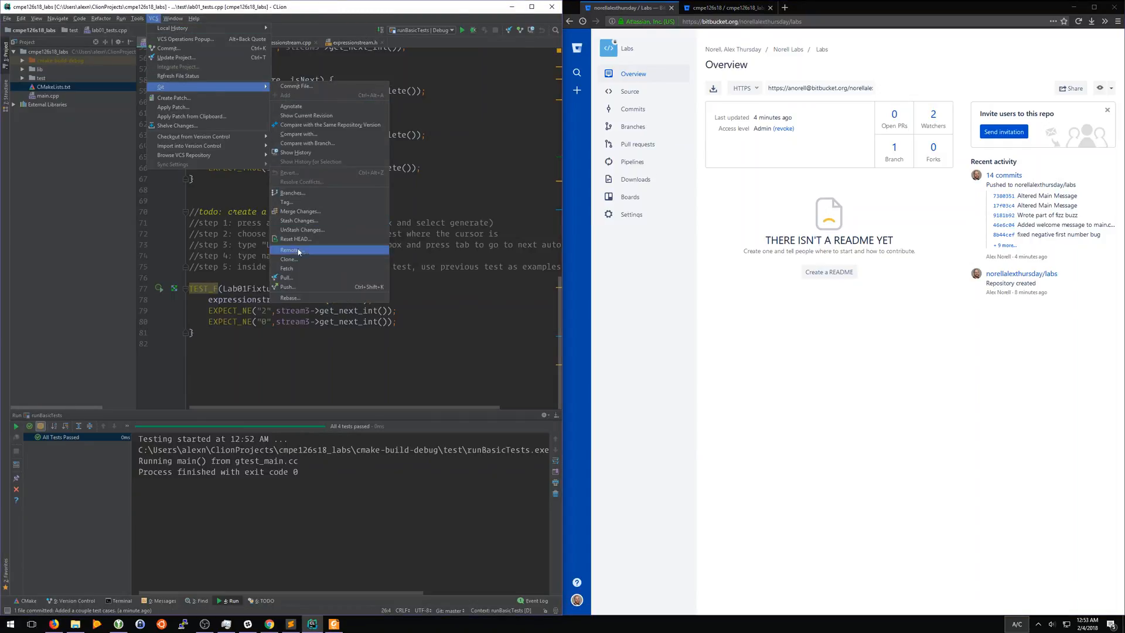
mouse_move(301, 278)
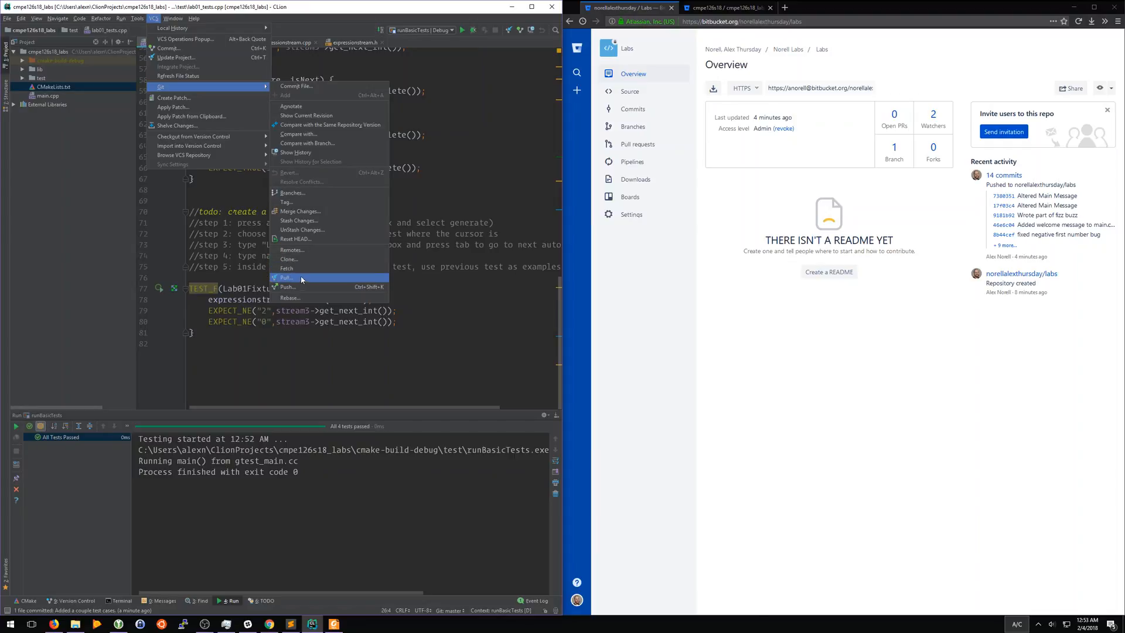
click(287, 286)
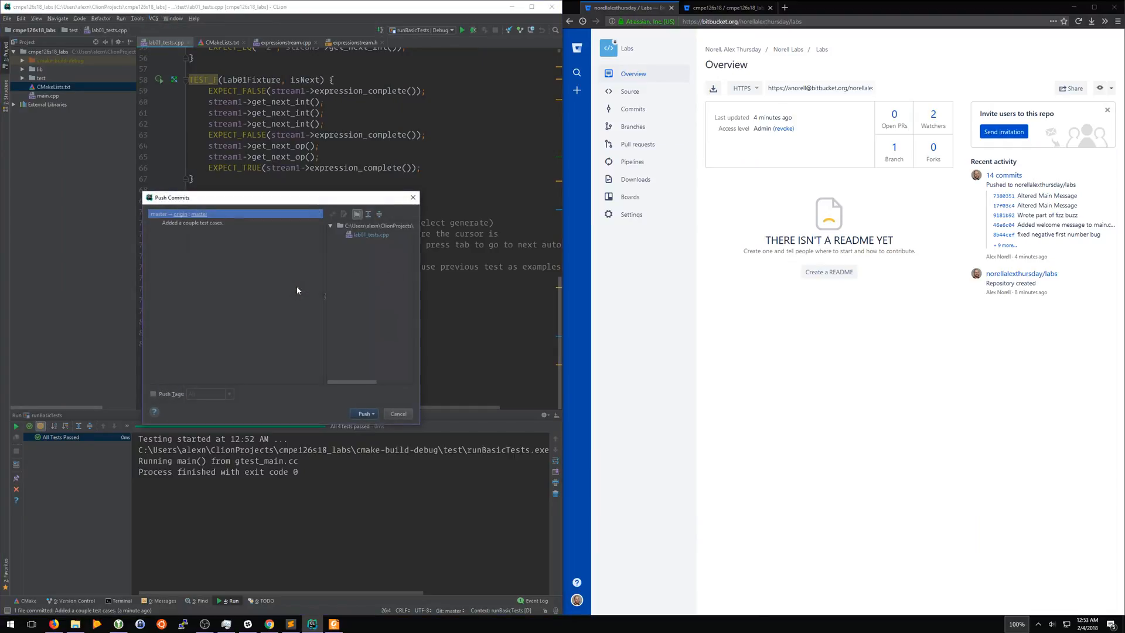
mouse_move(179, 221)
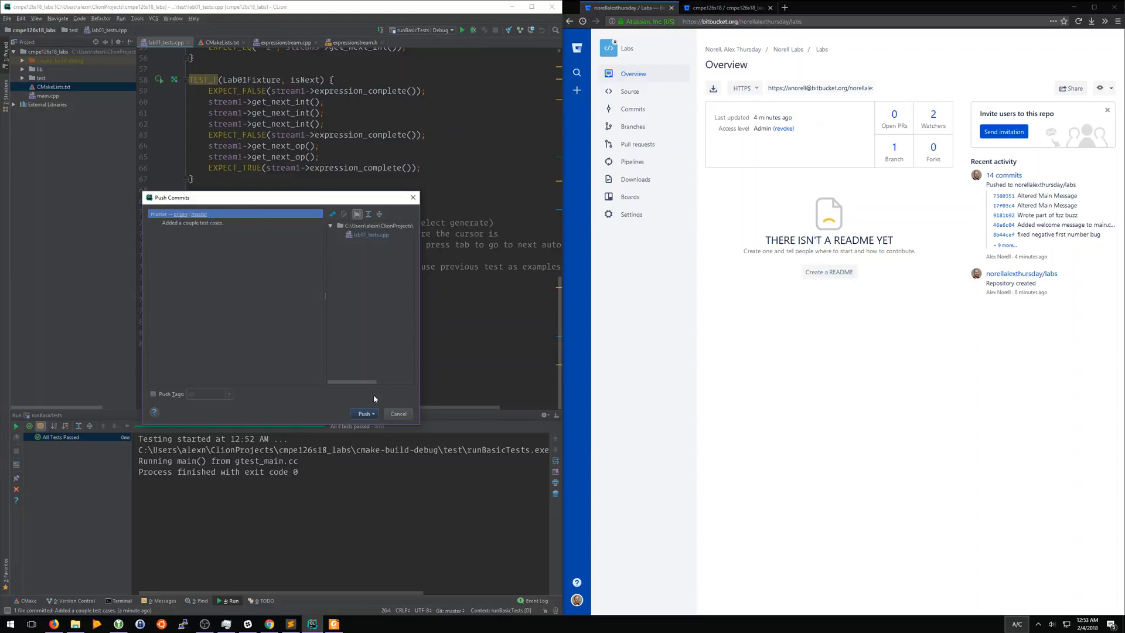
mouse_move(172, 221)
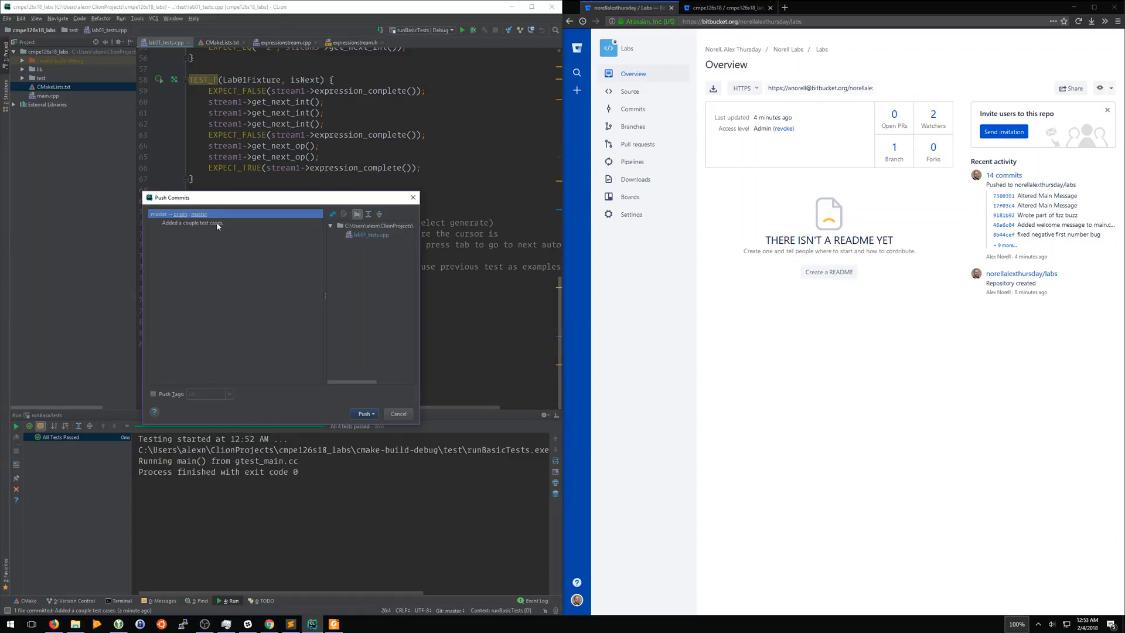
click(362, 413)
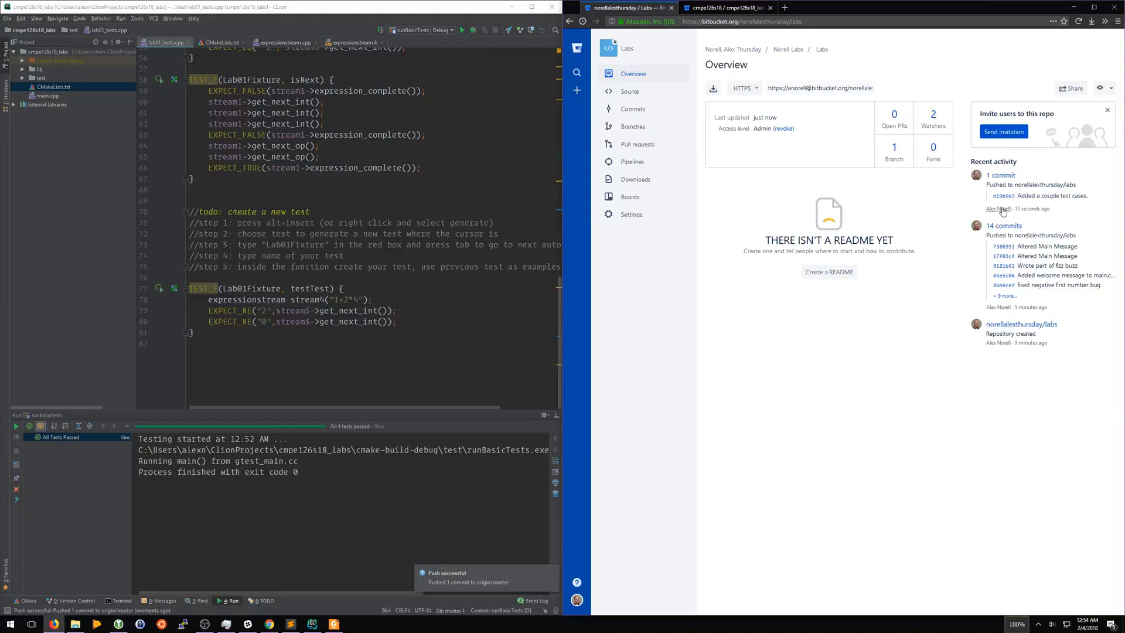
mouse_move(1003, 196)
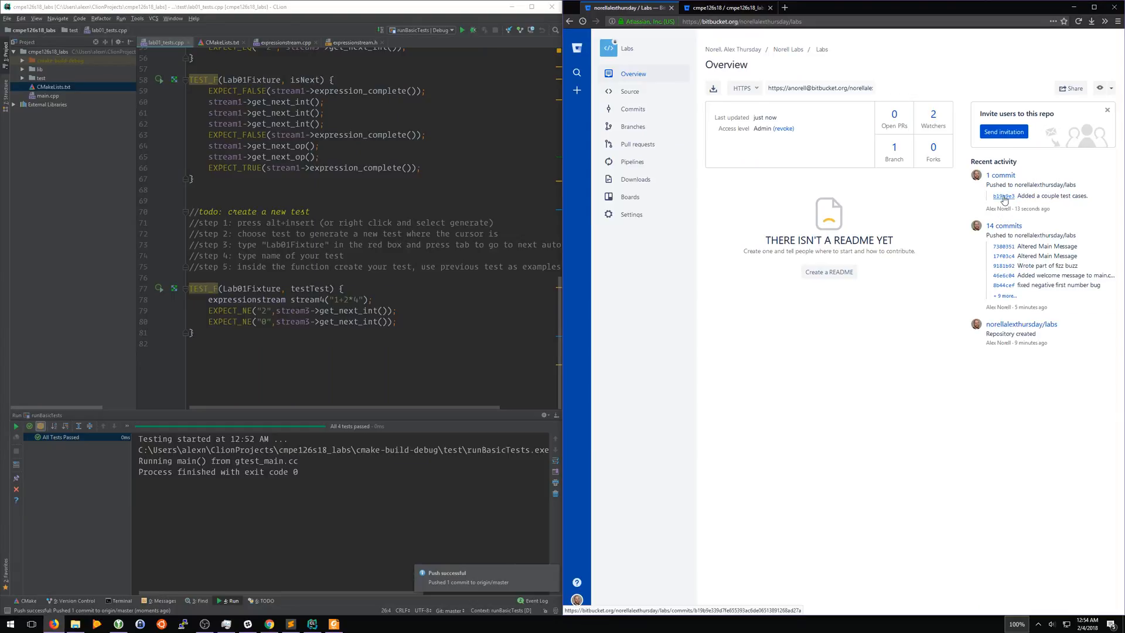
- Open the new commit from Recent activity to view its test/lab01_tests.cpp diff
click(1001, 196)
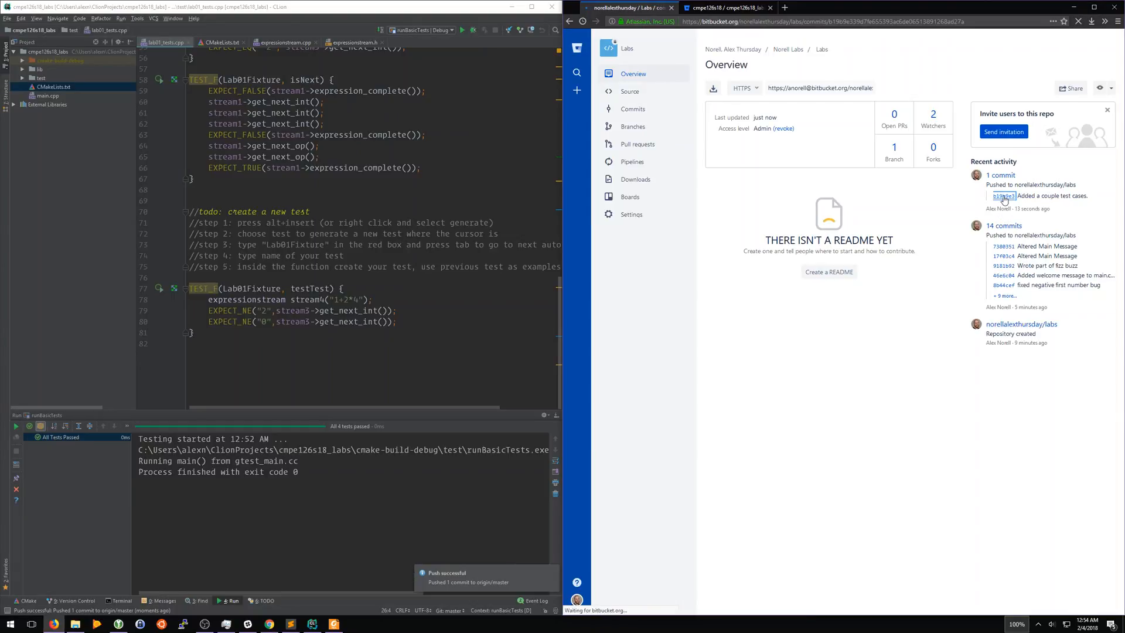
click(1001, 196)
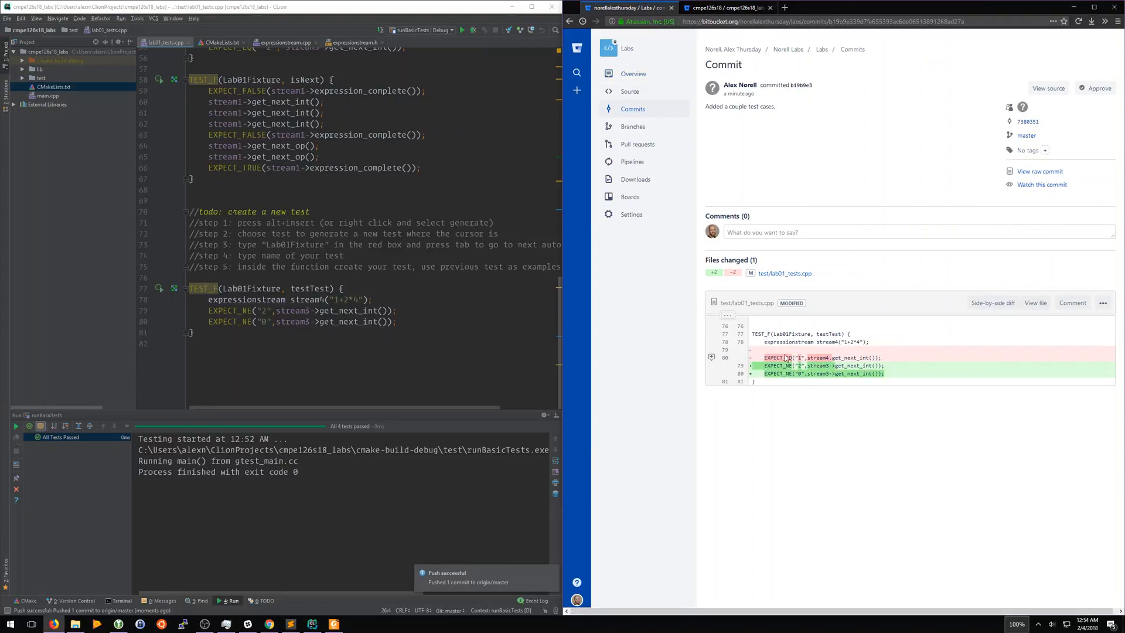
mouse_move(895, 364)
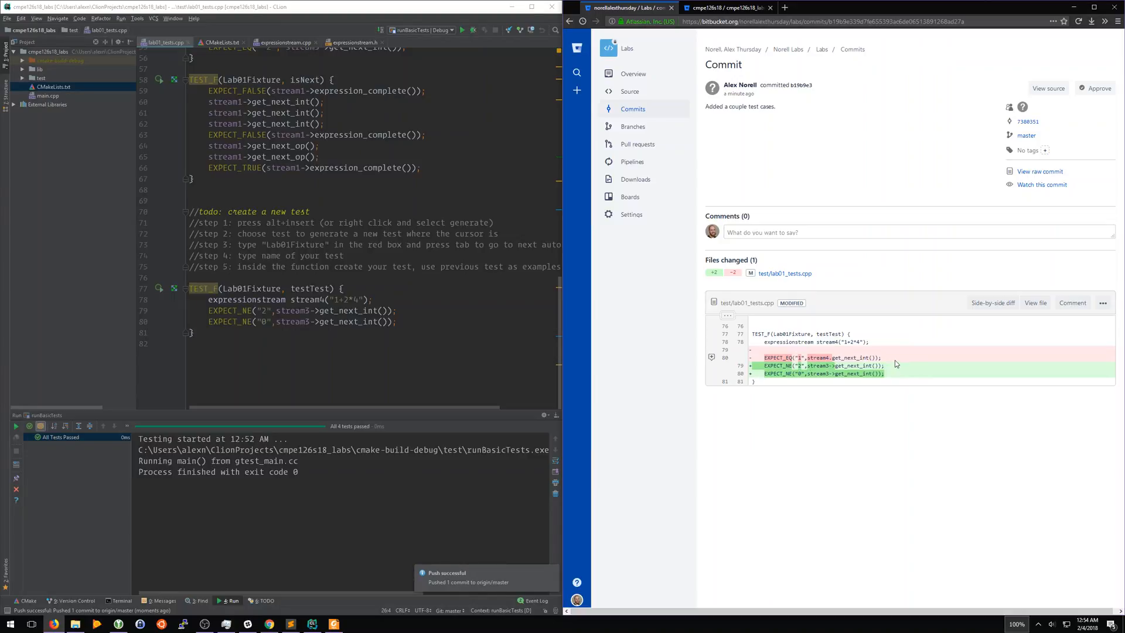
mouse_move(843, 284)
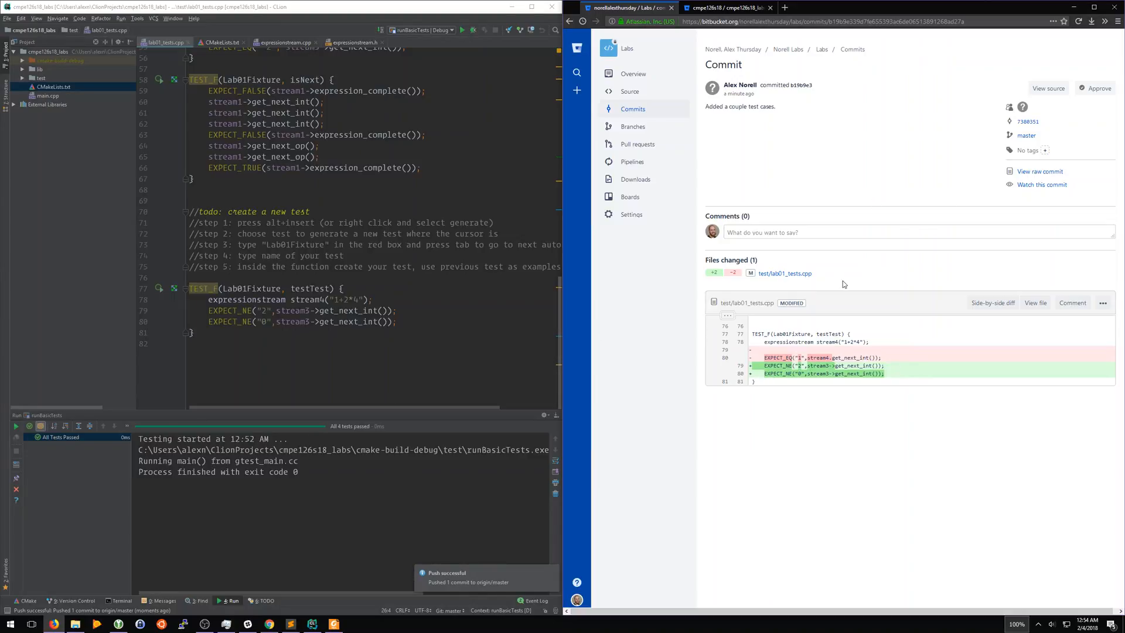
scroll(up, 3)
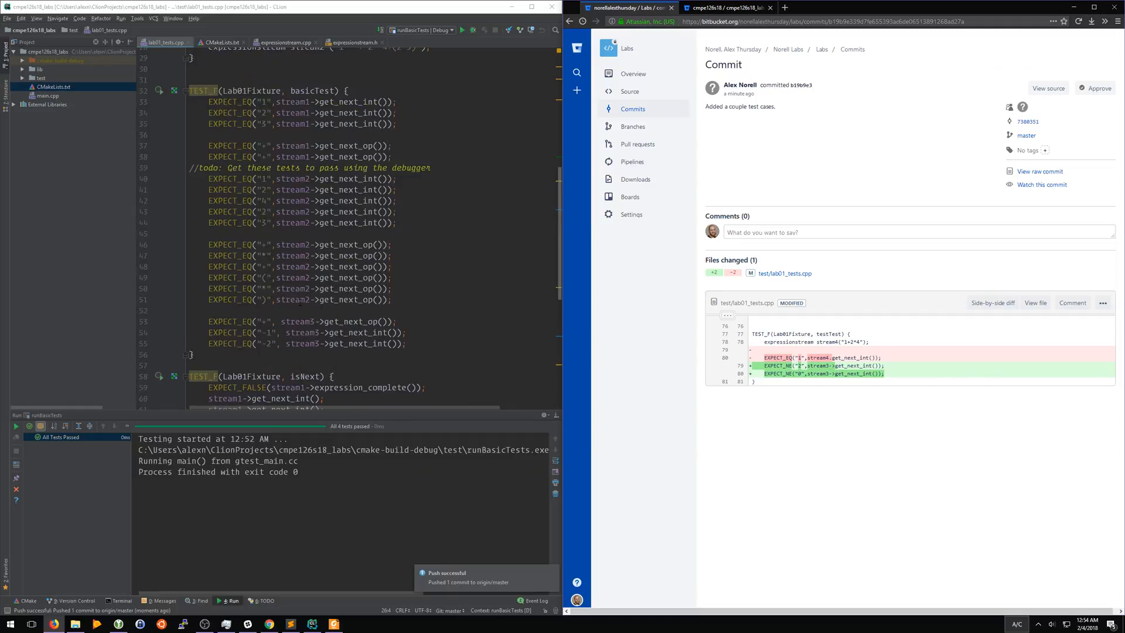
scroll(down, 3)
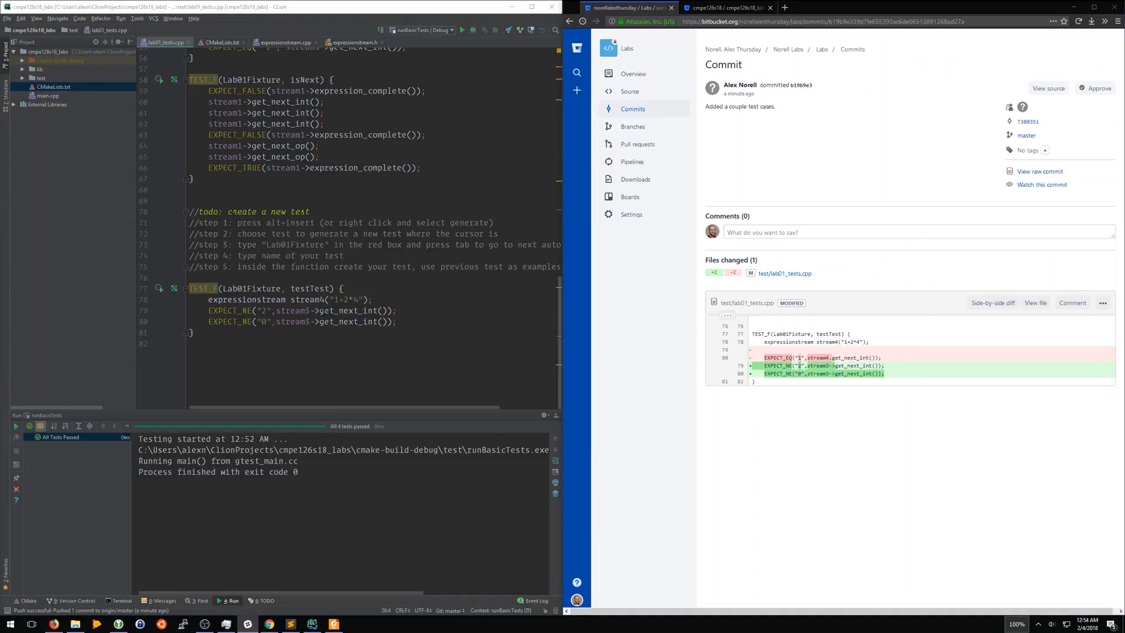
click(290, 623)
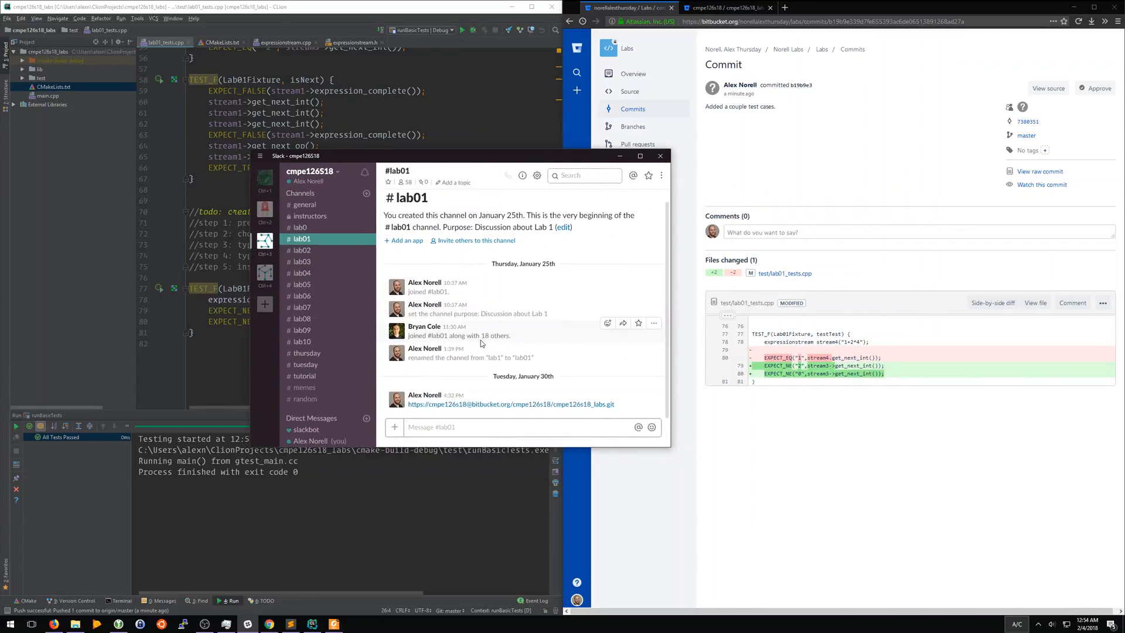
mouse_move(304, 374)
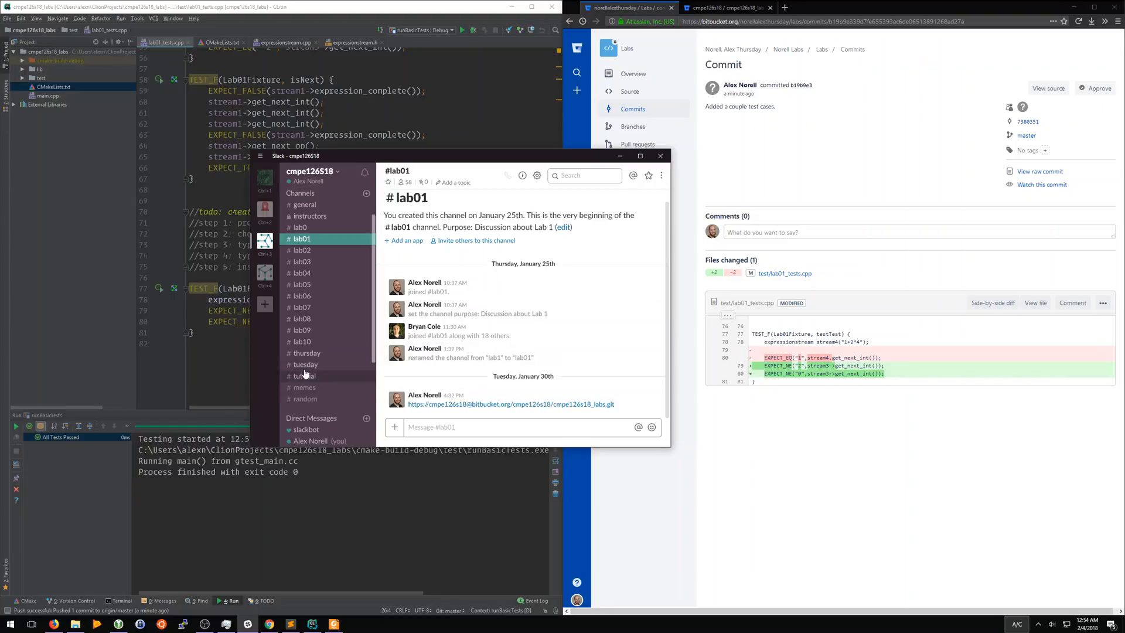
click(304, 375)
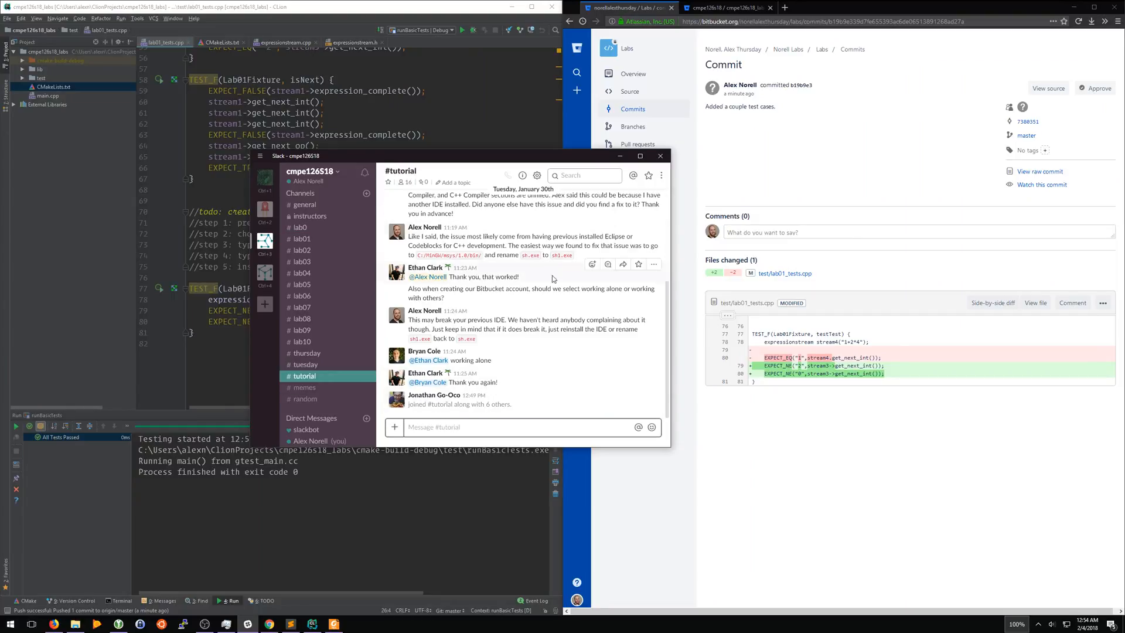
mouse_move(515, 377)
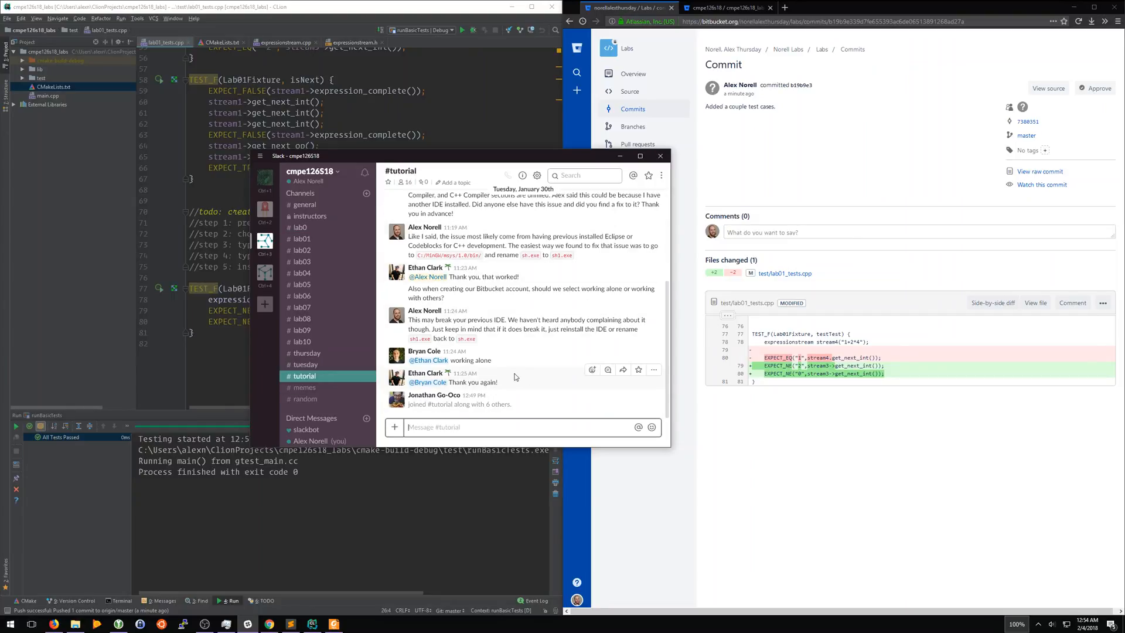
scroll(up, 3)
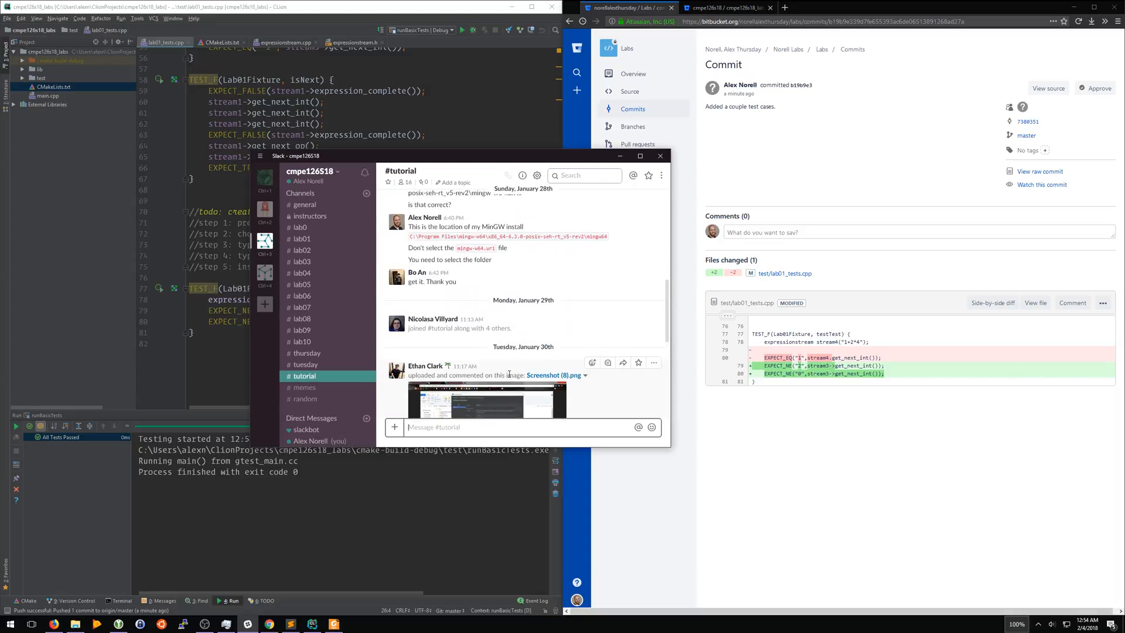
scroll(down, 3)
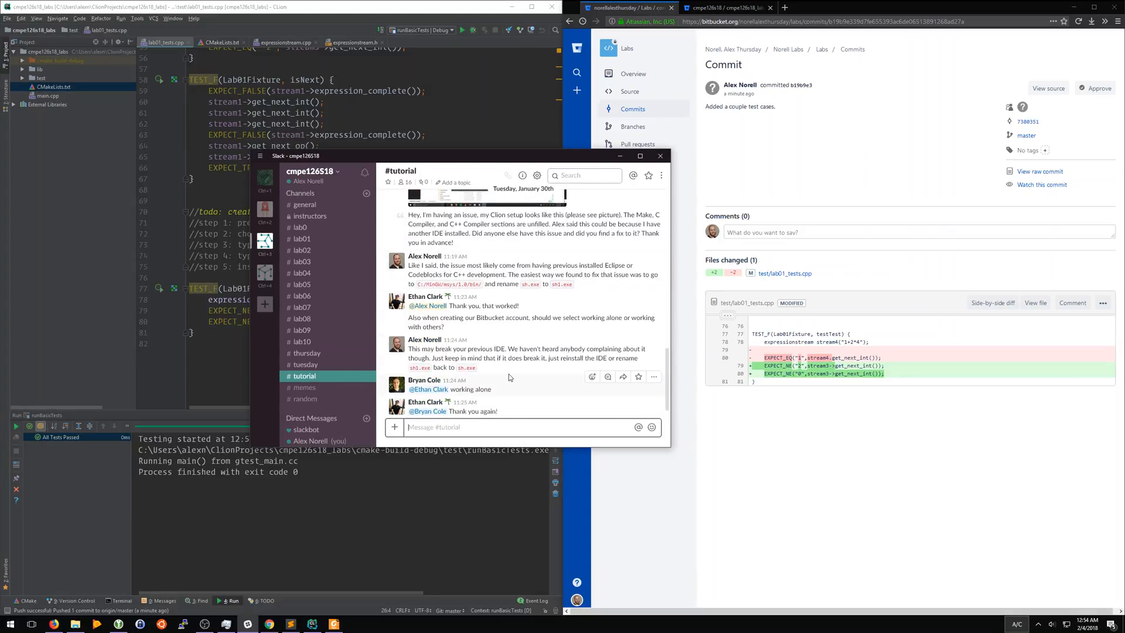
mouse_move(443, 304)
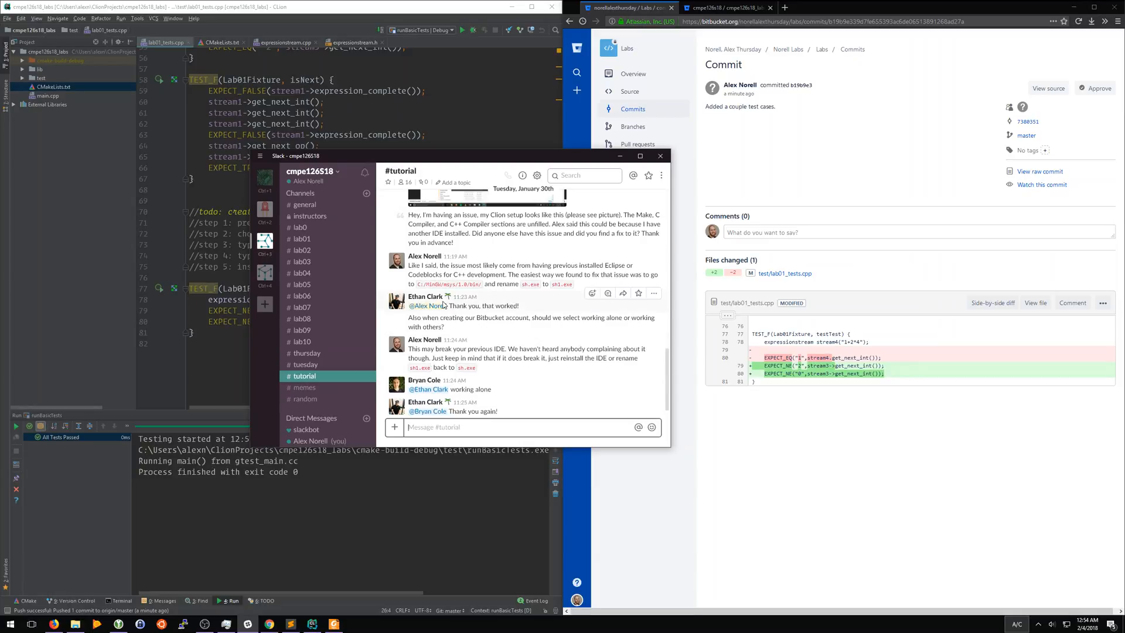
mouse_move(520, 249)
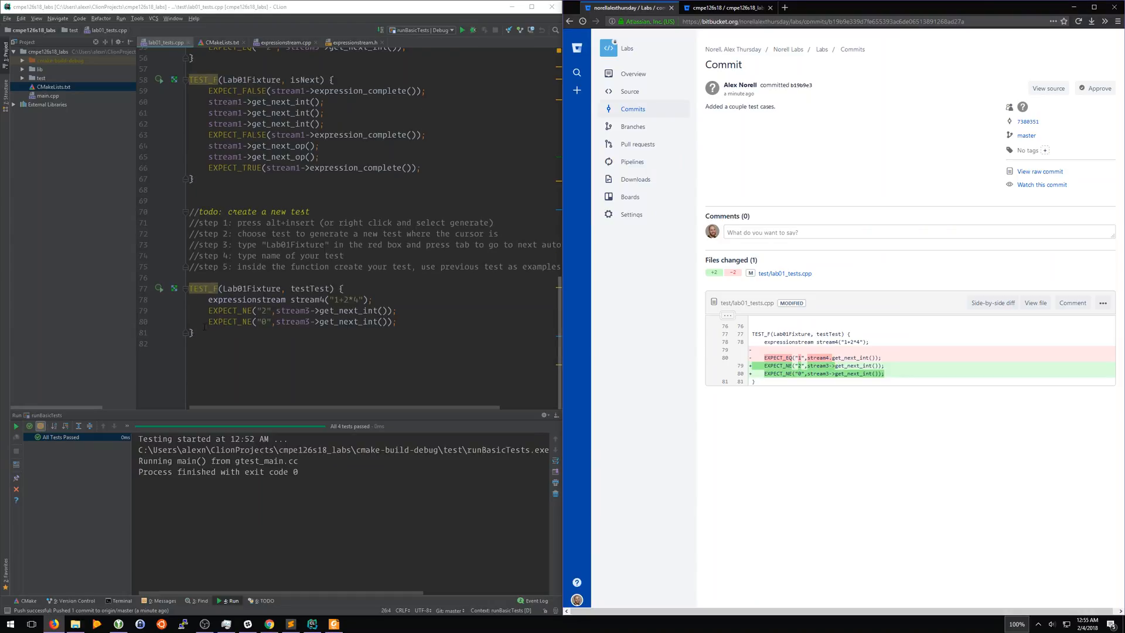
click(192, 332)
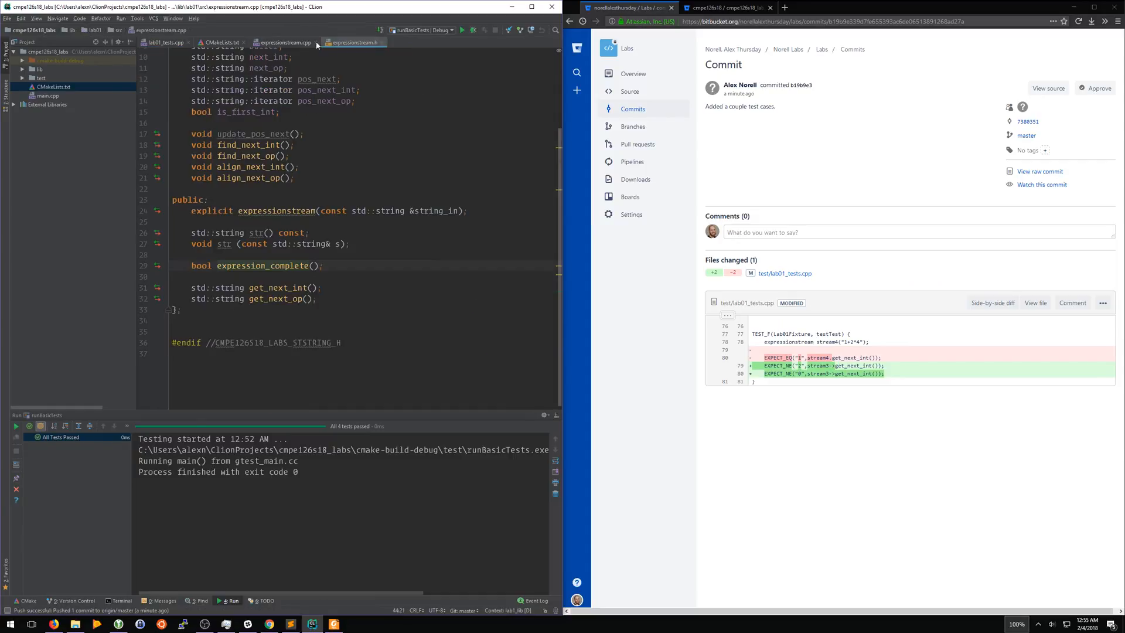
click(162, 42)
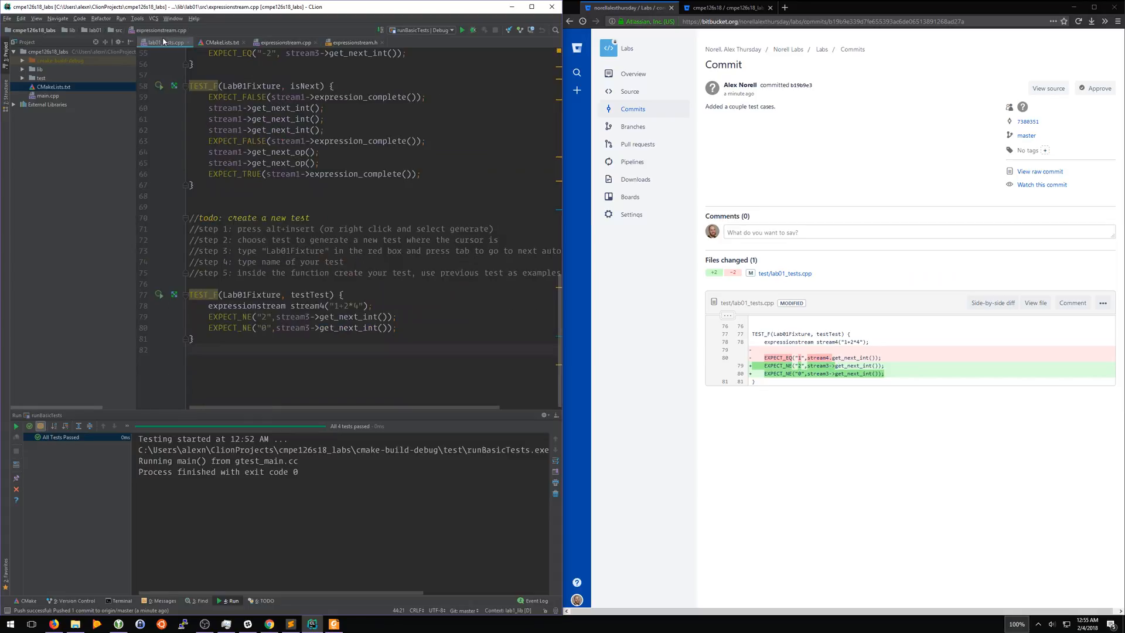